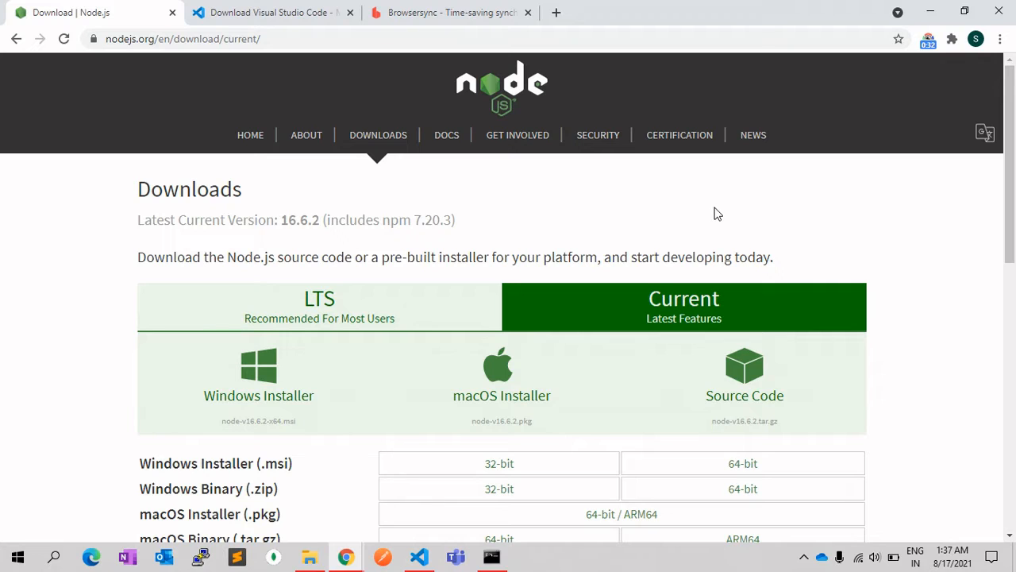
Bring up Command Prompt and begin a node command, then switch Chrome tabs.
{"action": "scroll", "scroll_direction": "down", "scroll_amount": 3}
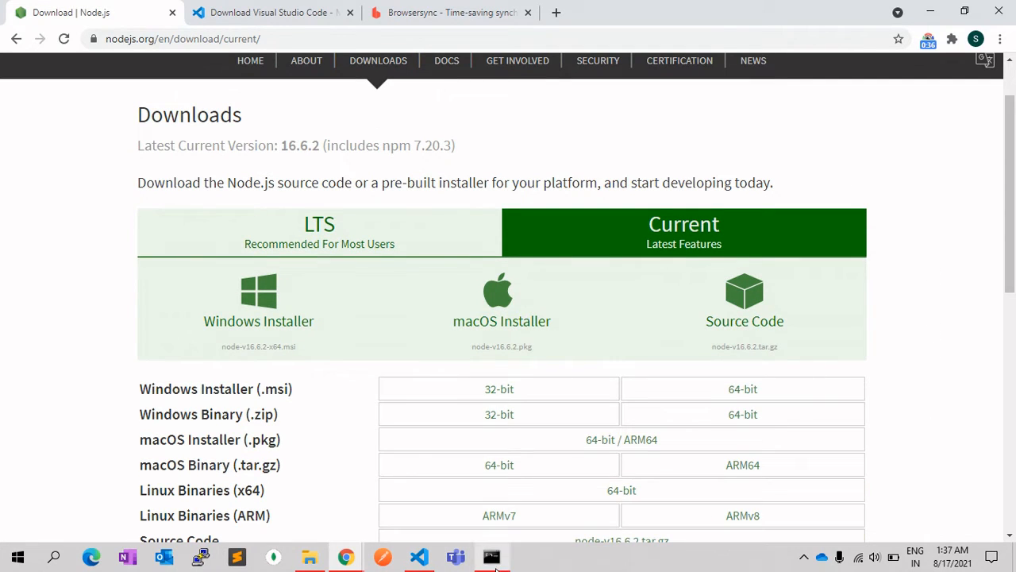
{"action": "left_click", "coordinate": [491, 556]}
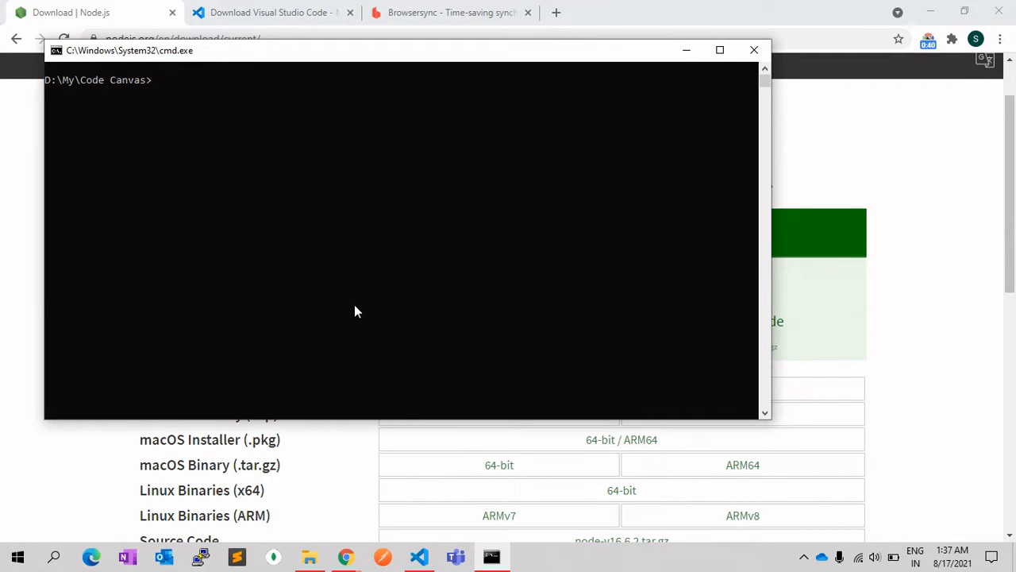
{"action": "type", "text": "node"}
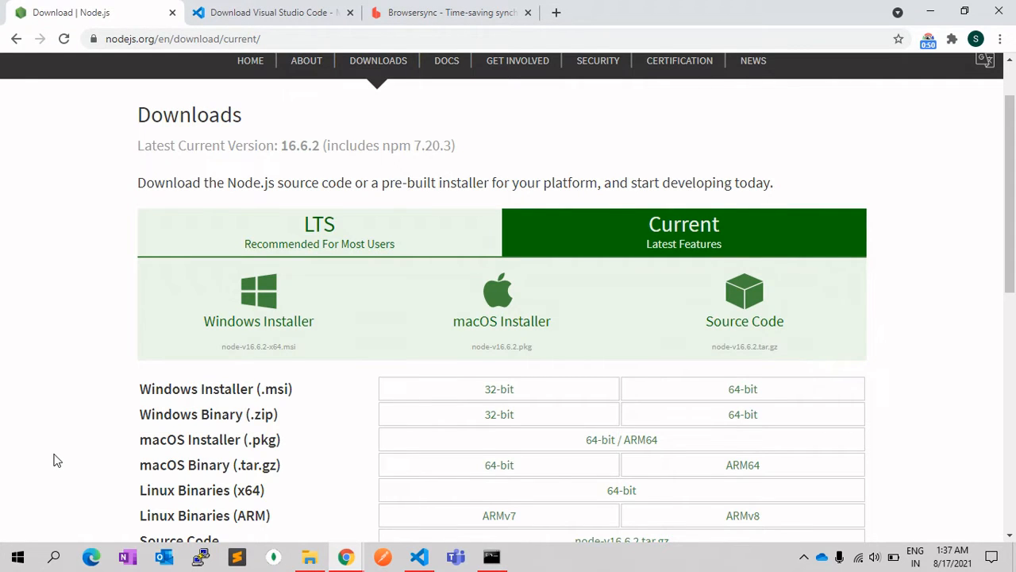
{"action": "left_click", "coordinate": [270, 13]}
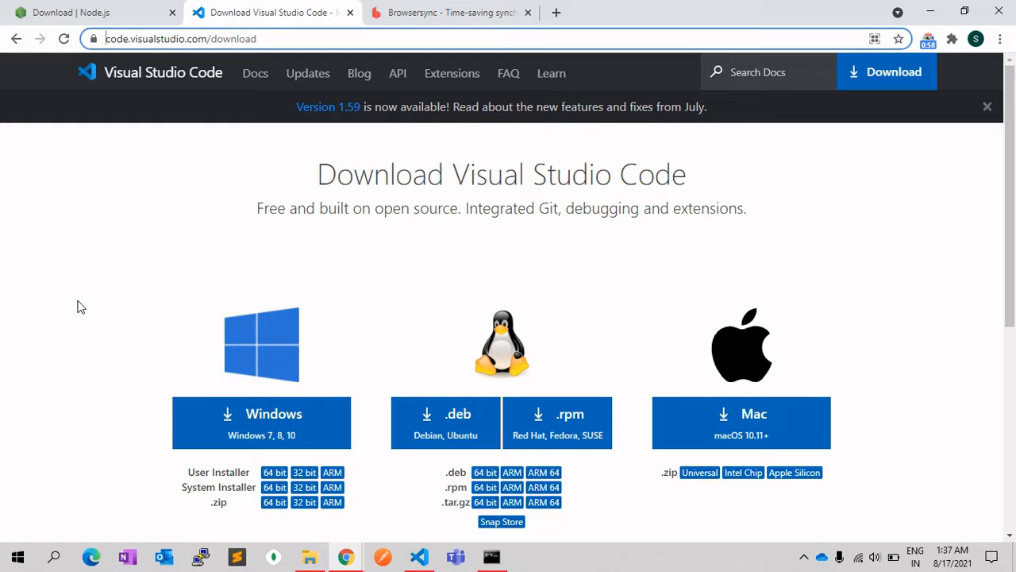
{"action": "mouse_move", "coordinate": [381, 208]}
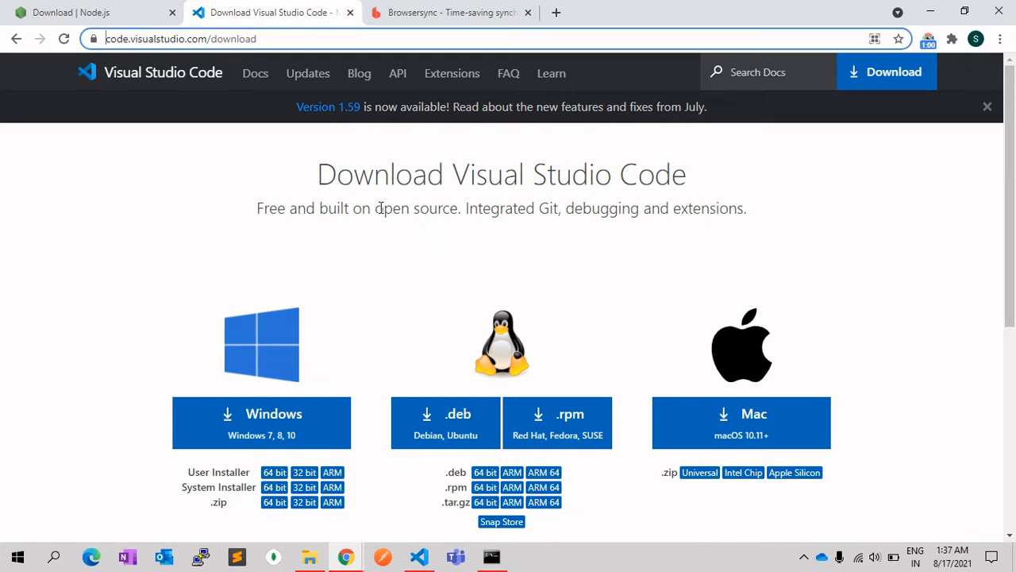
{"action": "mouse_move", "coordinate": [245, 194]}
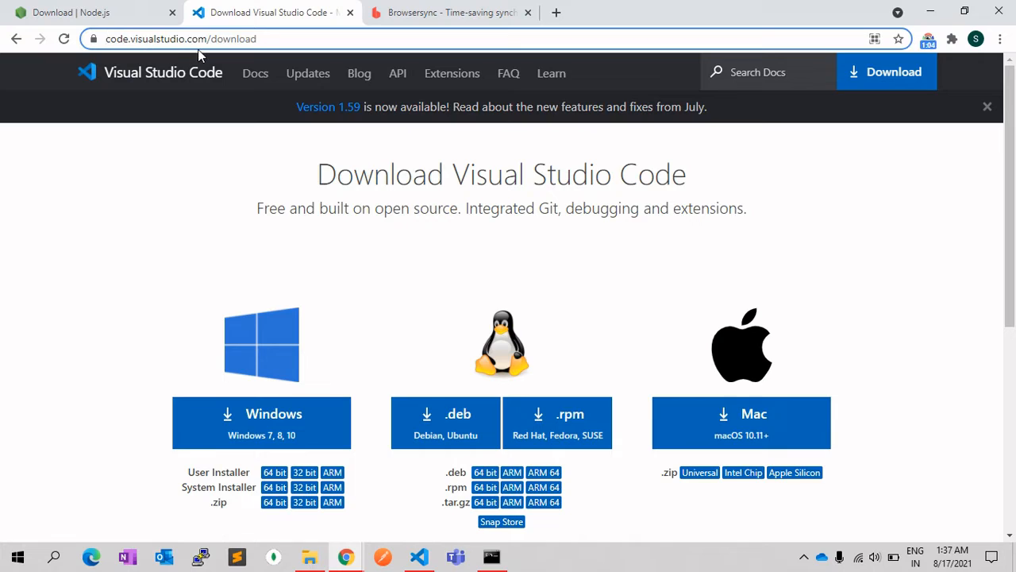
{"action": "mouse_move", "coordinate": [314, 210]}
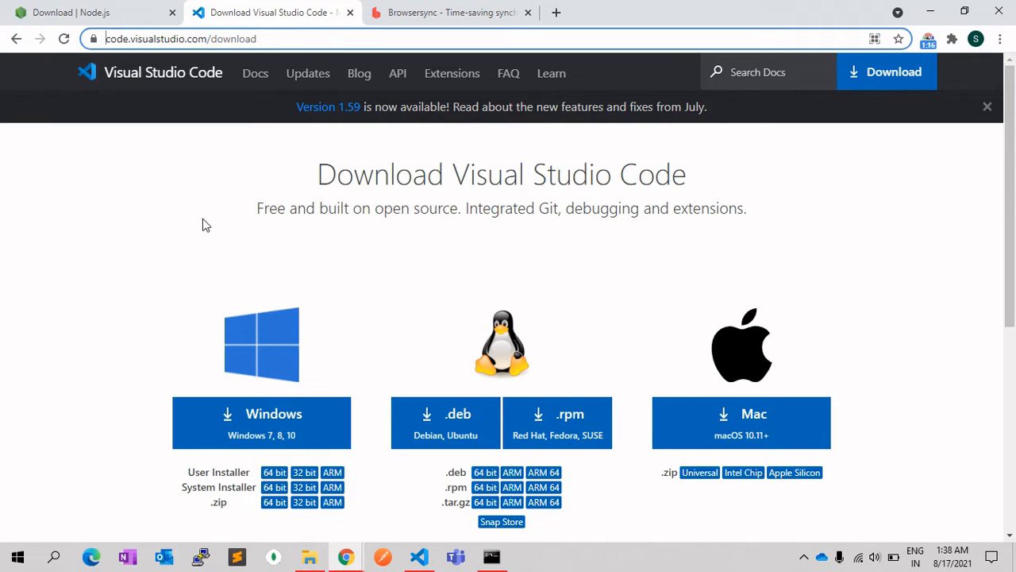
Run npm init in the D:\My\Code Canvas folder from Command Prompt.
{"action": "left_click", "coordinate": [308, 556]}
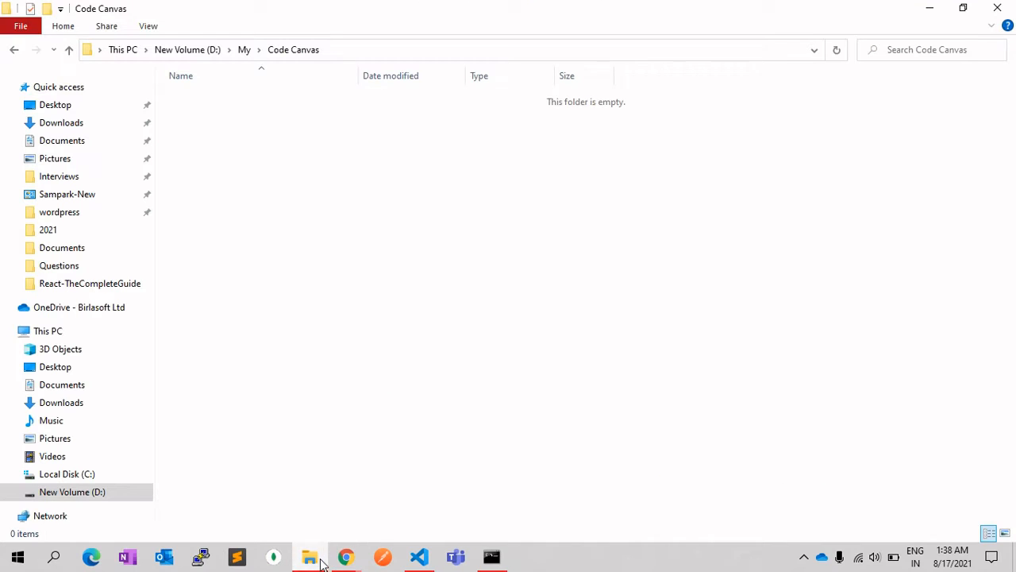
{"action": "mouse_move", "coordinate": [532, 510]}
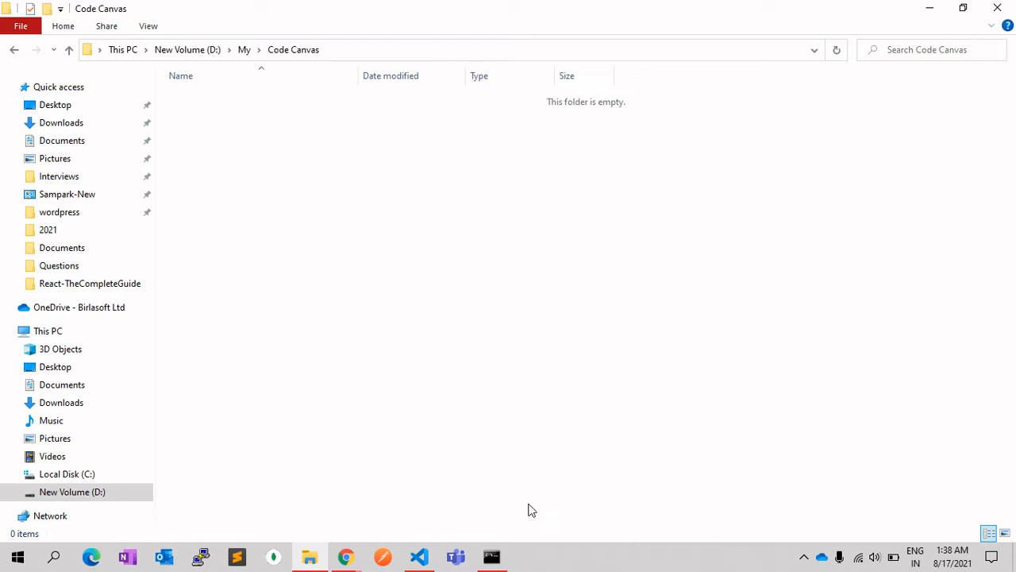
{"action": "left_click", "coordinate": [492, 556]}
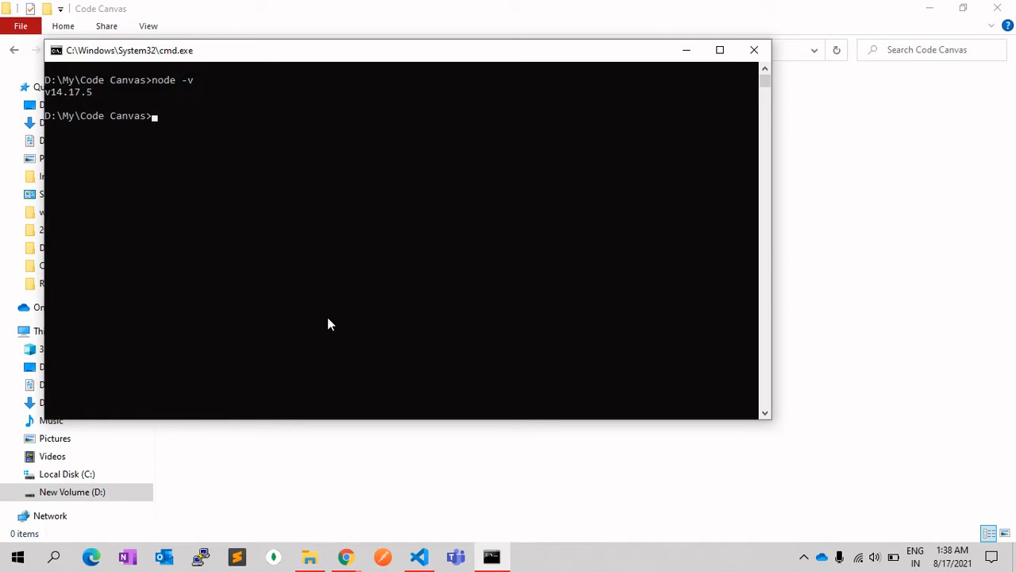
{"action": "left_click", "coordinate": [752, 50]}
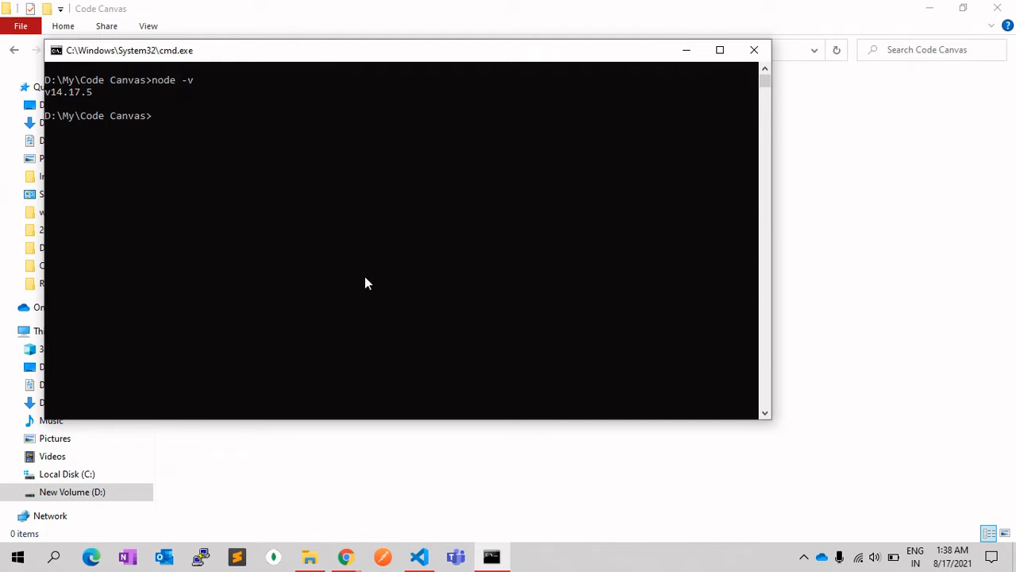
{"action": "type", "text": "n"}
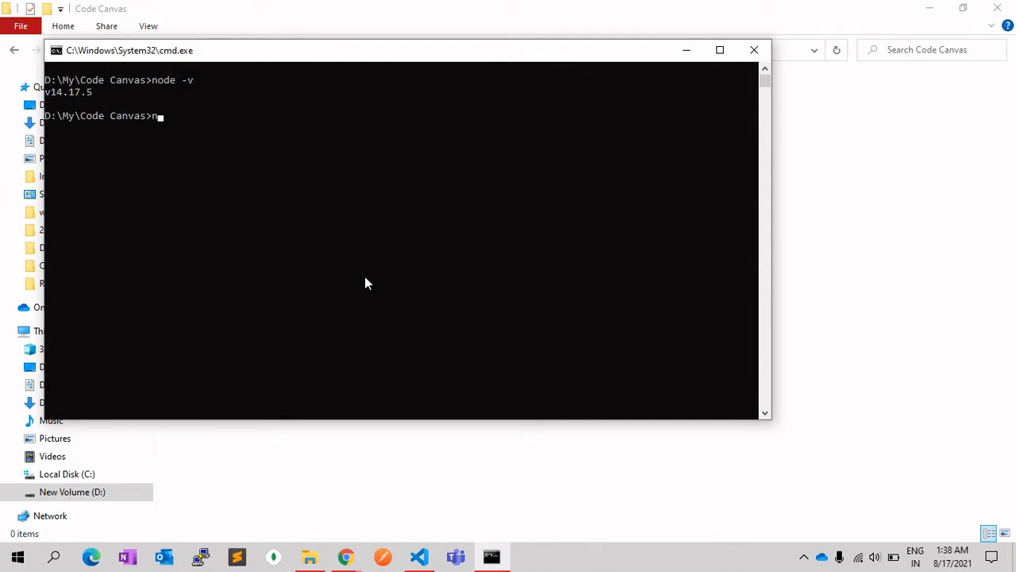
{"action": "type", "text": "pm init"}
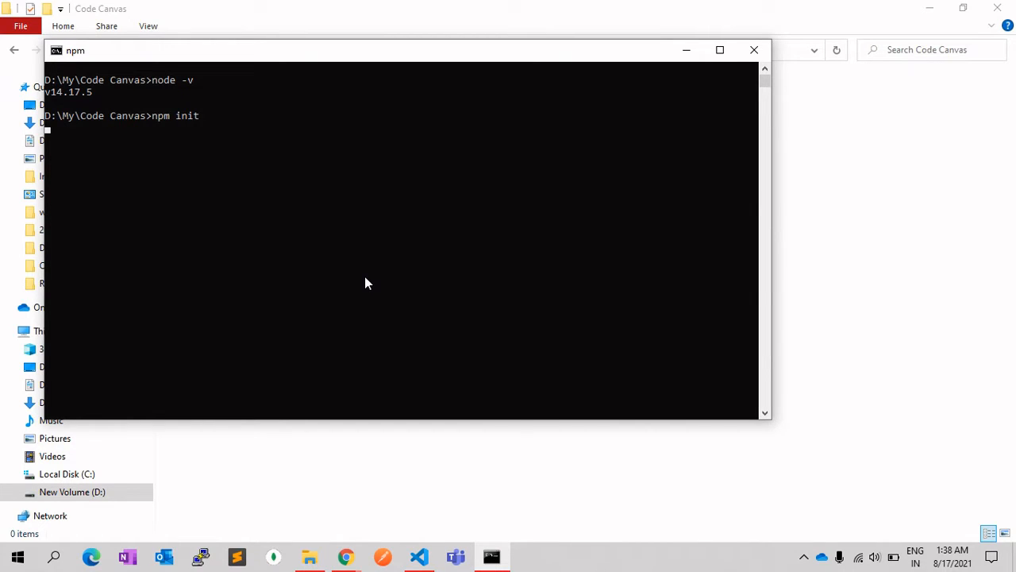
{"action": "key", "text": "enter"}
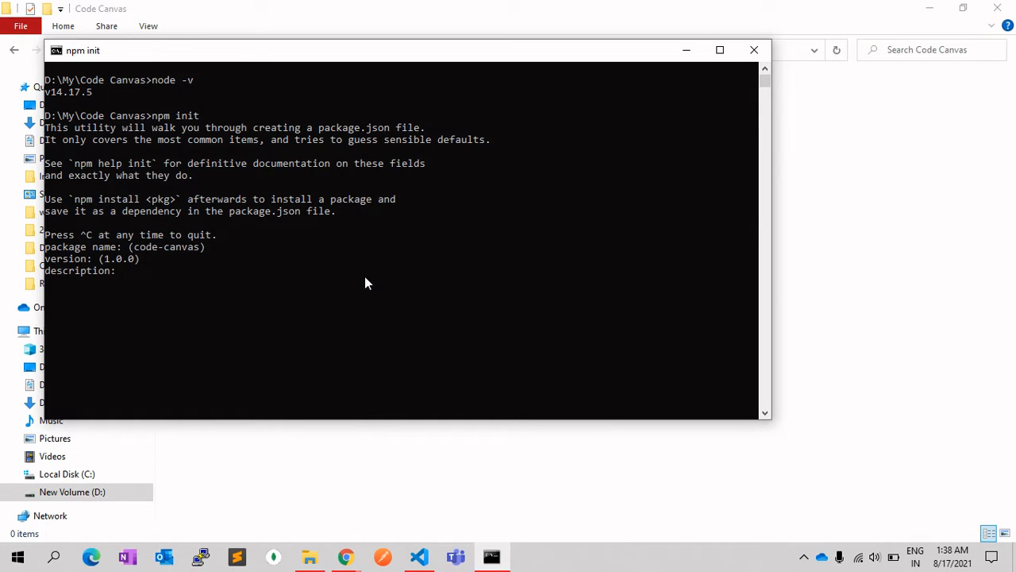
Accept every default npm init answer so package.json is written.
{"action": "key", "text": "enter"}
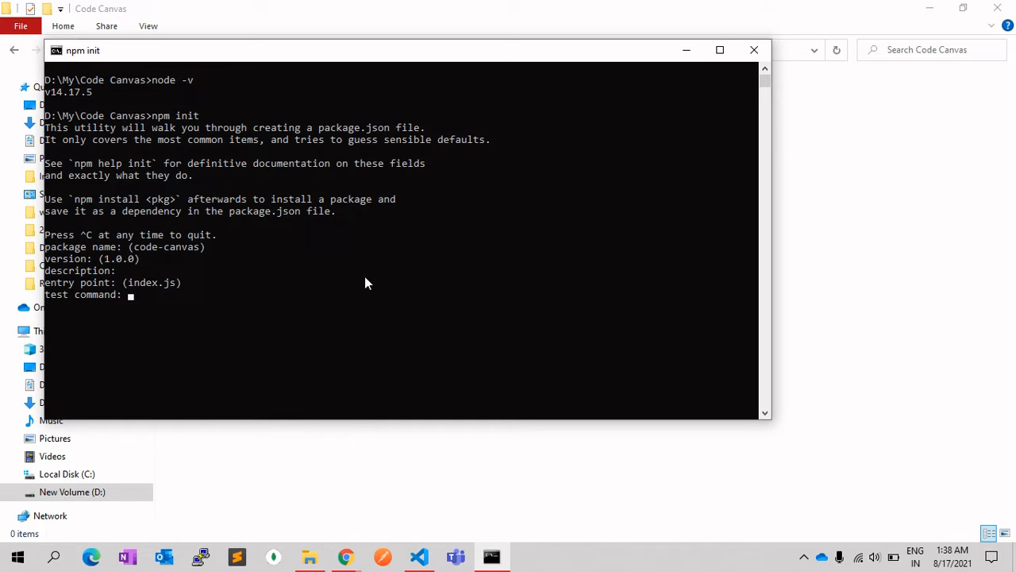
{"action": "key", "text": "Enter"}
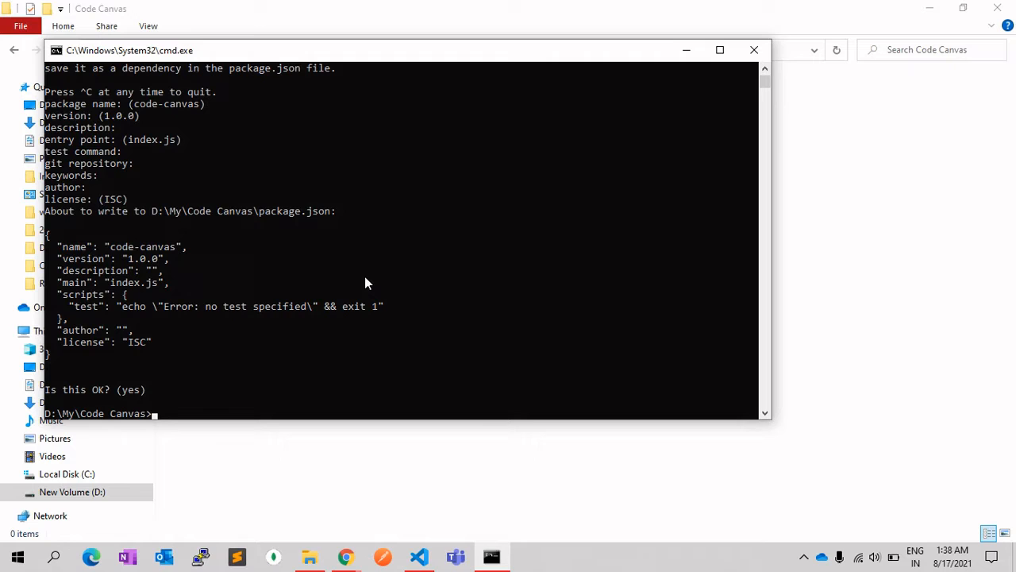
{"action": "left_click", "coordinate": [752, 50]}
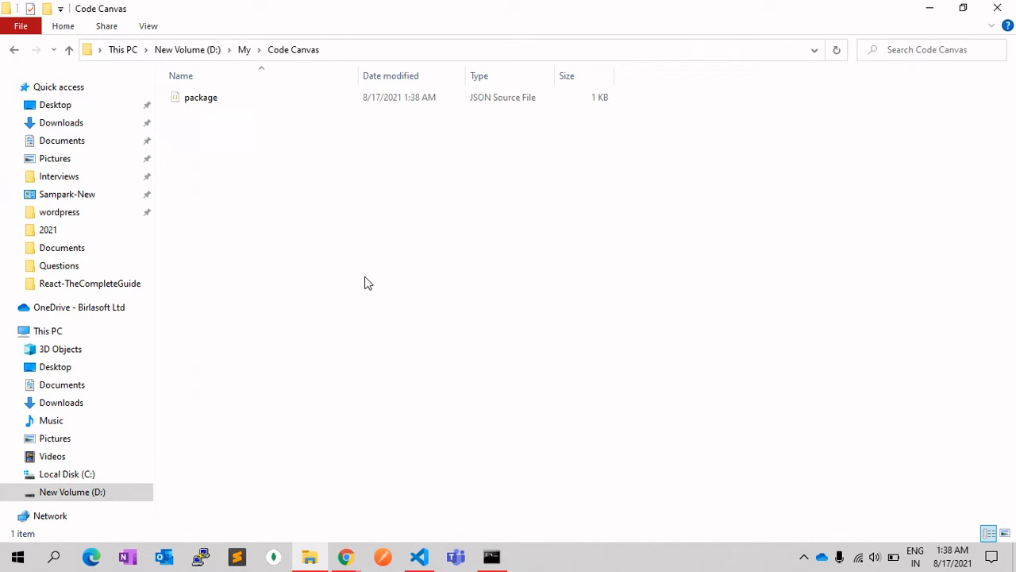
{"action": "mouse_move", "coordinate": [263, 149]}
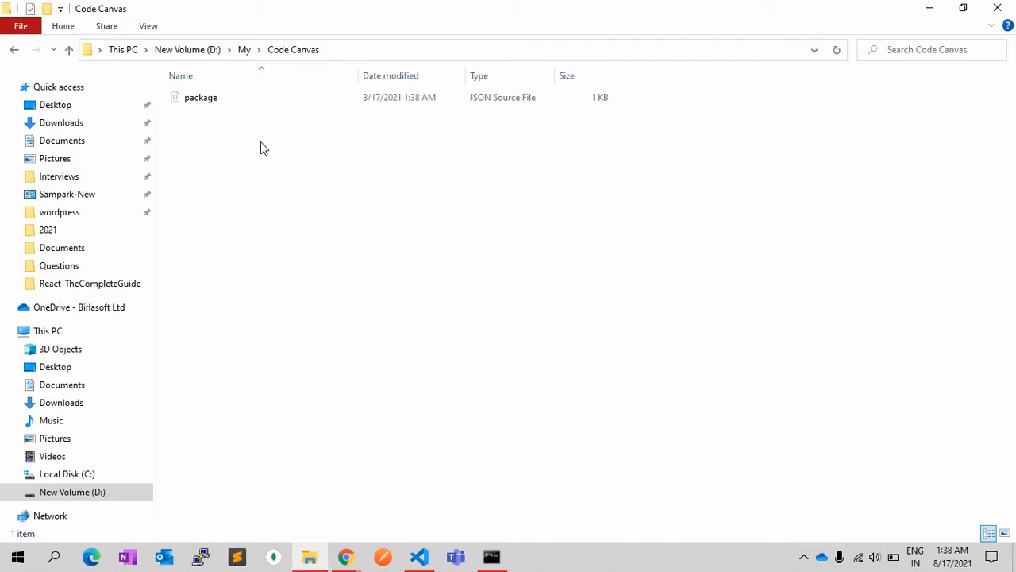
{"action": "mouse_move", "coordinate": [320, 30]}
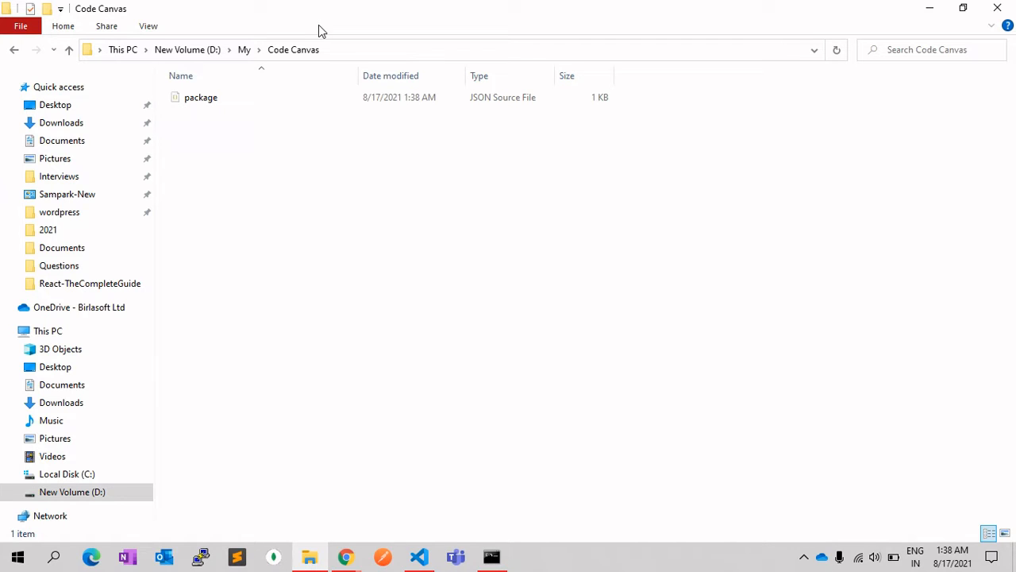
{"action": "mouse_move", "coordinate": [270, 248]}
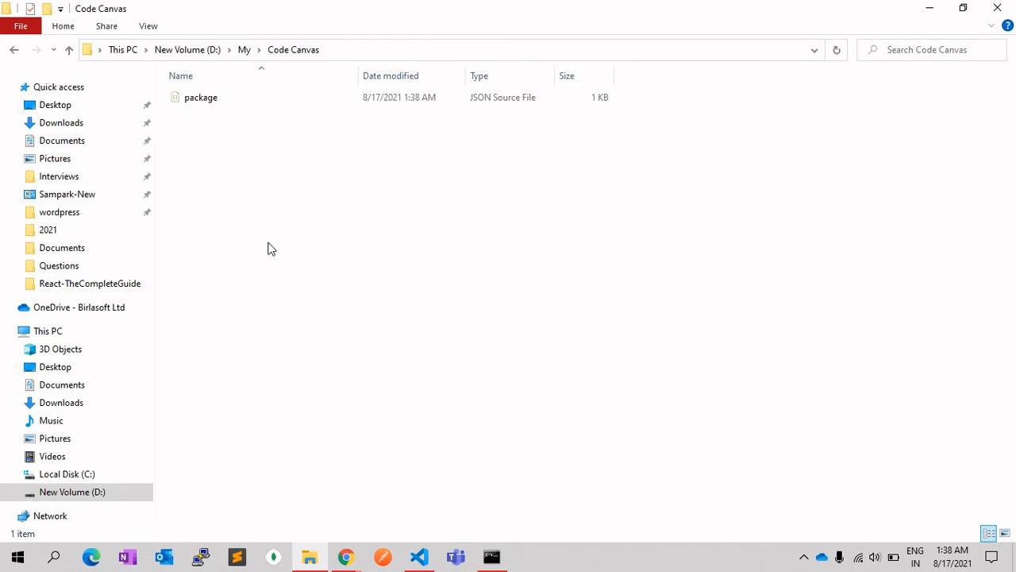
{"action": "mouse_move", "coordinate": [257, 230]}
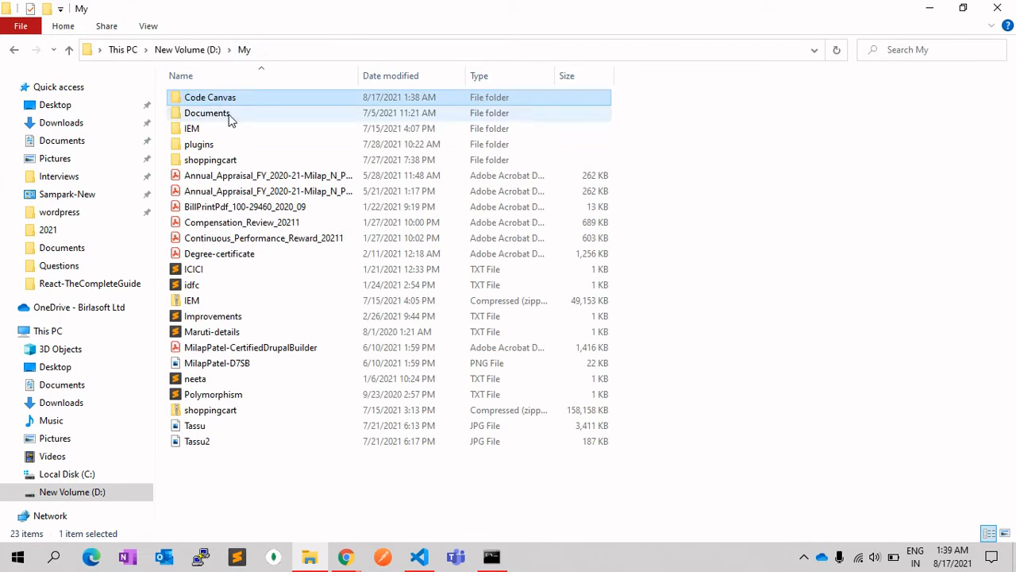
Open the Code Canvas folder in File Explorer and switch to Visual Studio Code.
{"action": "double_click", "coordinate": [210, 97]}
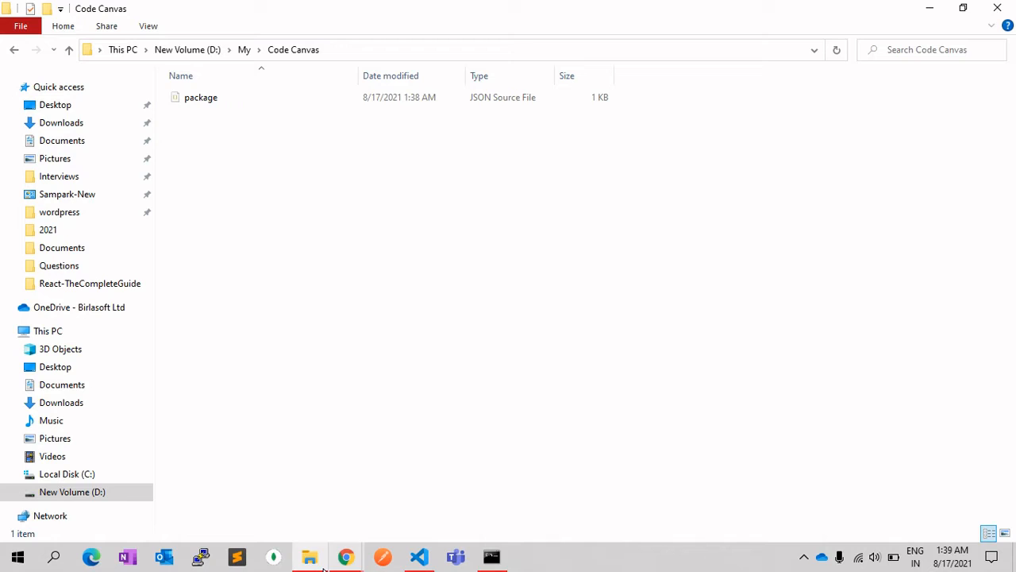
{"action": "left_click", "coordinate": [419, 556]}
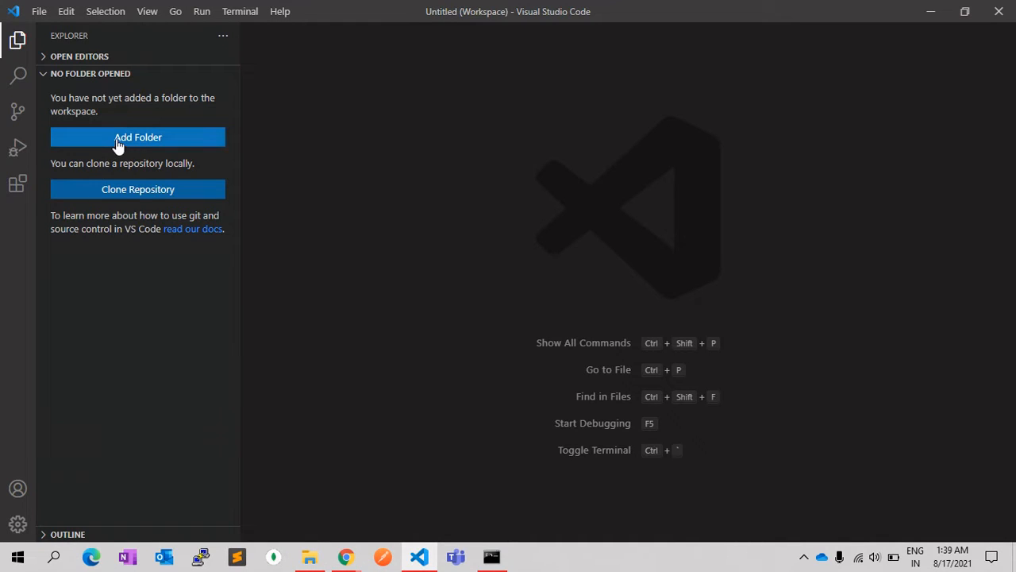
Add the Code Canvas folder to the workspace and trust its authors.
{"action": "left_click", "coordinate": [136, 137]}
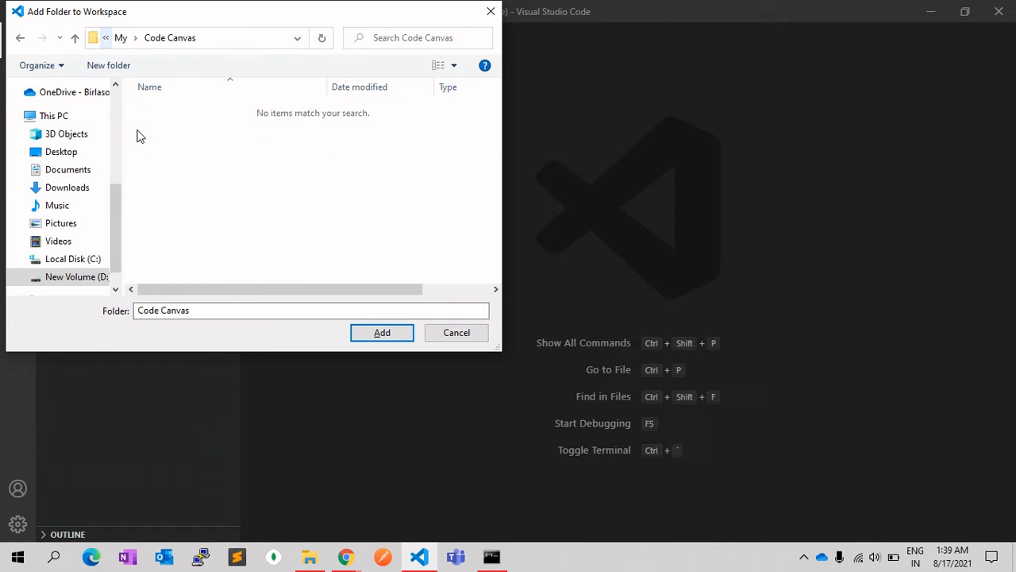
{"action": "mouse_move", "coordinate": [152, 209]}
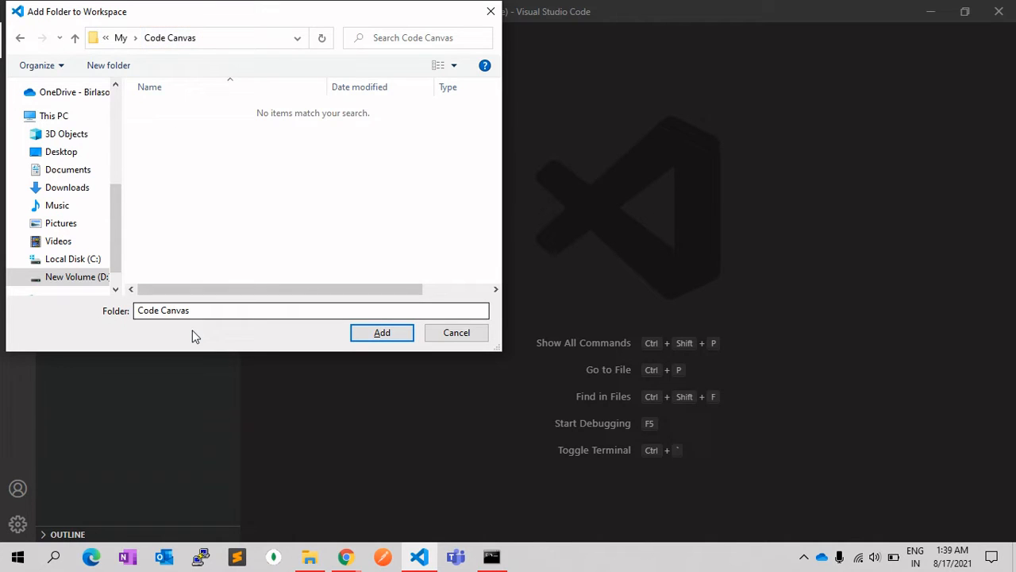
{"action": "left_click", "coordinate": [382, 332]}
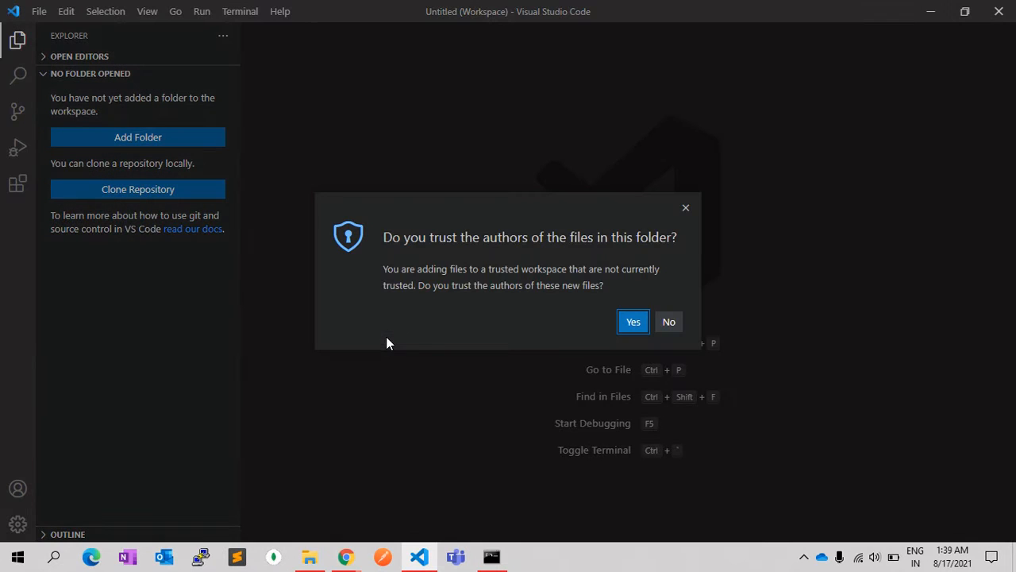
{"action": "left_click", "coordinate": [632, 320]}
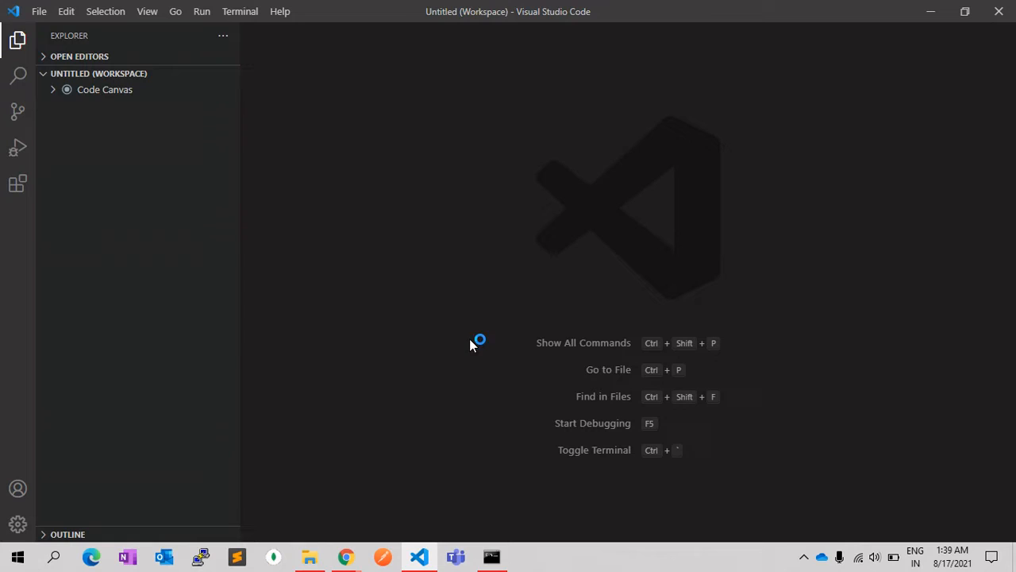
{"action": "left_click", "coordinate": [105, 88]}
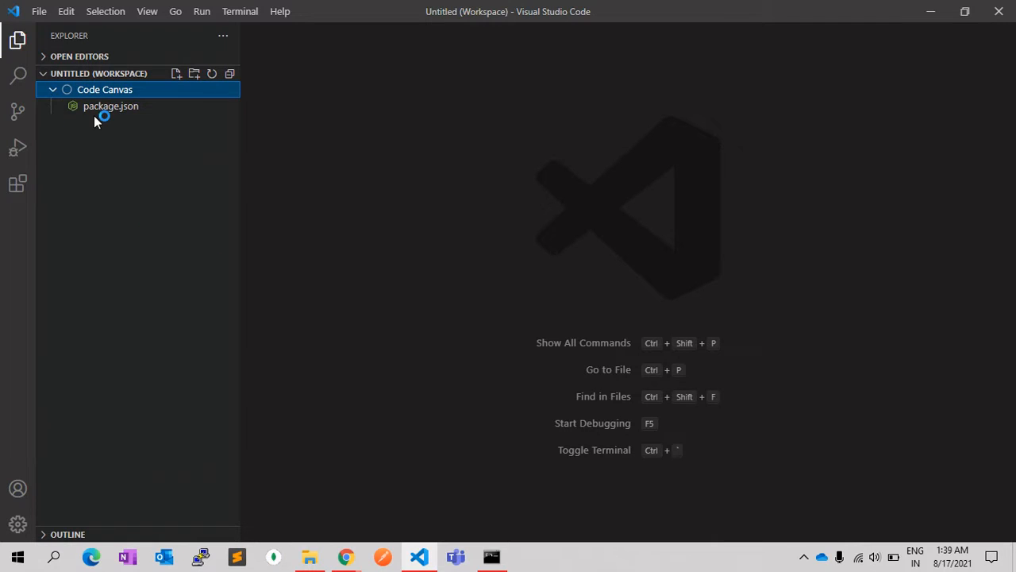
View package.json with its 1.0.0 version, then move to the browser.
{"action": "left_click", "coordinate": [110, 105]}
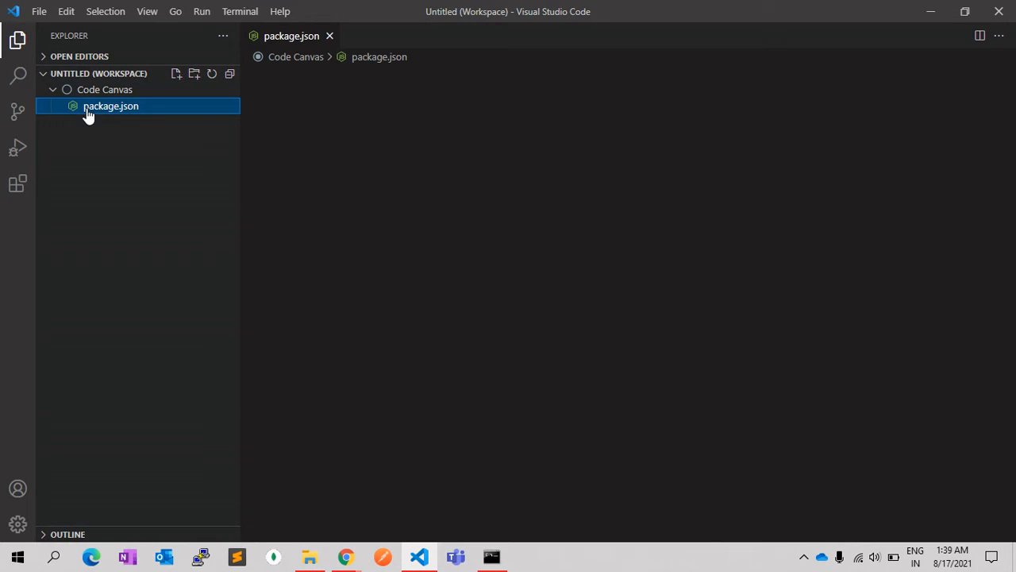
{"action": "double_click", "coordinate": [111, 104]}
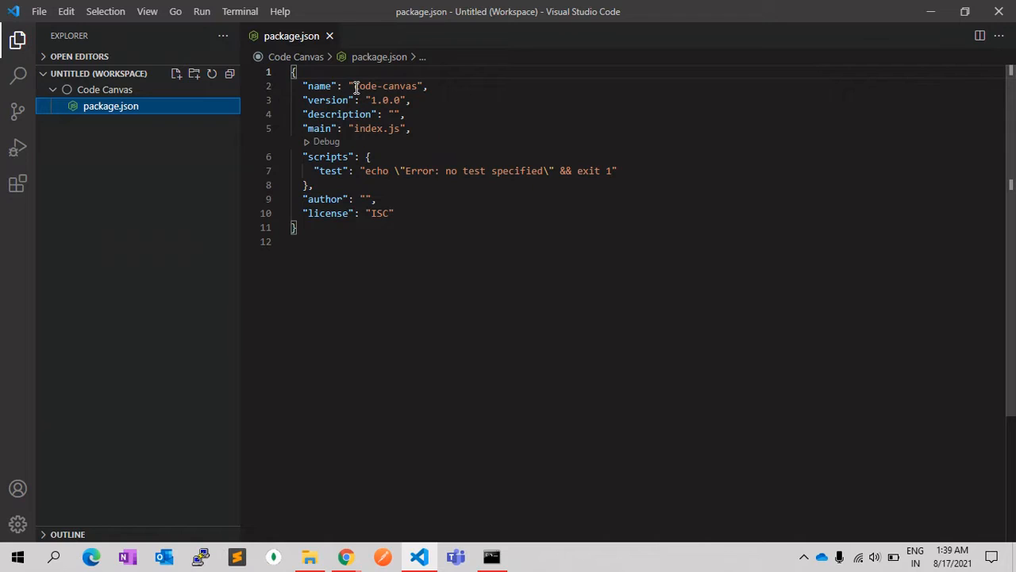
{"action": "double_click", "coordinate": [384, 86]}
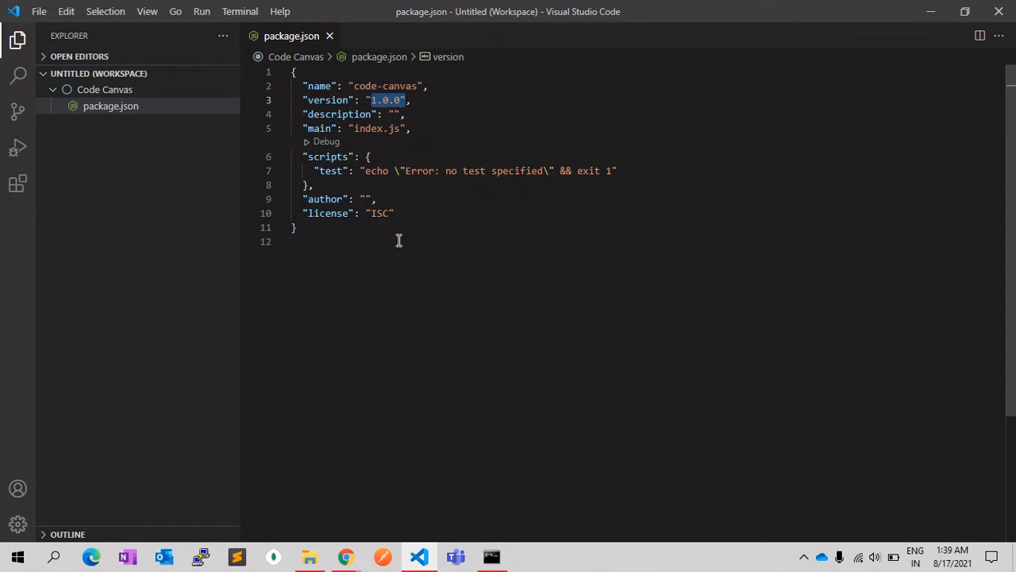
{"action": "mouse_move", "coordinate": [403, 256]}
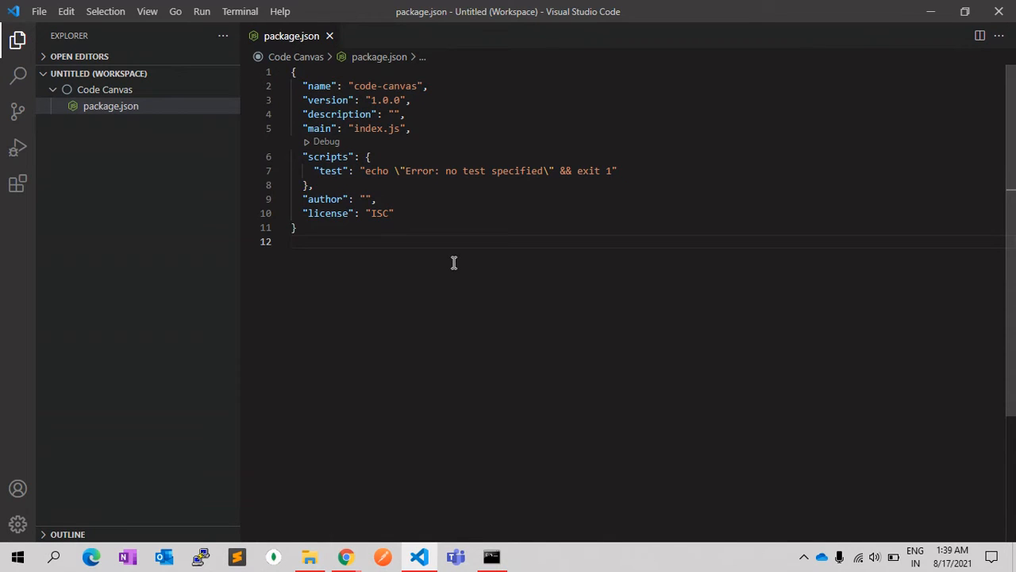
{"action": "key", "text": "alt+tab"}
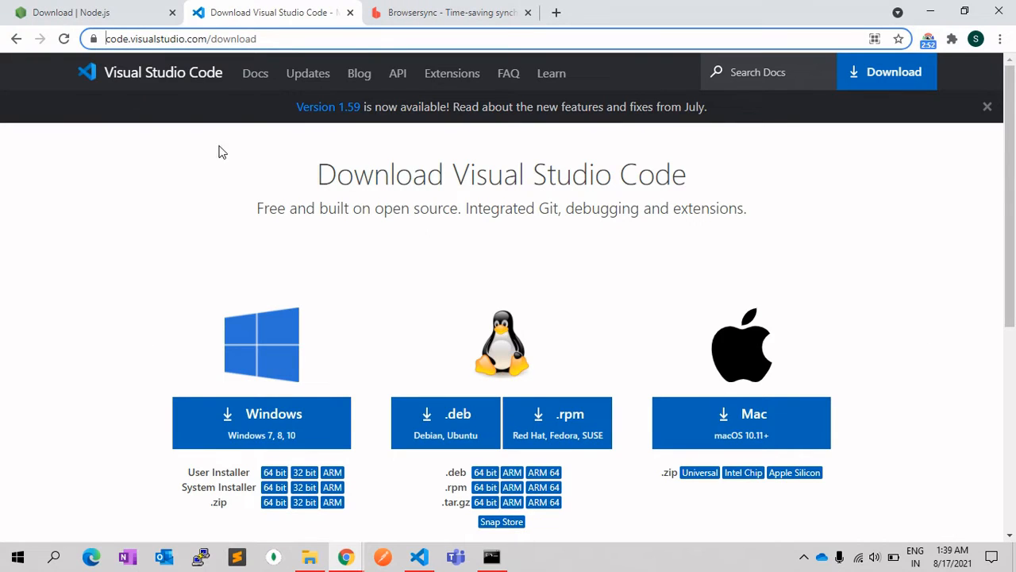
Read the npm install -g browser-sync command on the Browsersync homepage.
{"action": "left_click", "coordinate": [450, 12]}
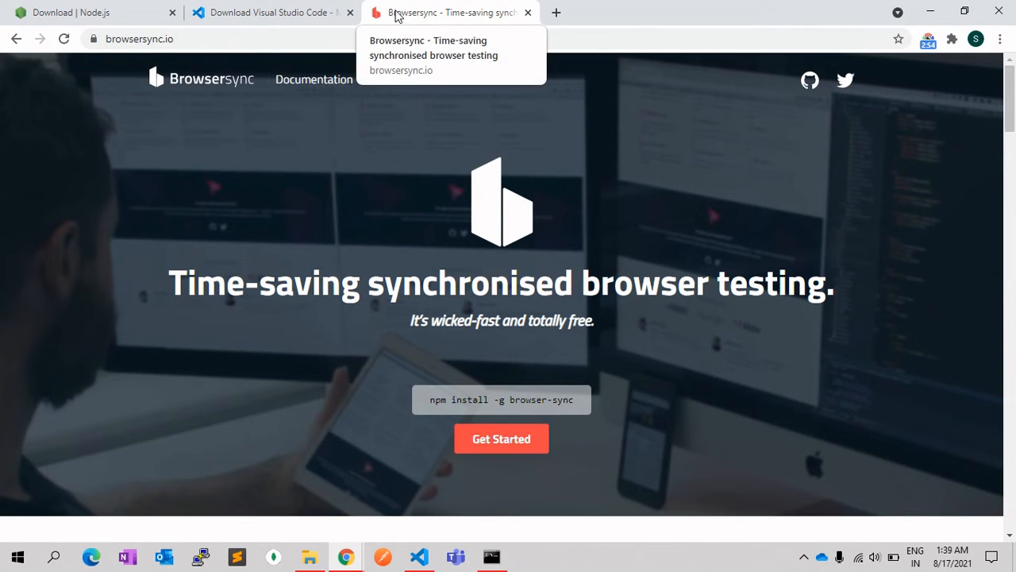
{"action": "mouse_move", "coordinate": [182, 277]}
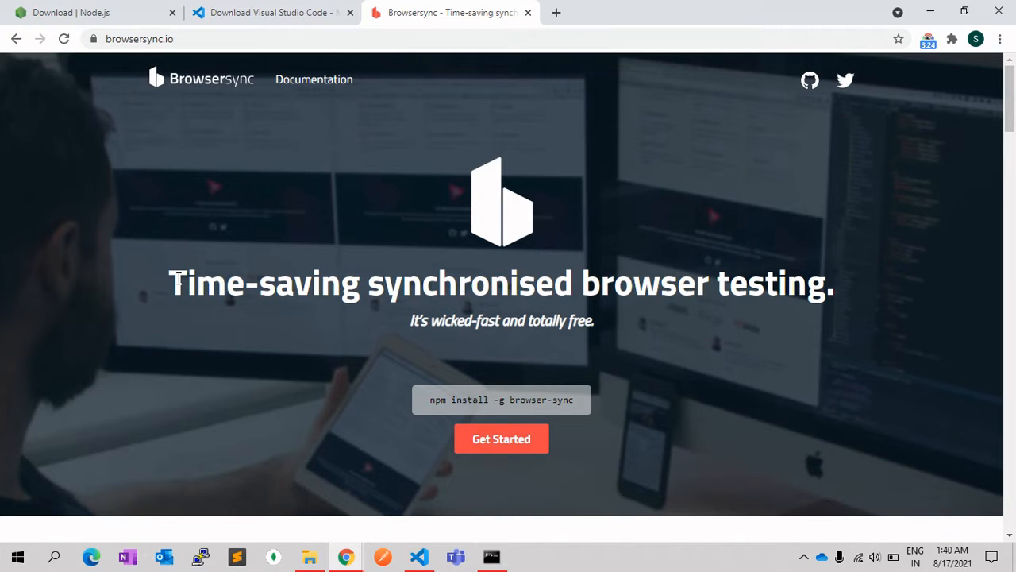
{"action": "key", "text": "alt+tab"}
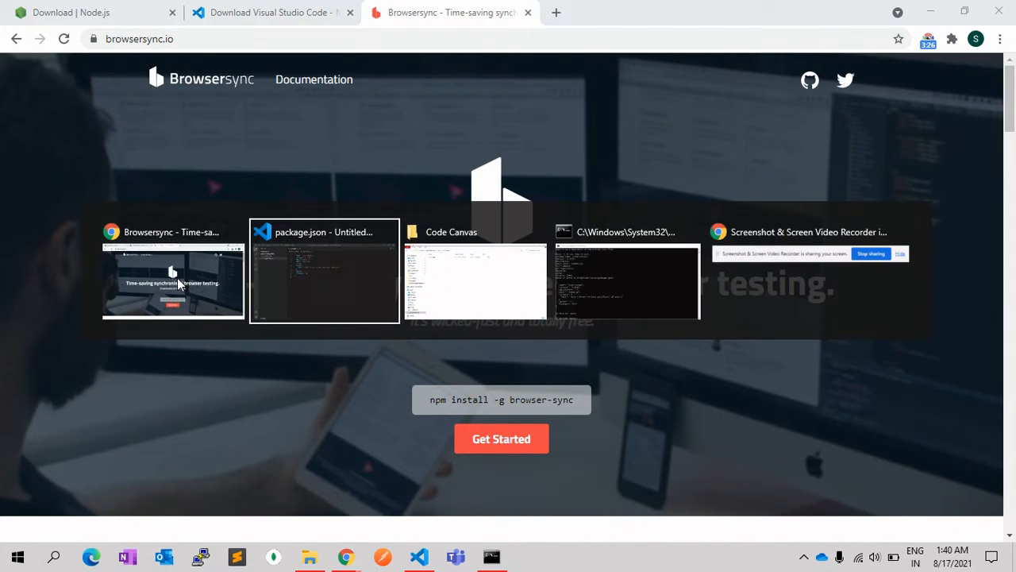
Run npm install --save browser-sync in the Code Canvas folder.
{"action": "left_click", "coordinate": [625, 283]}
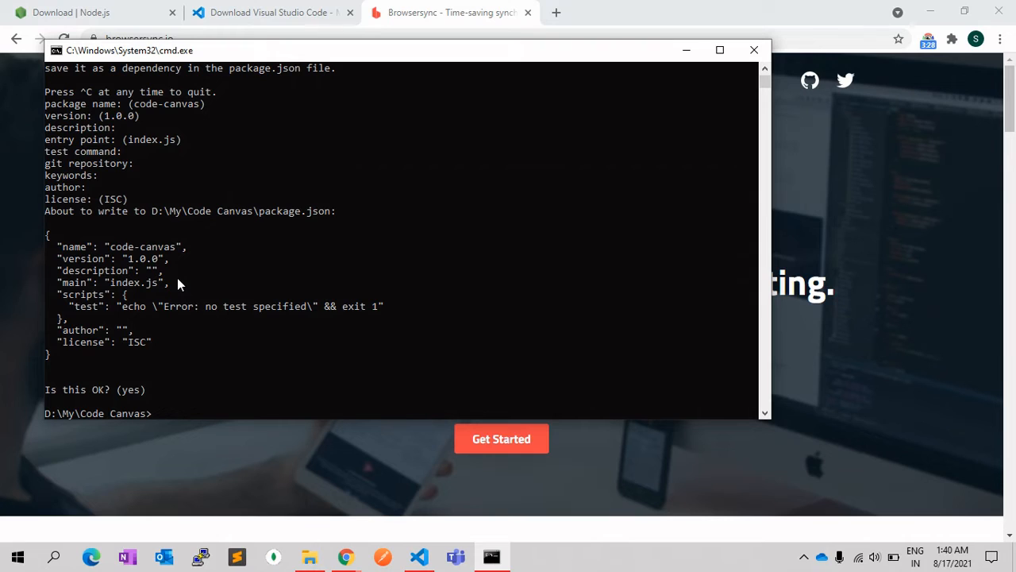
{"action": "type", "text": "npm"}
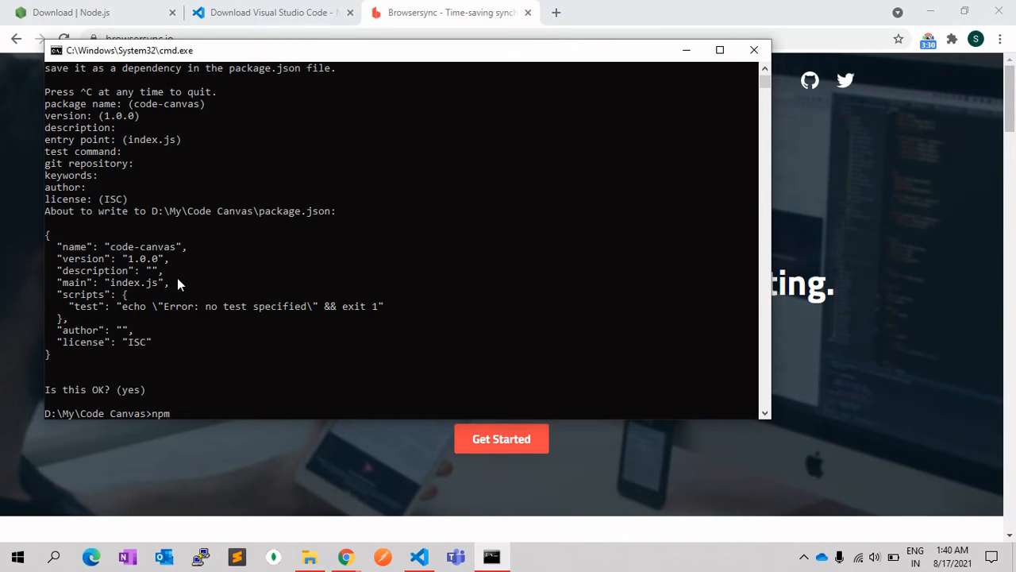
{"action": "type", "text": "install --"}
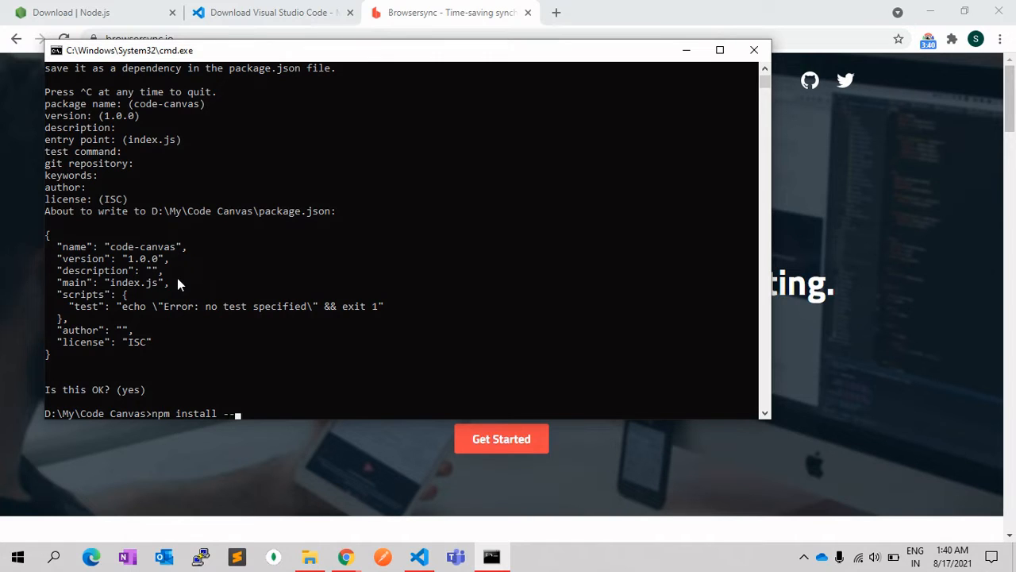
{"action": "type", "text": "save browser-"}
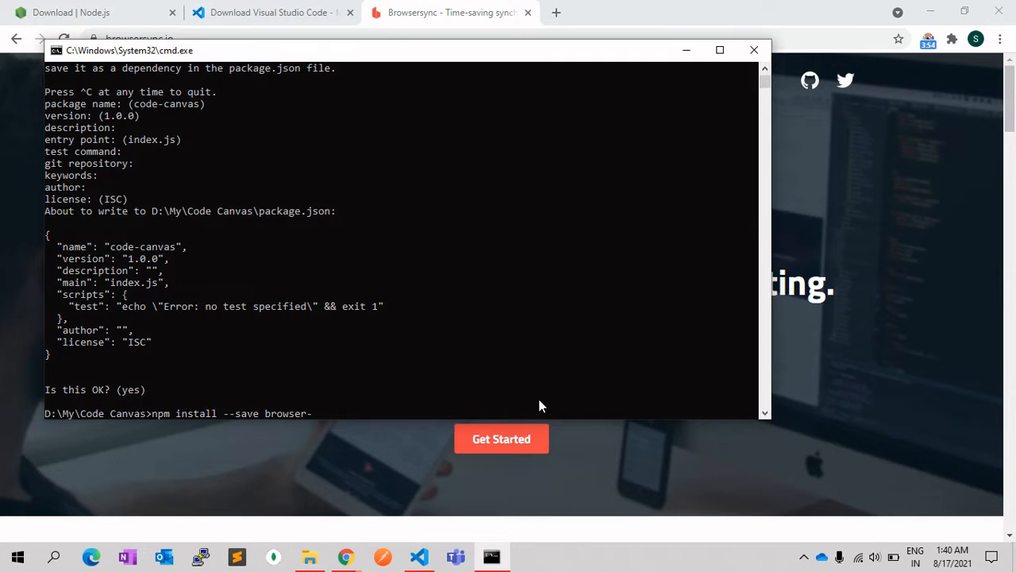
{"action": "type", "text": "sync"}
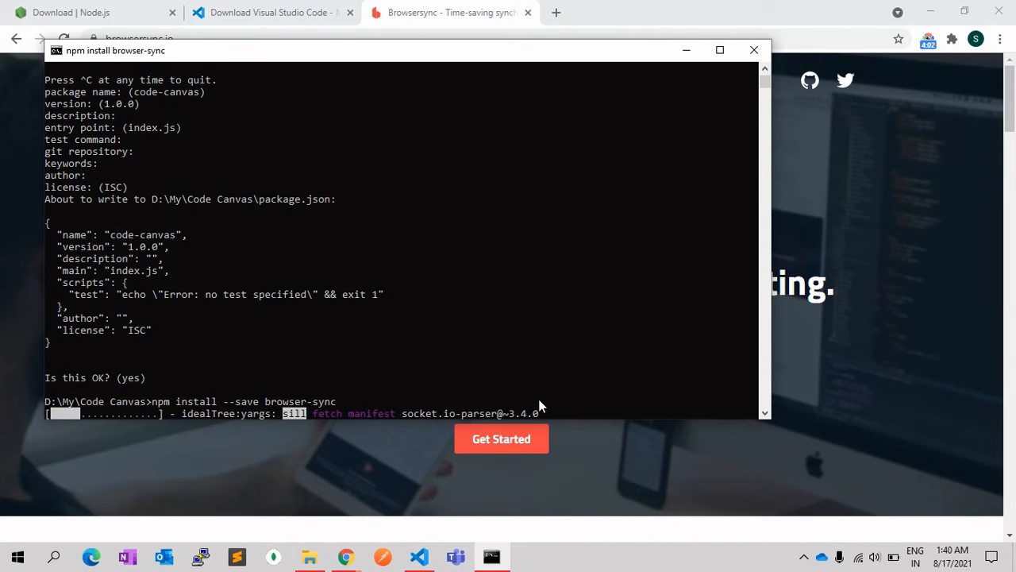
{"action": "mouse_move", "coordinate": [362, 457]}
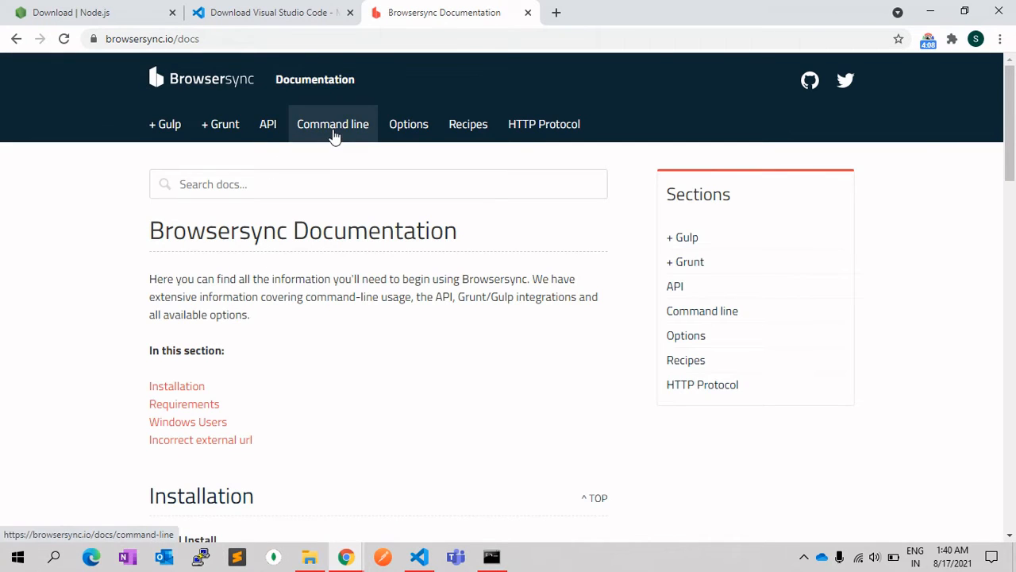
Browse the Browsersync command-line docs down to the --server start option.
{"action": "left_click", "coordinate": [333, 124]}
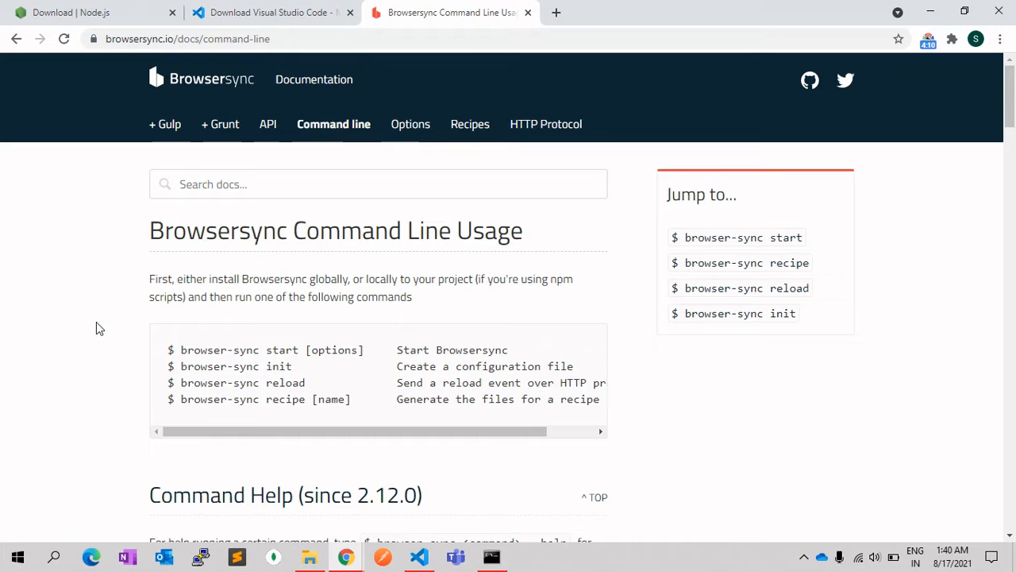
{"action": "scroll", "scroll_direction": "down", "scroll_amount": 3}
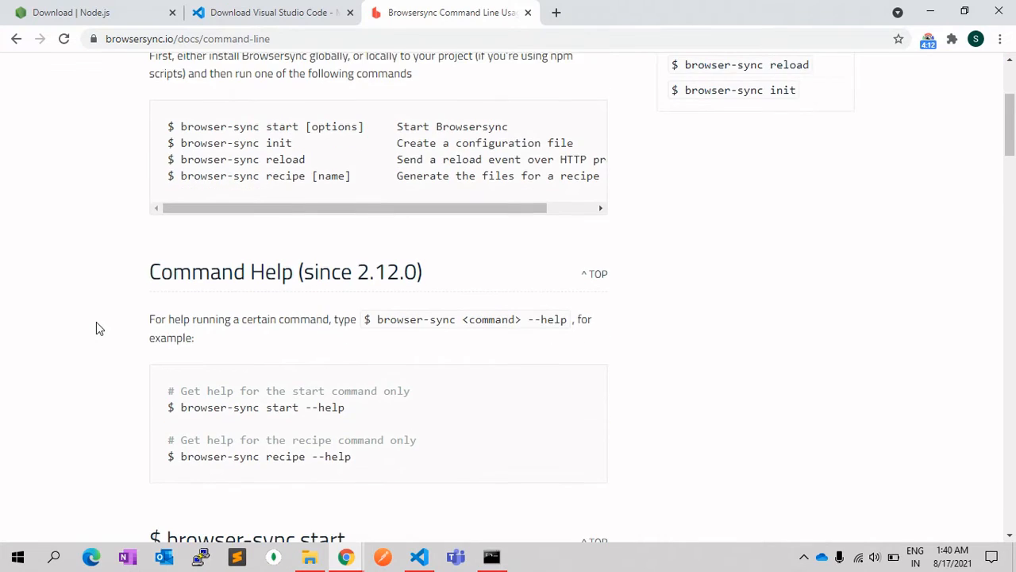
{"action": "scroll", "scroll_direction": "down", "scroll_amount": 3}
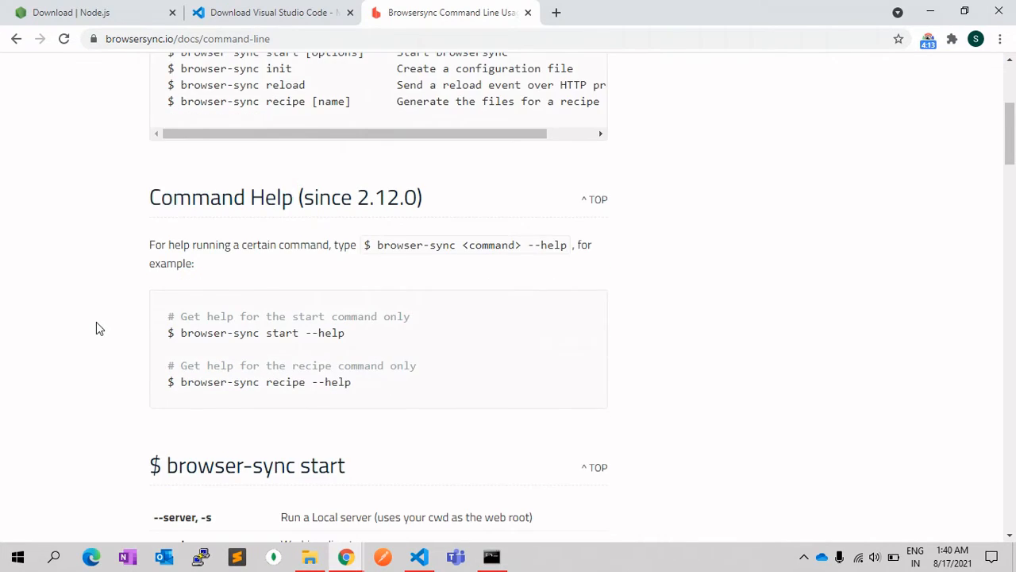
{"action": "scroll", "scroll_direction": "down", "scroll_amount": 3}
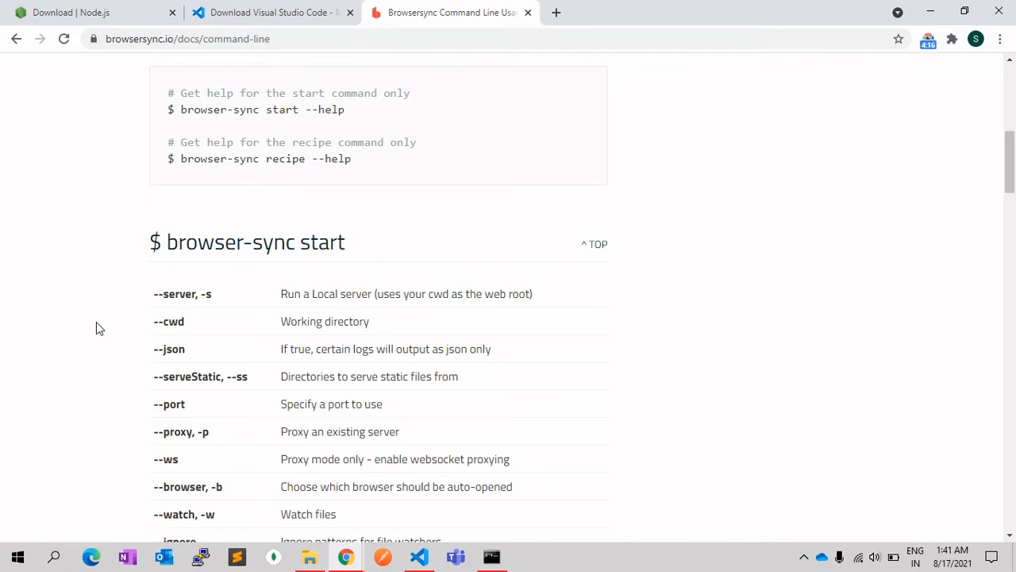
{"action": "scroll", "scroll_direction": "down", "scroll_amount": 3}
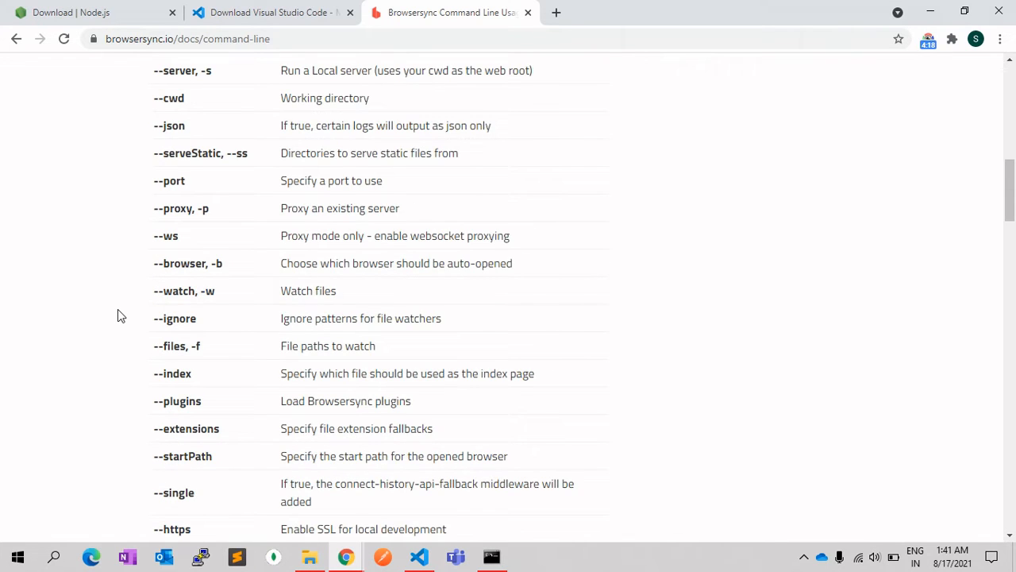
{"action": "scroll", "scroll_direction": "up", "scroll_amount": 3}
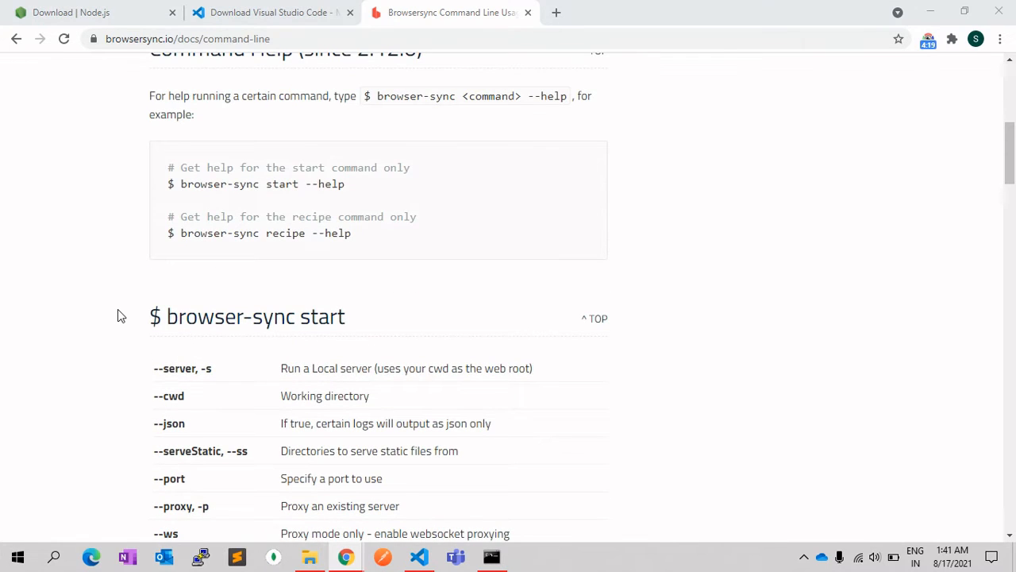
{"action": "scroll", "scroll_direction": "down", "scroll_amount": 3}
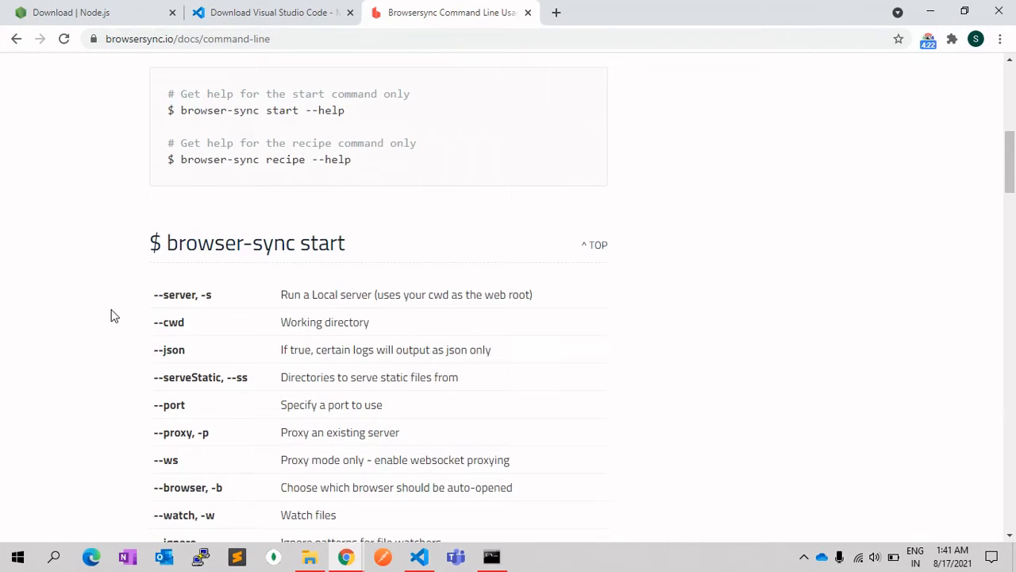
{"action": "scroll", "scroll_direction": "down", "scroll_amount": 3}
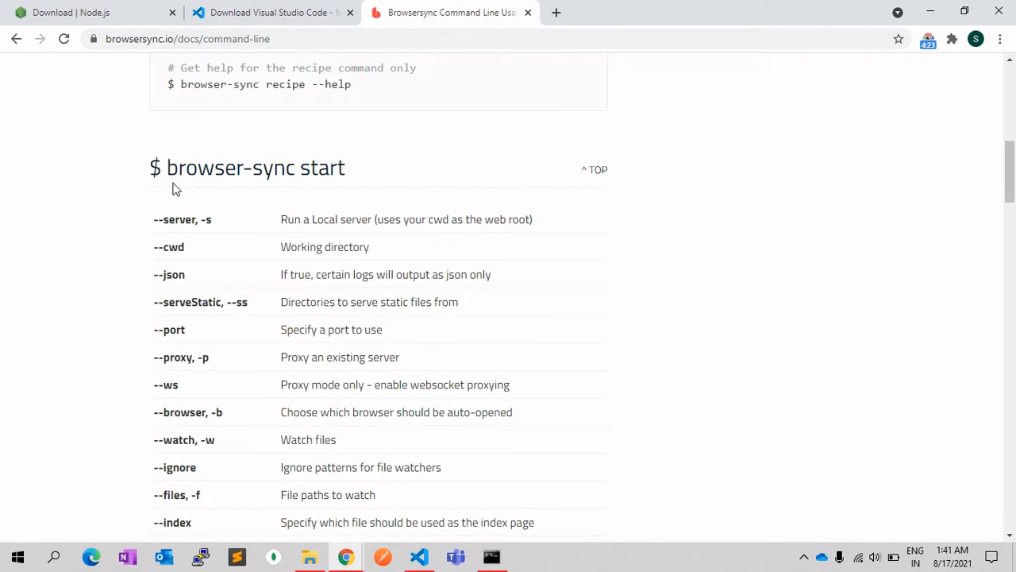
{"action": "double_click", "coordinate": [178, 219]}
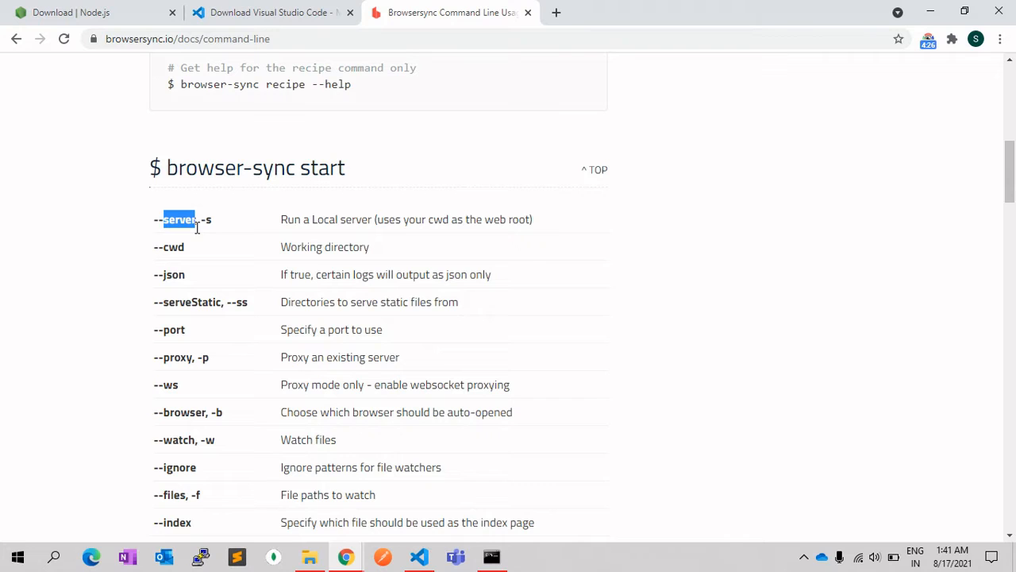
Highlight the start --server example and its app directory argument, then return to the editor.
{"action": "scroll", "scroll_direction": "down", "scroll_amount": 3}
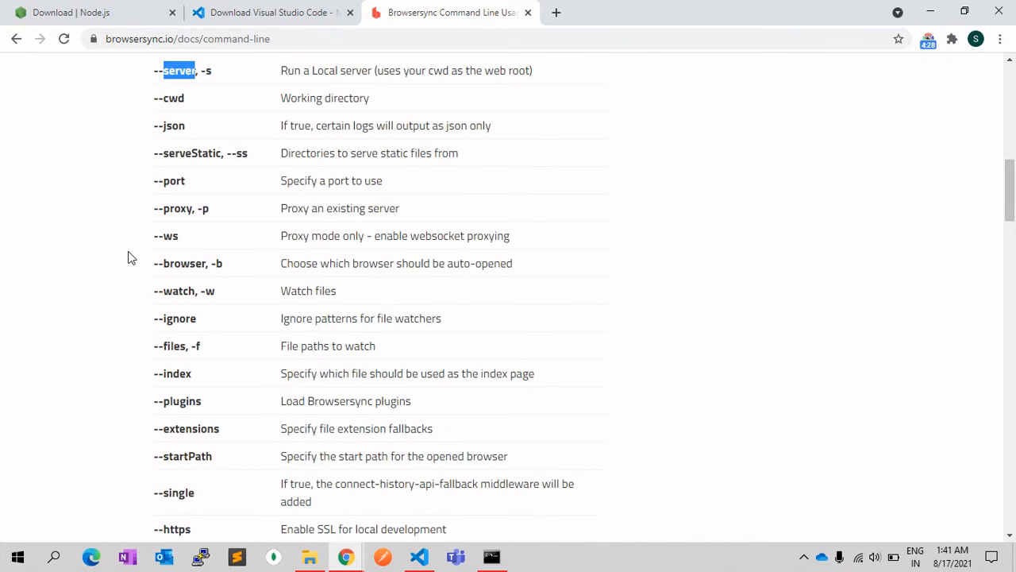
{"action": "scroll", "scroll_direction": "down", "scroll_amount": 3}
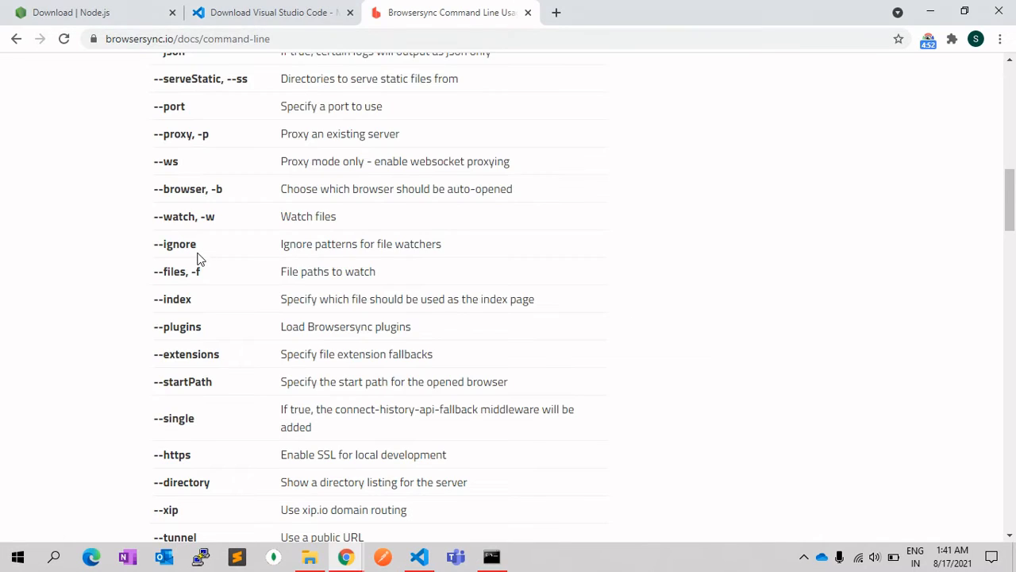
{"action": "scroll", "scroll_direction": "down", "scroll_amount": 3}
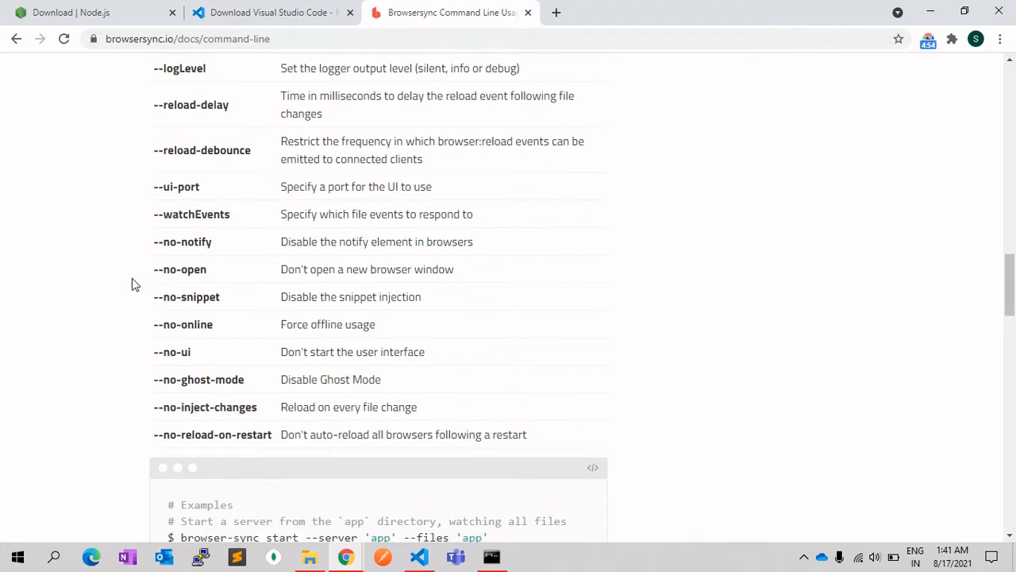
{"action": "scroll", "scroll_direction": "down", "scroll_amount": 3}
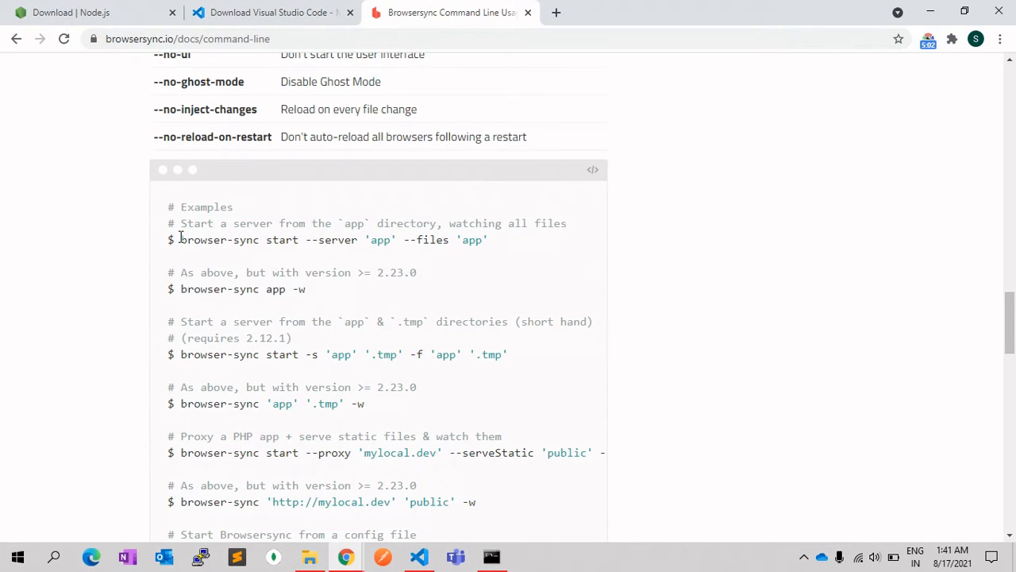
{"action": "left_click_drag", "start_coordinate": [181, 207], "coordinate": [246, 222]}
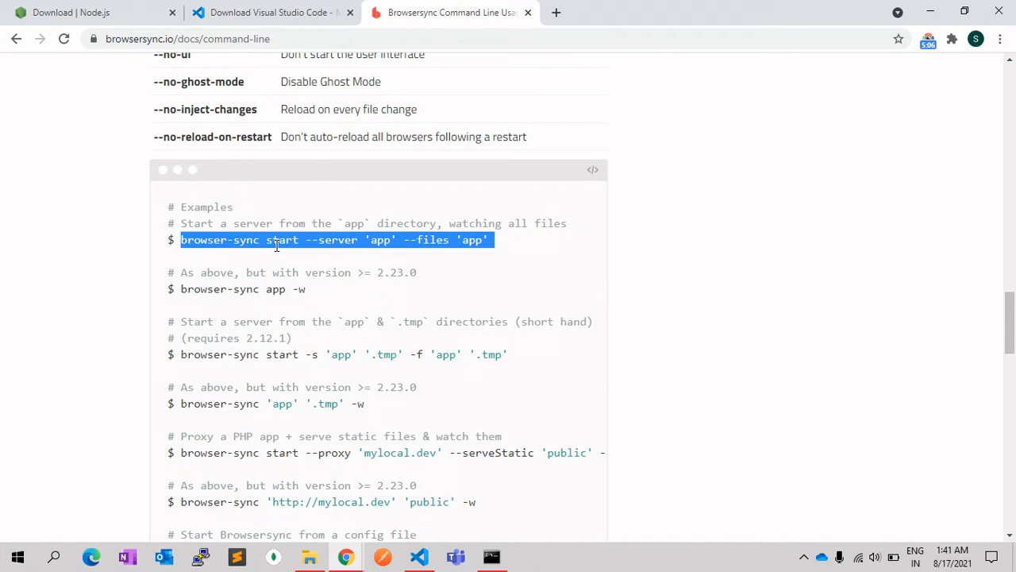
{"action": "double_click", "coordinate": [380, 240]}
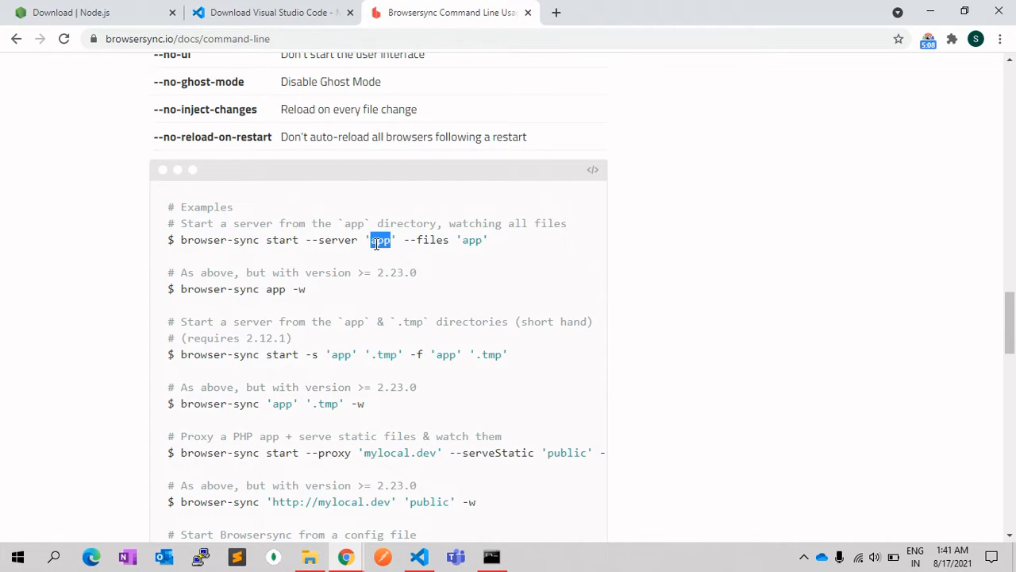
{"action": "double_click", "coordinate": [433, 240]}
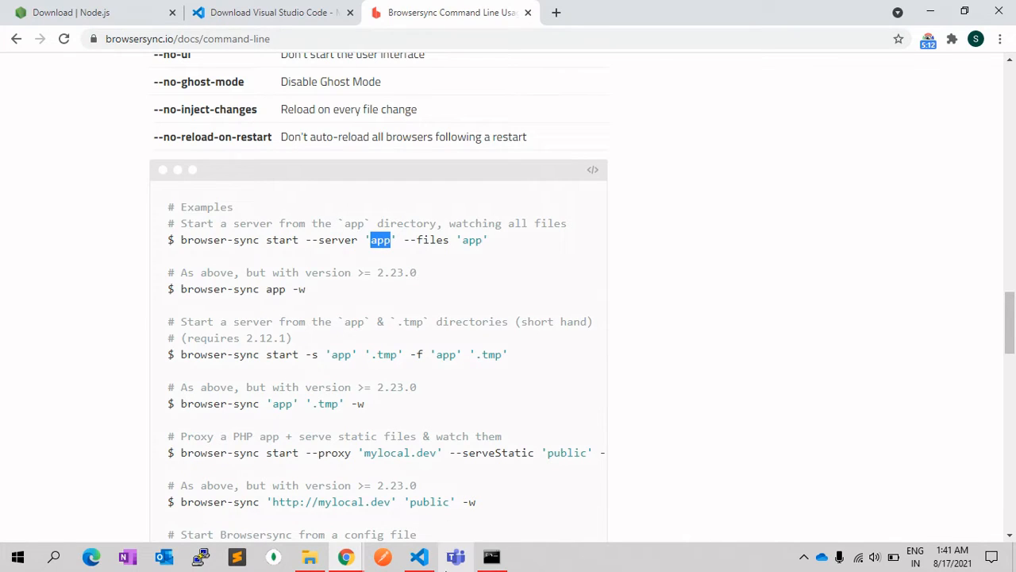
{"action": "mouse_move", "coordinate": [433, 545]}
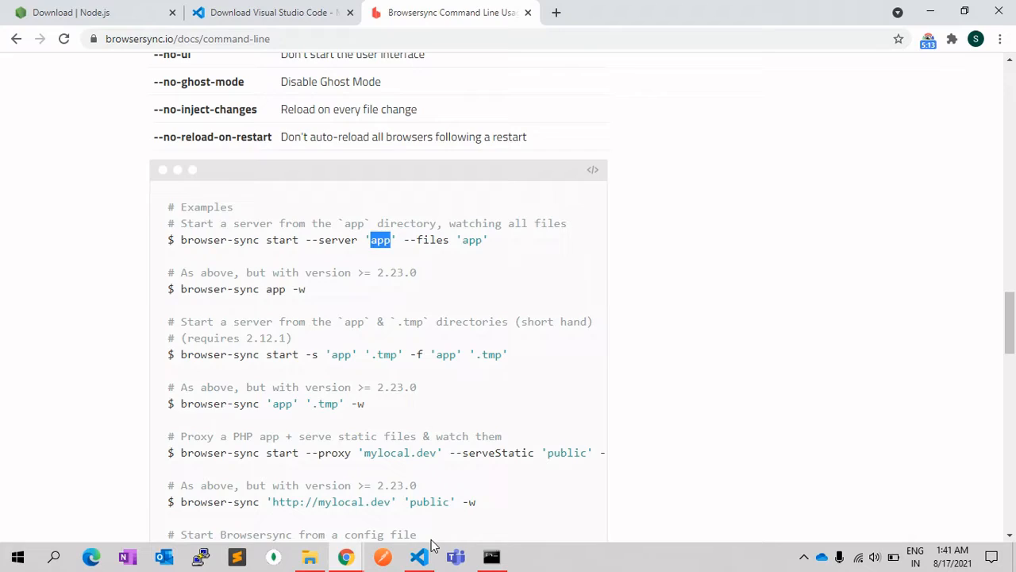
{"action": "left_click", "coordinate": [419, 556]}
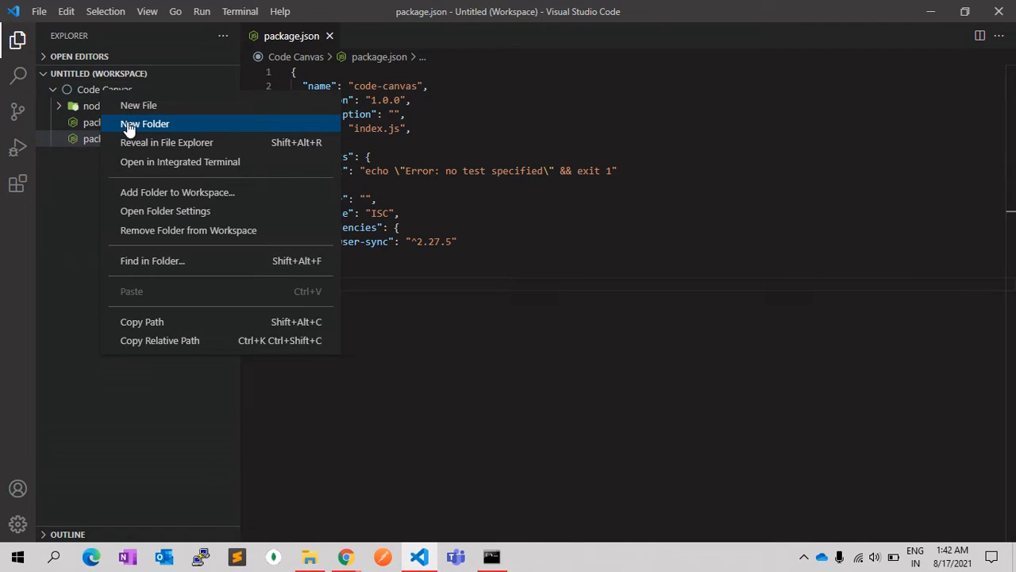
Create a public folder with a new index.html file and open it for editing.
{"action": "left_click", "coordinate": [143, 124]}
{"action": "type", "text": "public"}
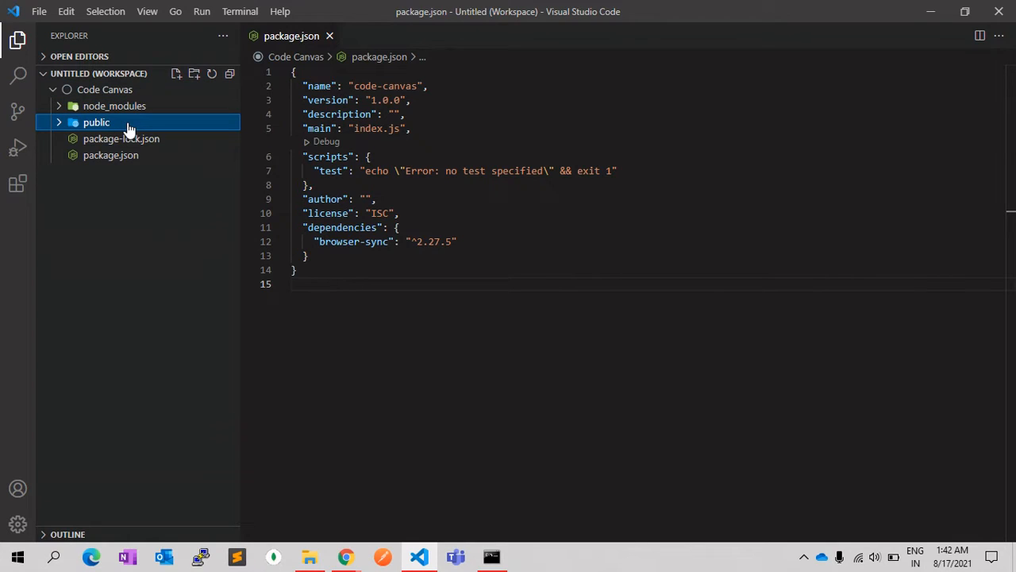
{"action": "right_click", "coordinate": [95, 122]}
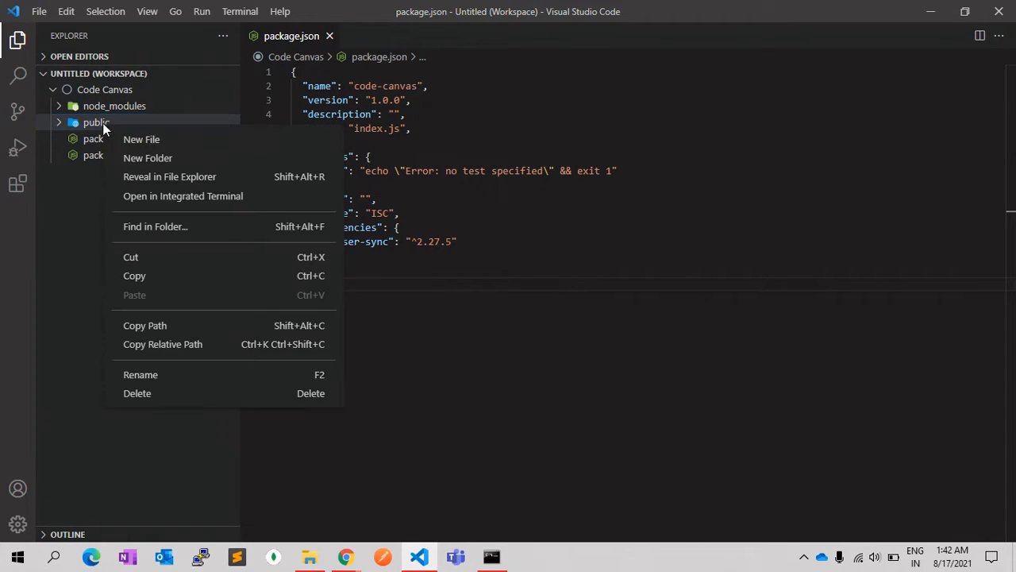
{"action": "left_click", "coordinate": [141, 140]}
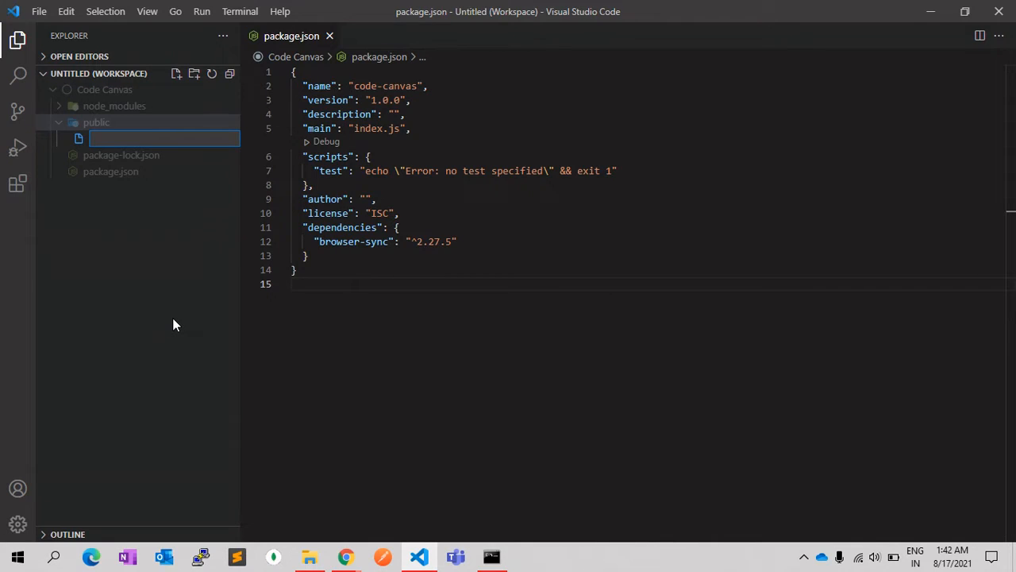
{"action": "type", "text": "index.html"}
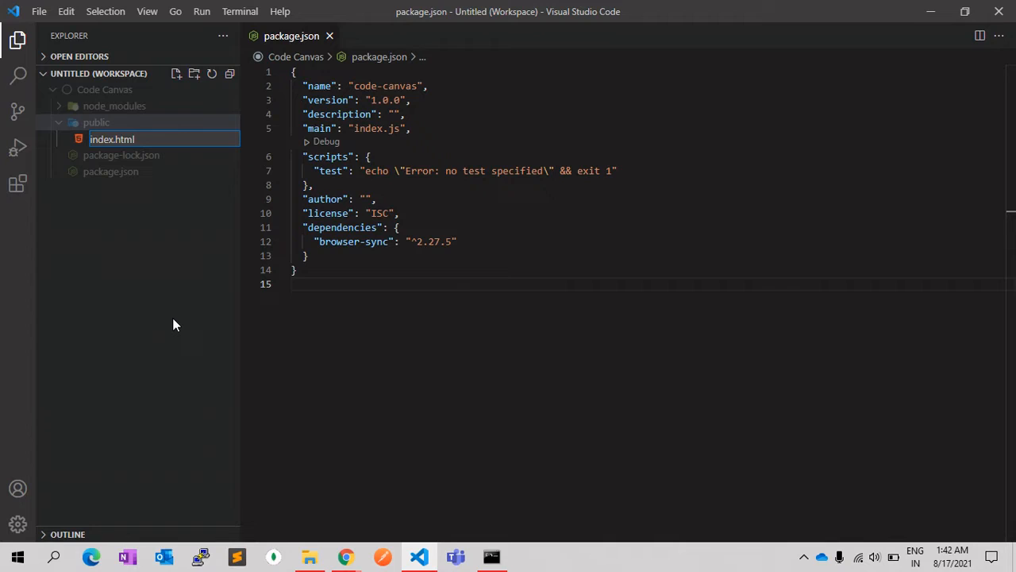
{"action": "double_click", "coordinate": [111, 140]}
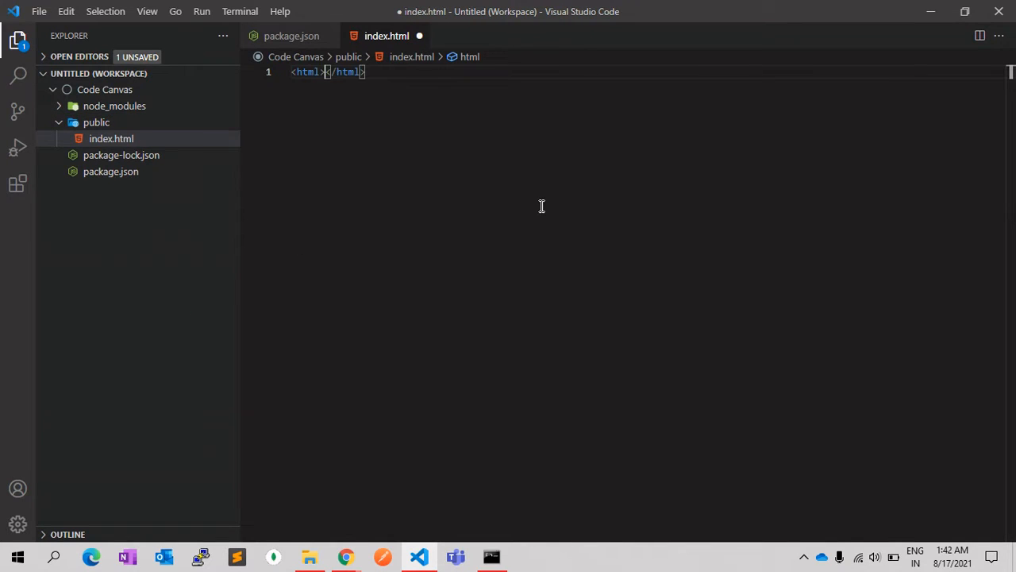
Write the html, head and body skeleton of index.html.
{"action": "type", "text": "<h"}
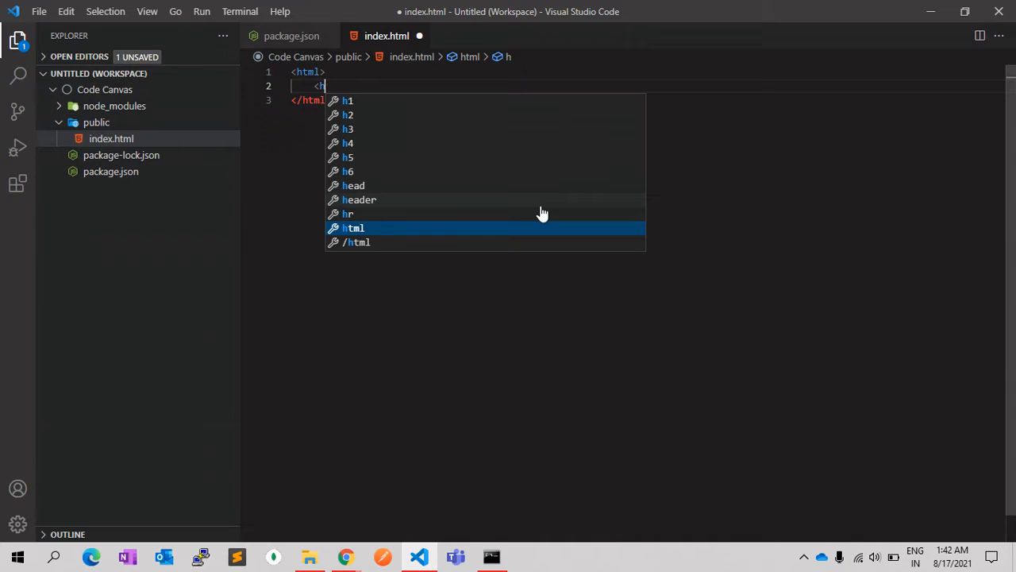
{"action": "left_click", "coordinate": [356, 184]}
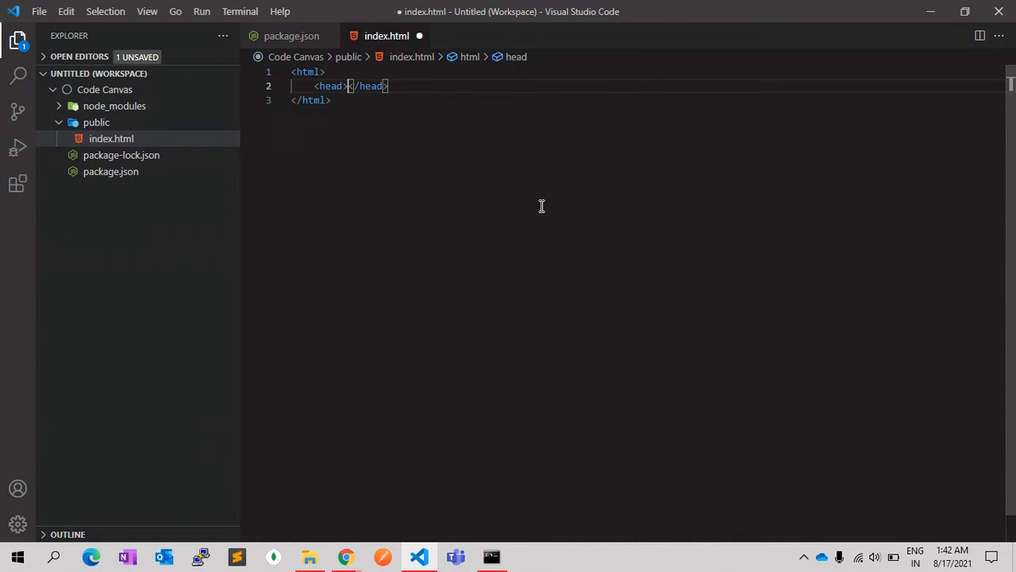
{"action": "key", "text": "Enter"}
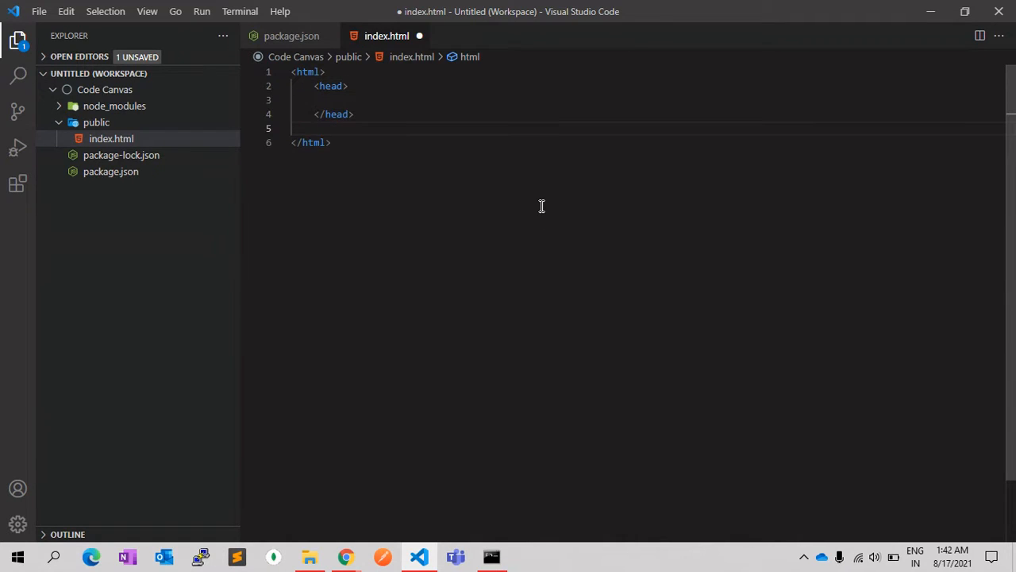
{"action": "type", "text": "<body>"}
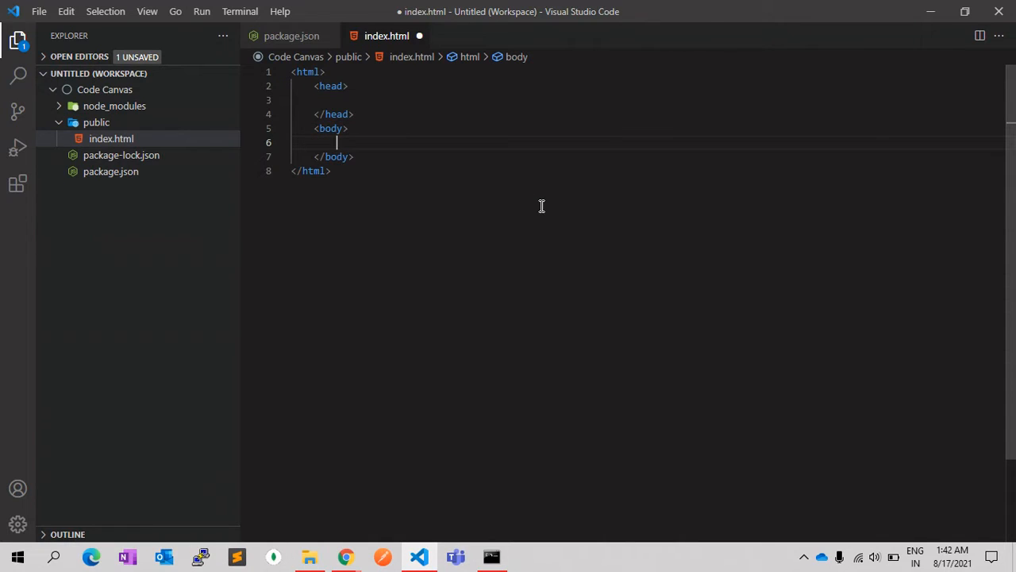
Add <h1>Title</h1> and <p>This is paragraph</p>, then save the file.
{"action": "type", "text": "h1></h1>"}
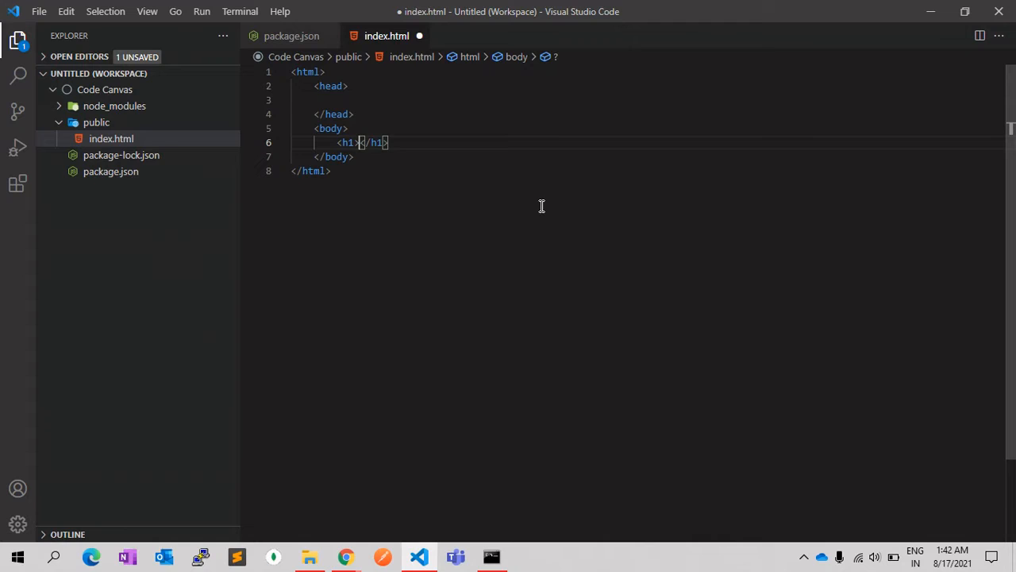
{"action": "type", "text": "Title"}
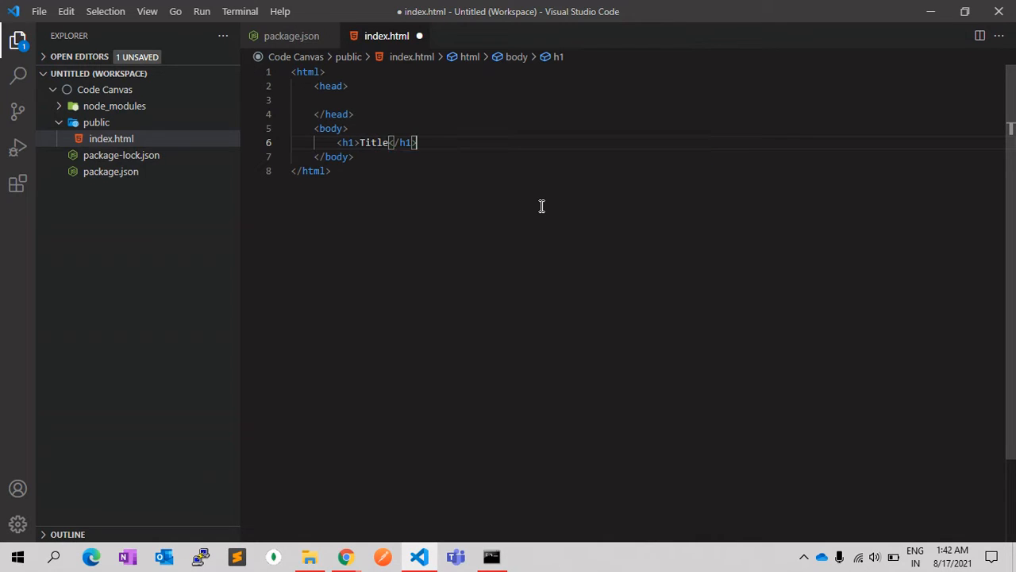
{"action": "type", "text": "M"}
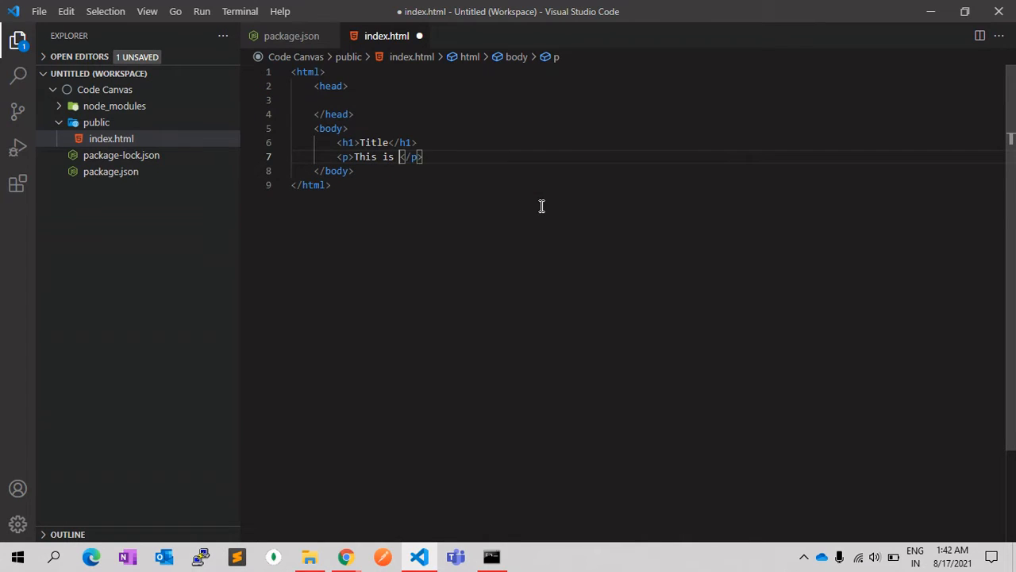
{"action": "type", "text": "paragraph"}
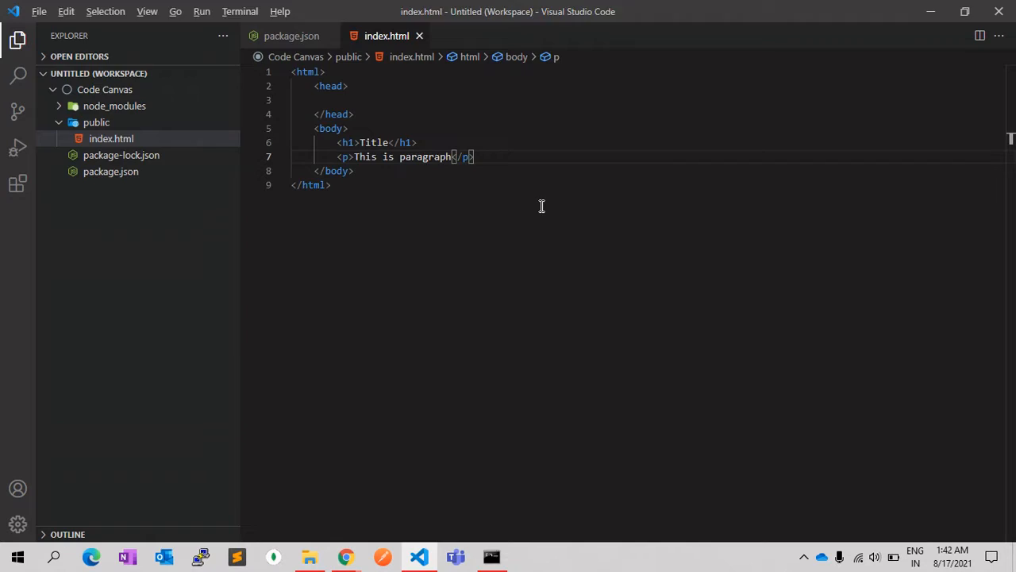
{"action": "left_click", "coordinate": [489, 556]}
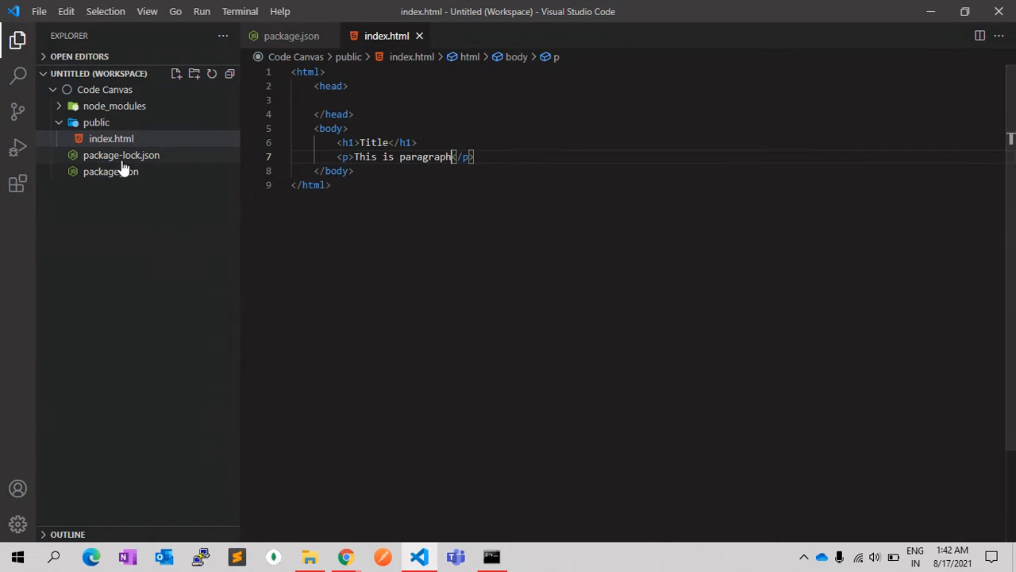
Check the browser-sync dependency in package.json against the docs' start --server example.
{"action": "left_click", "coordinate": [111, 172]}
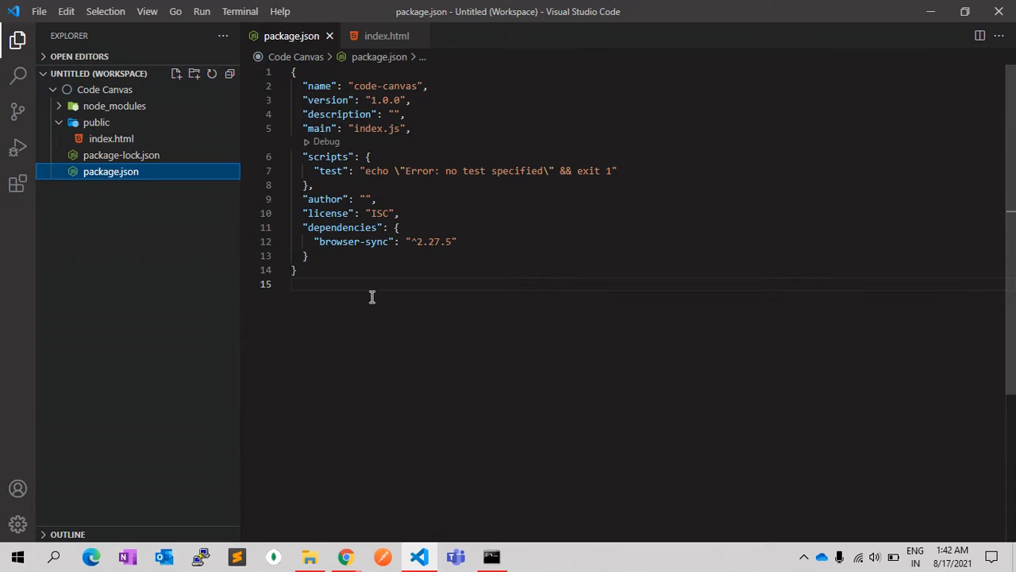
{"action": "mouse_move", "coordinate": [343, 227]}
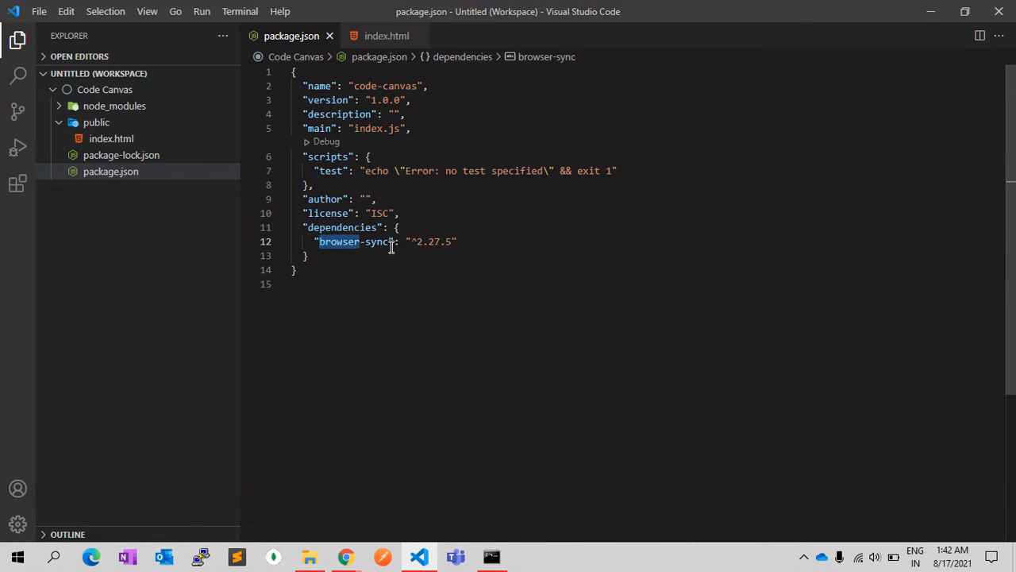
{"action": "left_click", "coordinate": [353, 227]}
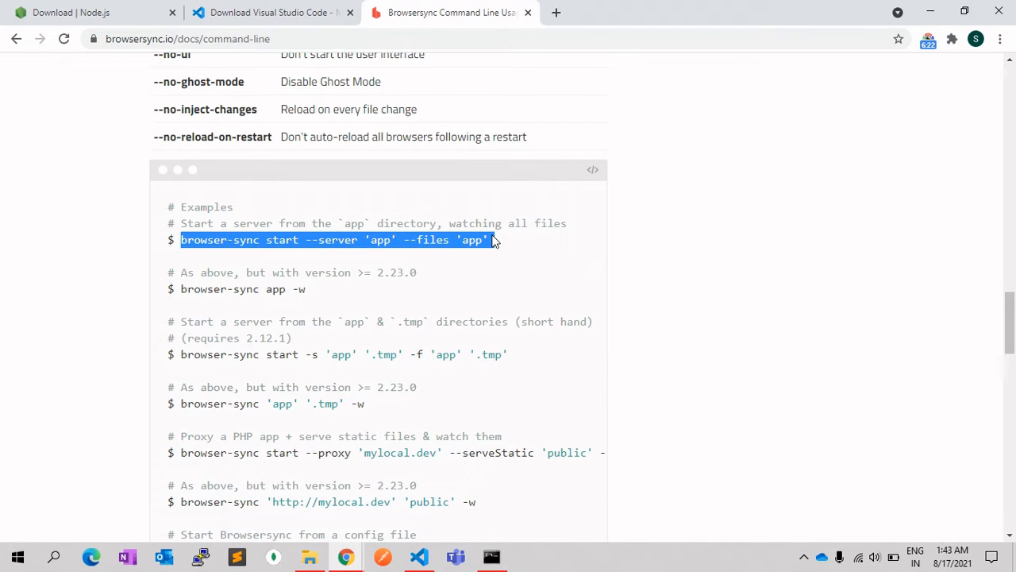
{"action": "left_click", "coordinate": [419, 556]}
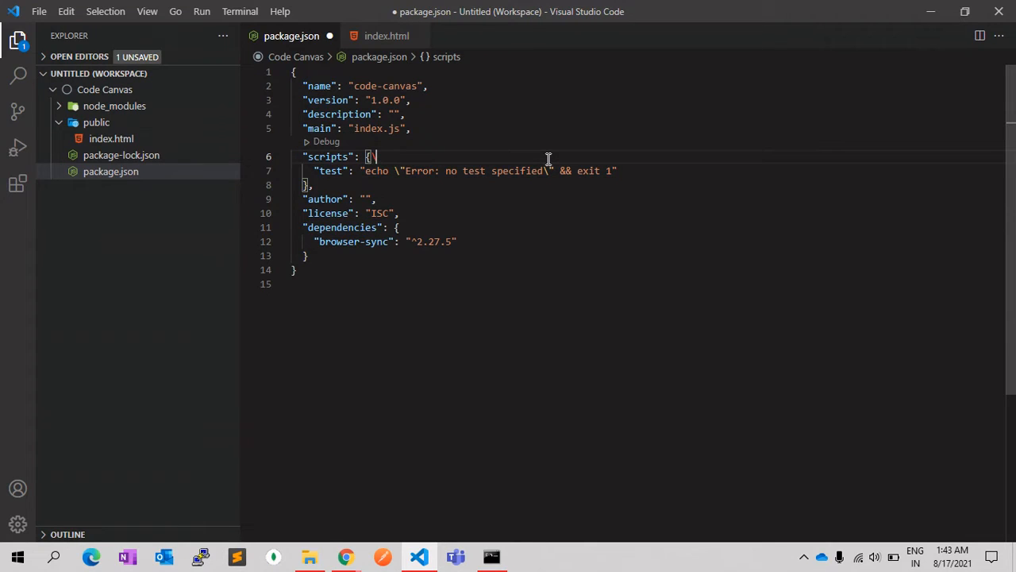
Add a dev script "browser-sync start --server 'app' --files 'app'" inside scripts.
{"action": "key", "text": "Enter"}
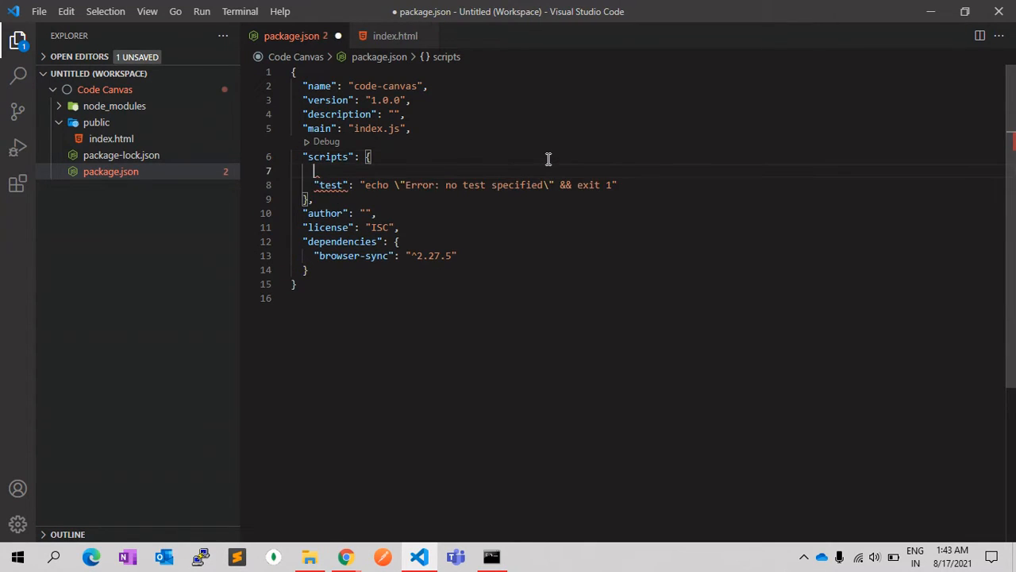
{"action": "type", "text": "\"dev\""}
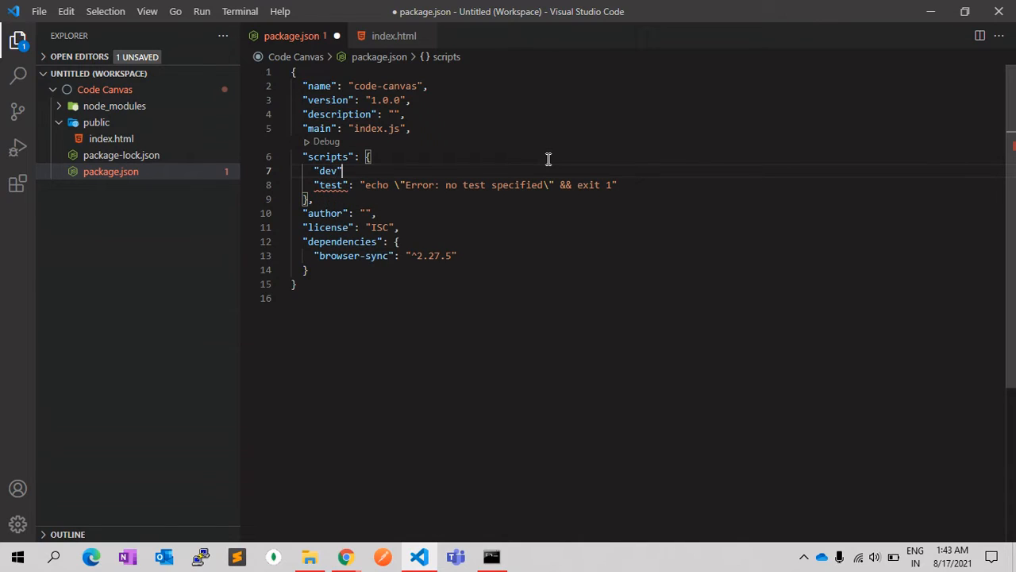
{"action": "type", "text": "\": \"\""}
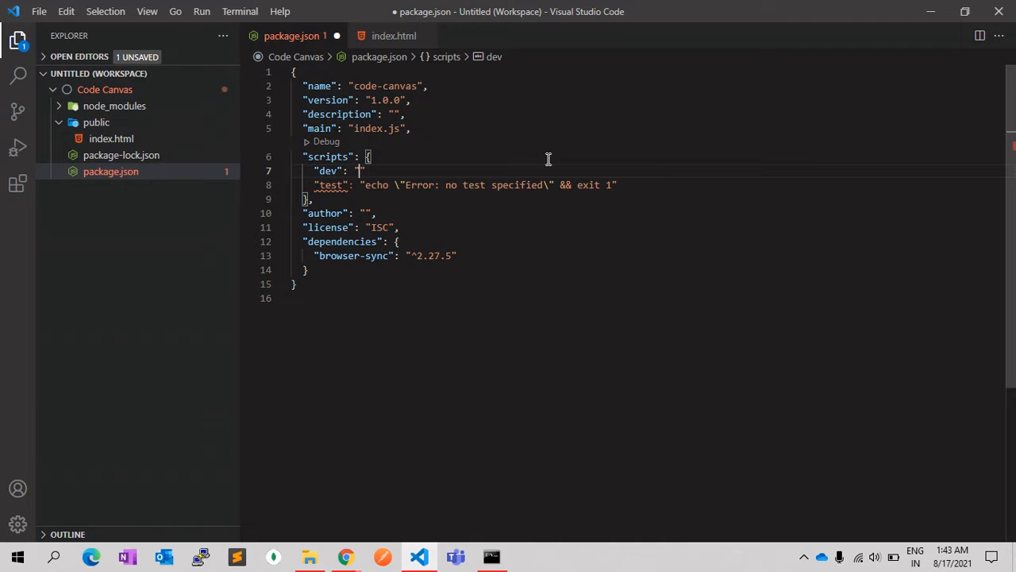
{"action": "type", "text": "browser-sync start --server 'app' --files 'app'"}
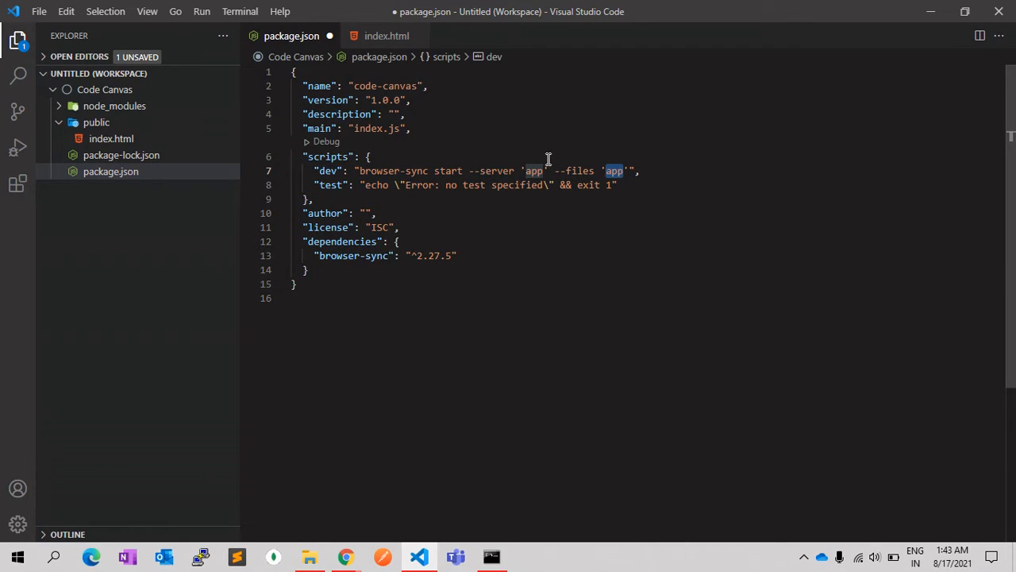
Replace both 'app' folder names with 'public' in the dev script and save package.json.
{"action": "type", "text": "public"}
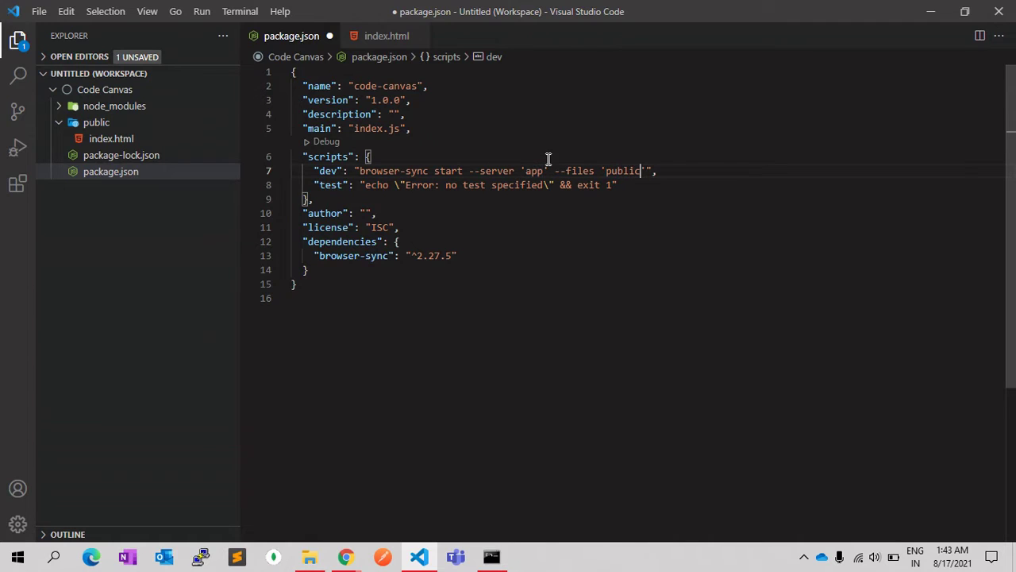
{"action": "double_click", "coordinate": [534, 171]}
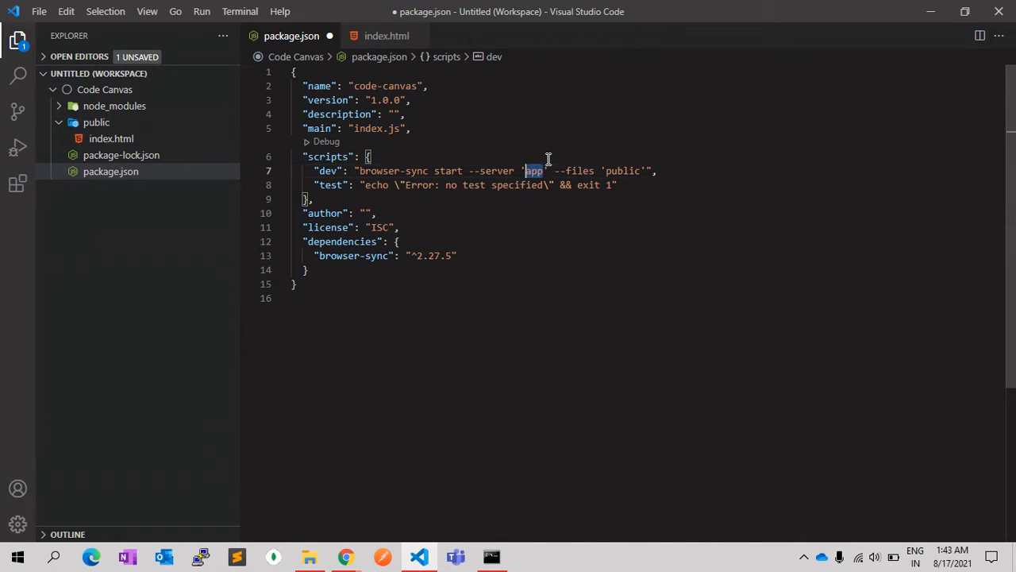
{"action": "type", "text": "public"}
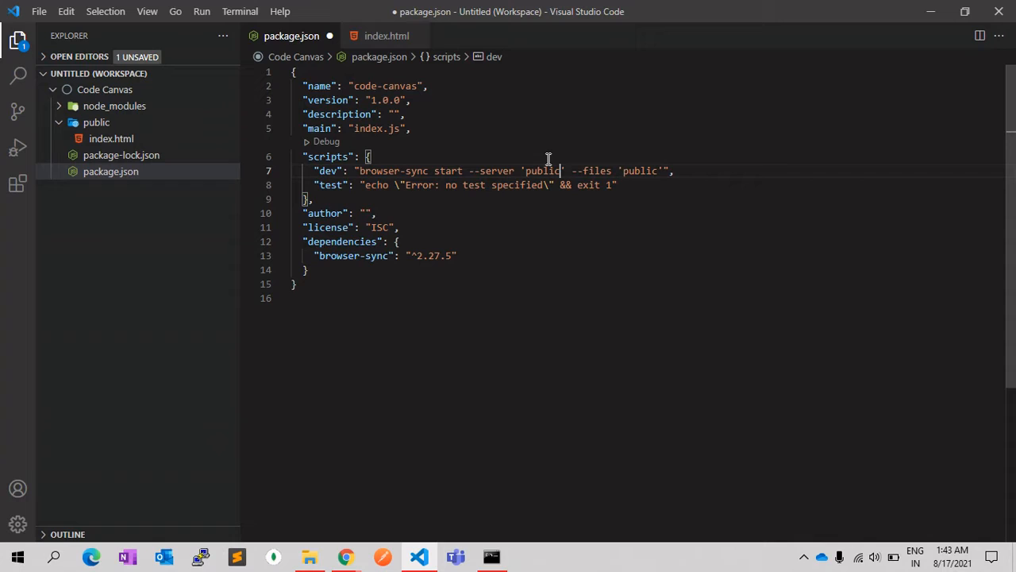
{"action": "mouse_move", "coordinate": [381, 184]}
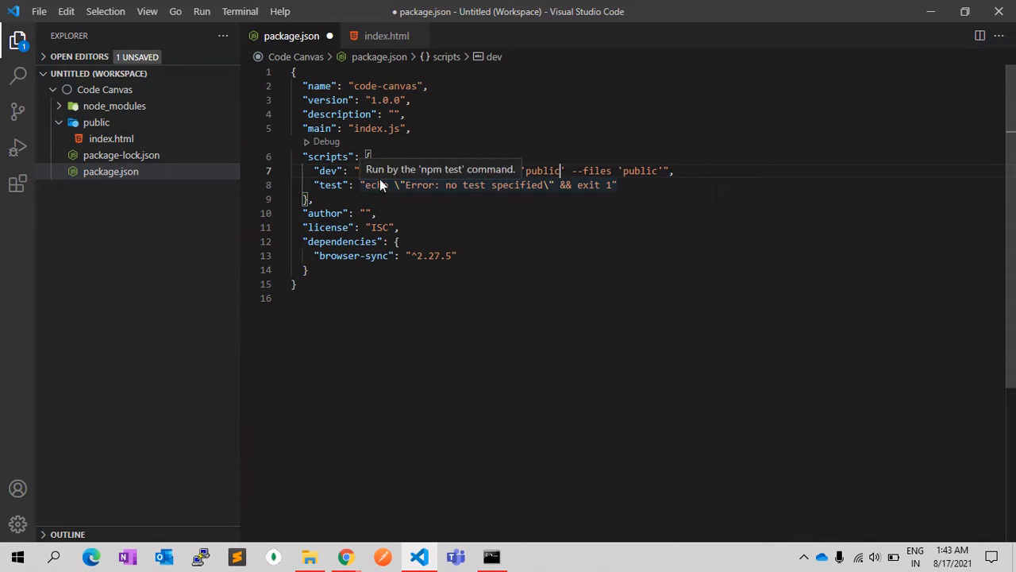
{"action": "mouse_move", "coordinate": [505, 178]}
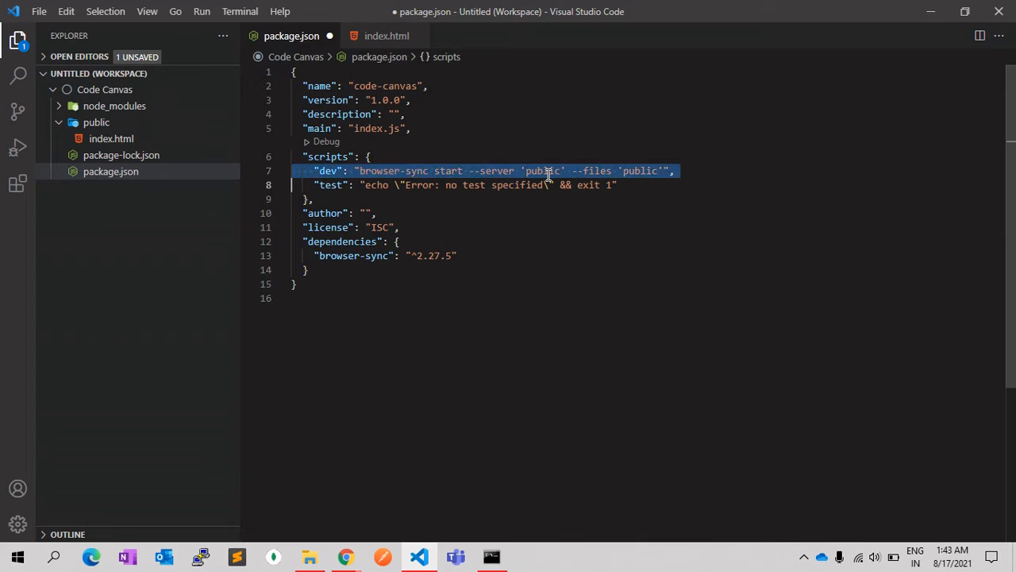
{"action": "double_click", "coordinate": [597, 171]}
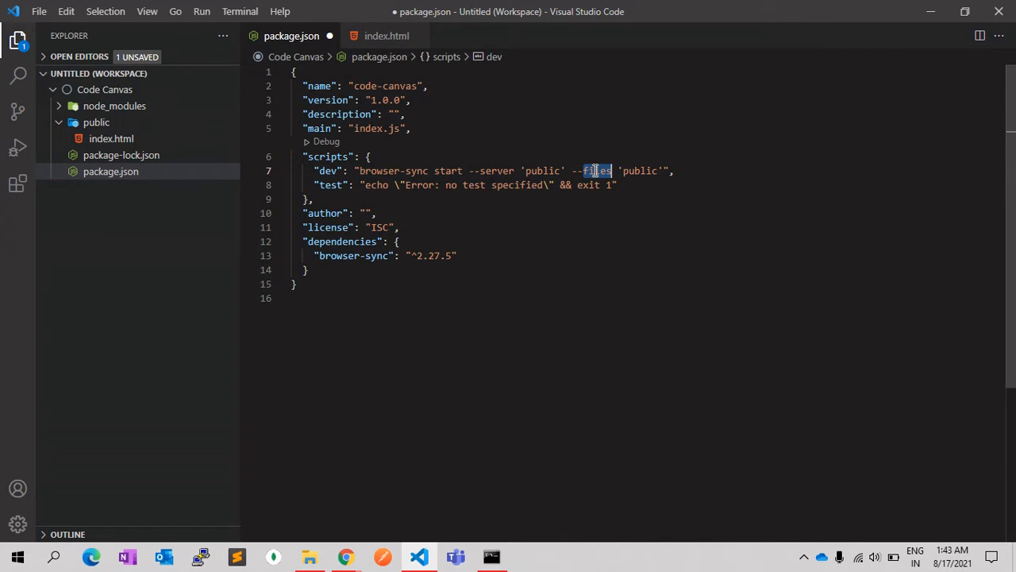
{"action": "double_click", "coordinate": [642, 171]}
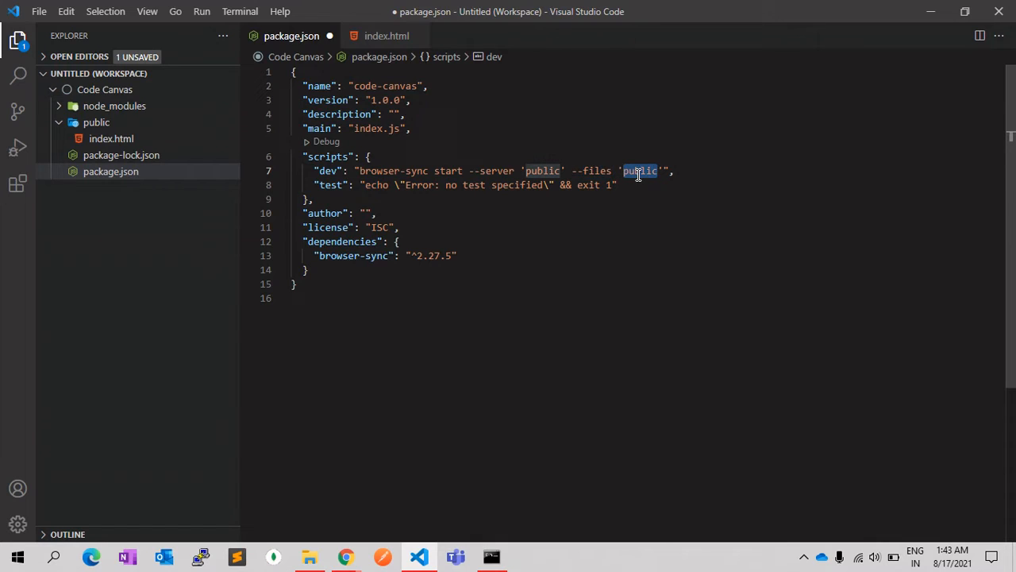
{"action": "left_click", "coordinate": [458, 170]}
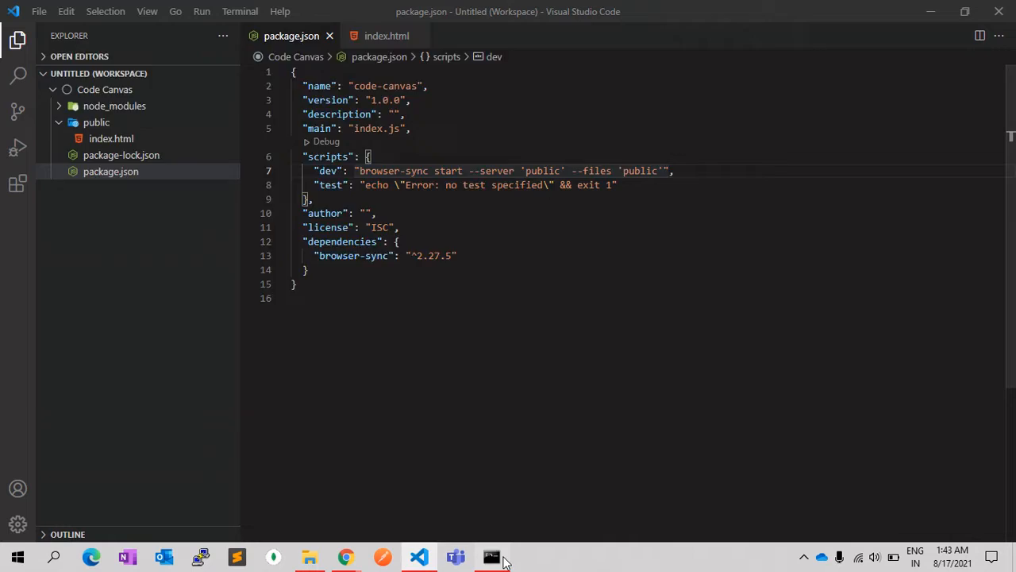
Run npm run dev in Command Prompt so Chrome serves index.html at localhost:3000.
{"action": "left_click", "coordinate": [490, 556]}
{"action": "type", "text": "npm run de"}
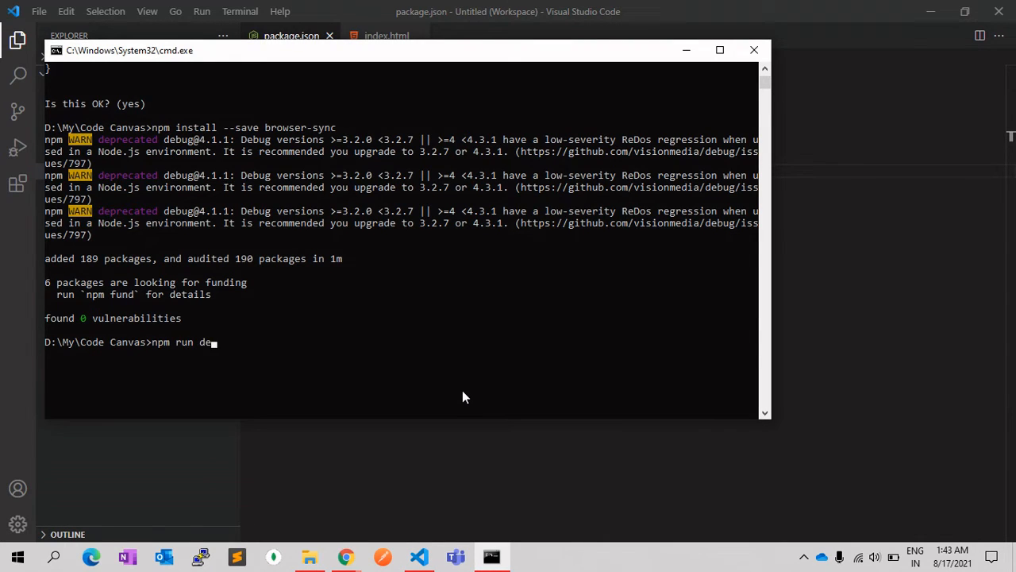
{"action": "type", "text": "v"}
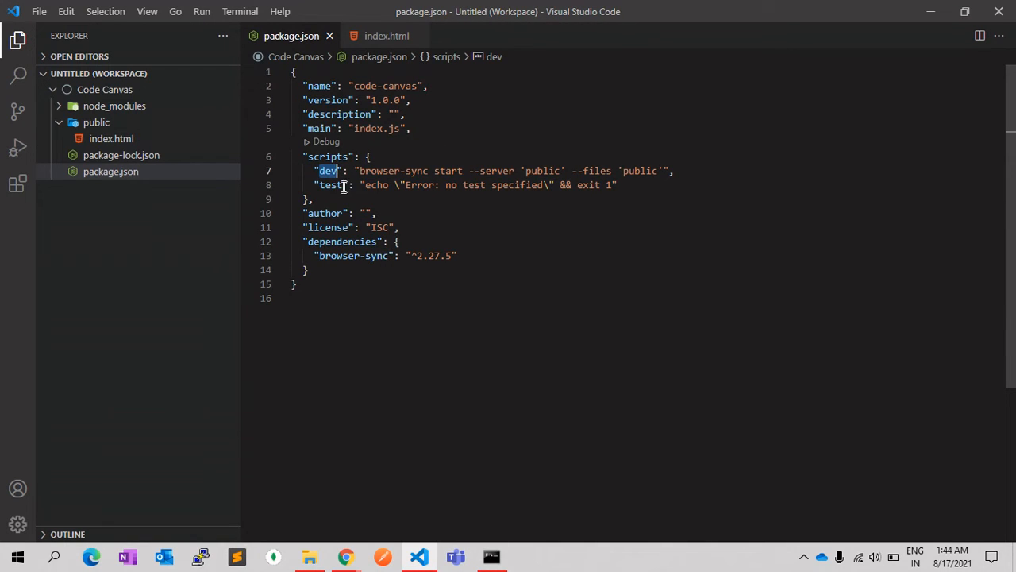
{"action": "left_click", "coordinate": [491, 555]}
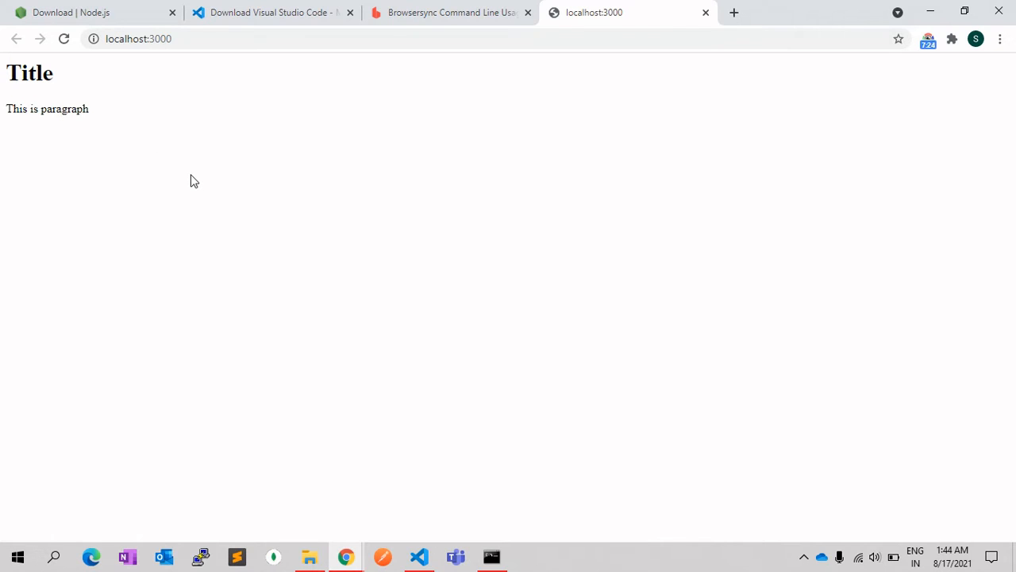
Check the localhost:3000 address in Chrome and return to index.html in the editor.
{"action": "left_click", "coordinate": [146, 40]}
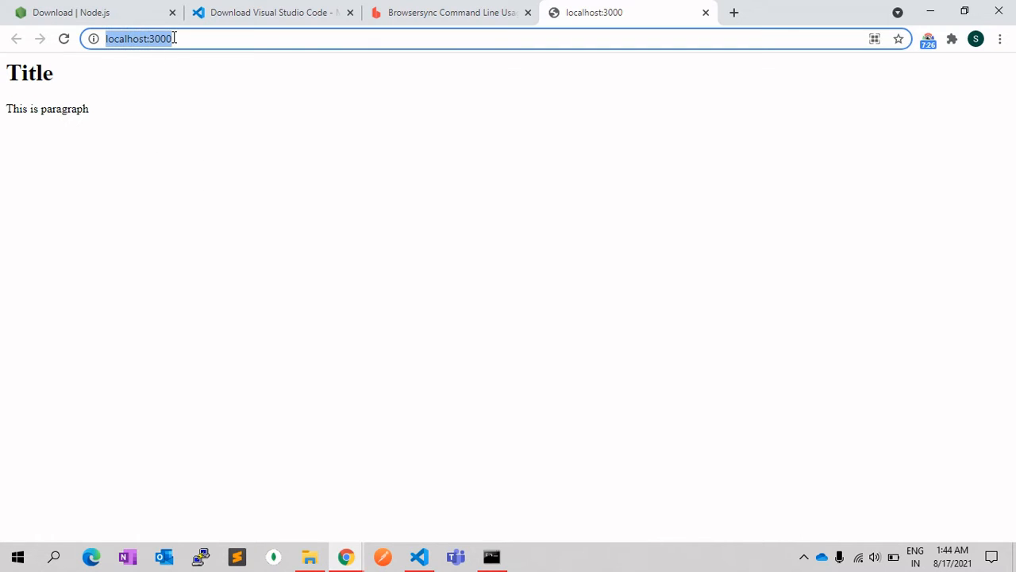
{"action": "left_click", "coordinate": [419, 556]}
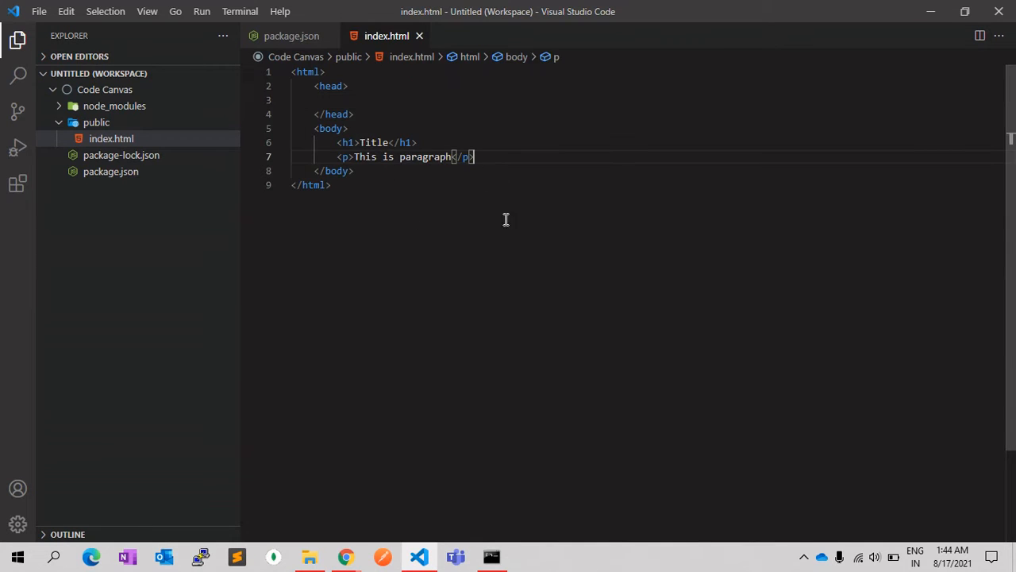
{"action": "mouse_move", "coordinate": [520, 256]}
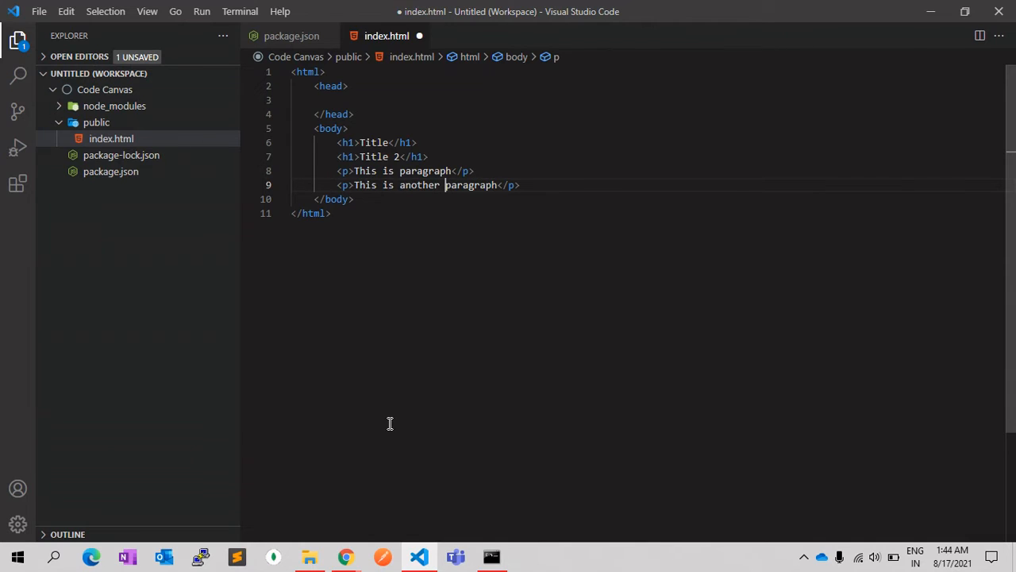
Switch to Chrome to check the live-reloaded page with the new Title 2 heading and paragraph.
{"action": "left_click", "coordinate": [344, 555]}
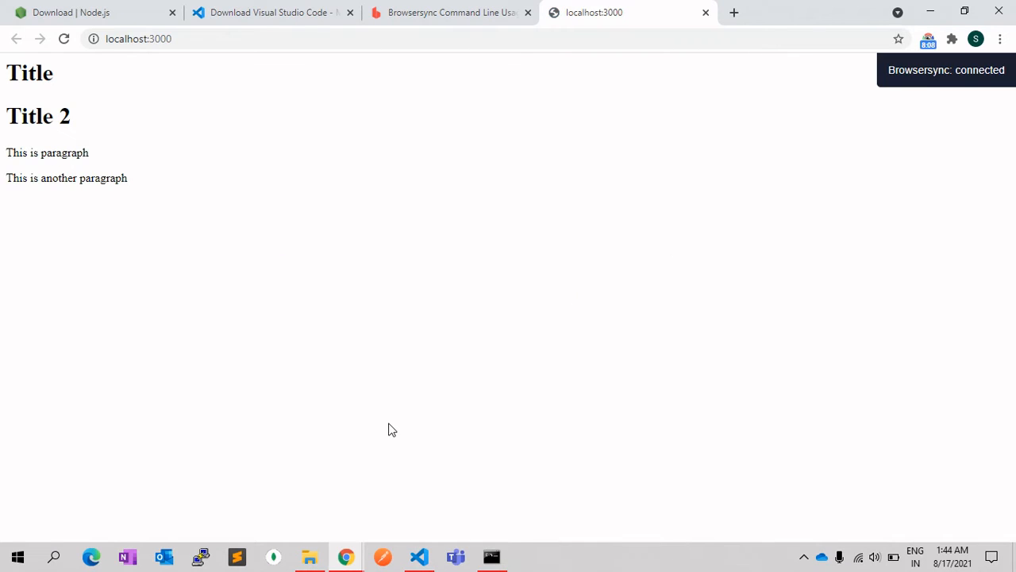
{"action": "mouse_move", "coordinate": [937, 79]}
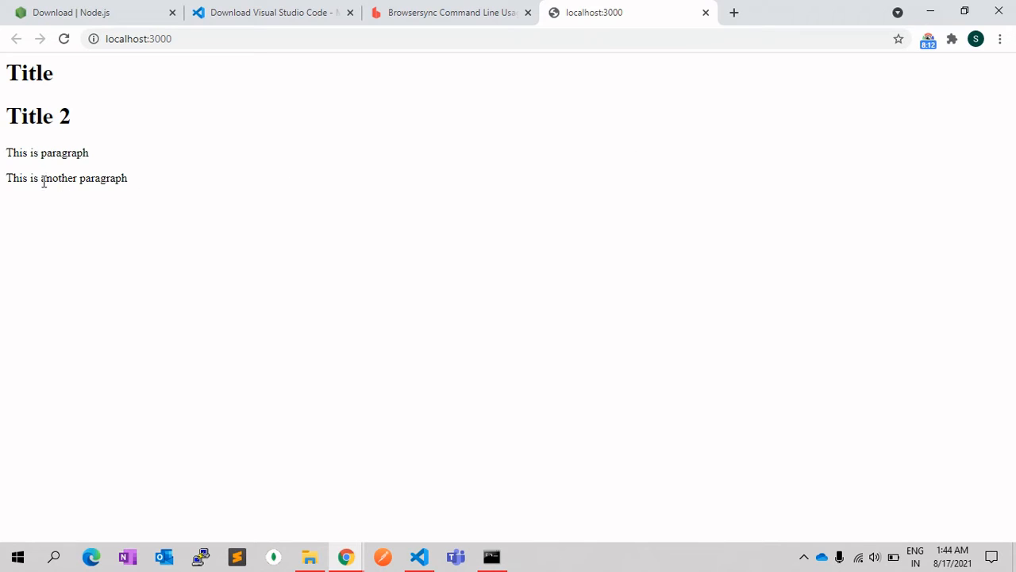
{"action": "mouse_move", "coordinate": [124, 191]}
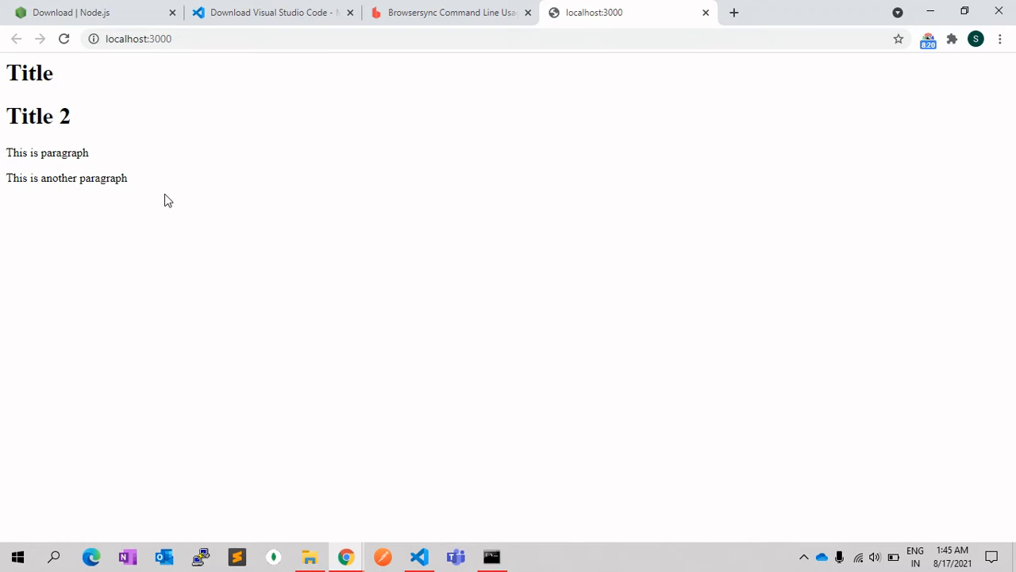
Return from the reloaded localhost:3000 page to index.html in the code editor.
{"action": "left_click", "coordinate": [420, 556]}
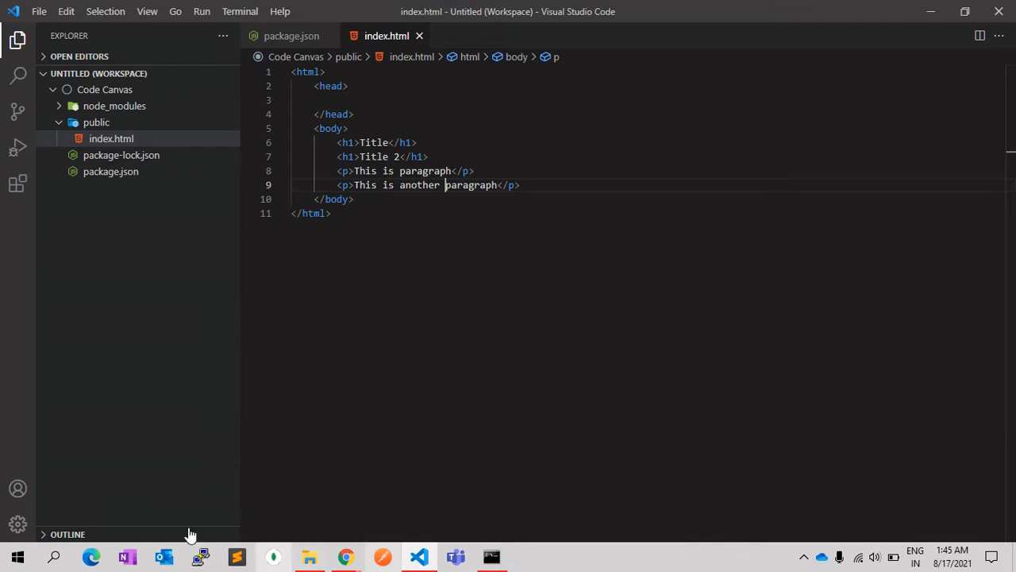
Add <link rel="stylesheet" href="style.css" /> inside the head and save index.html.
{"action": "left_click", "coordinate": [332, 213]}
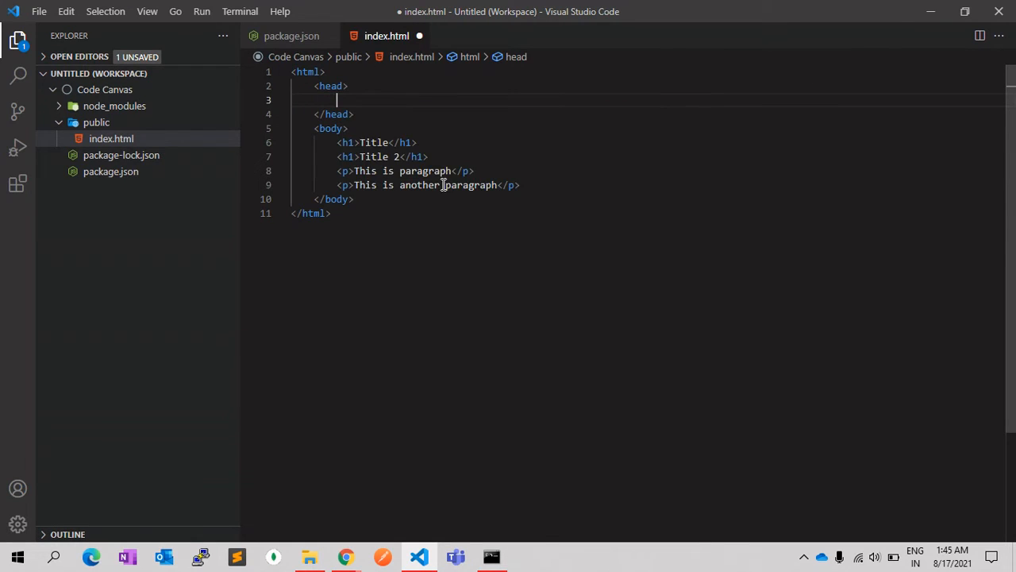
{"action": "type", "text": "<li"}
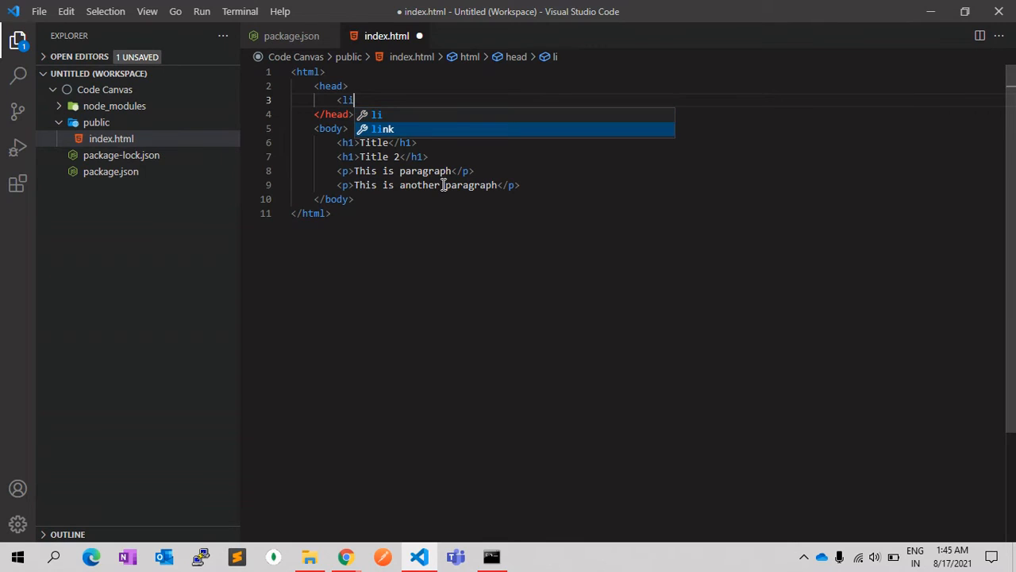
{"action": "key", "text": "Tab"}
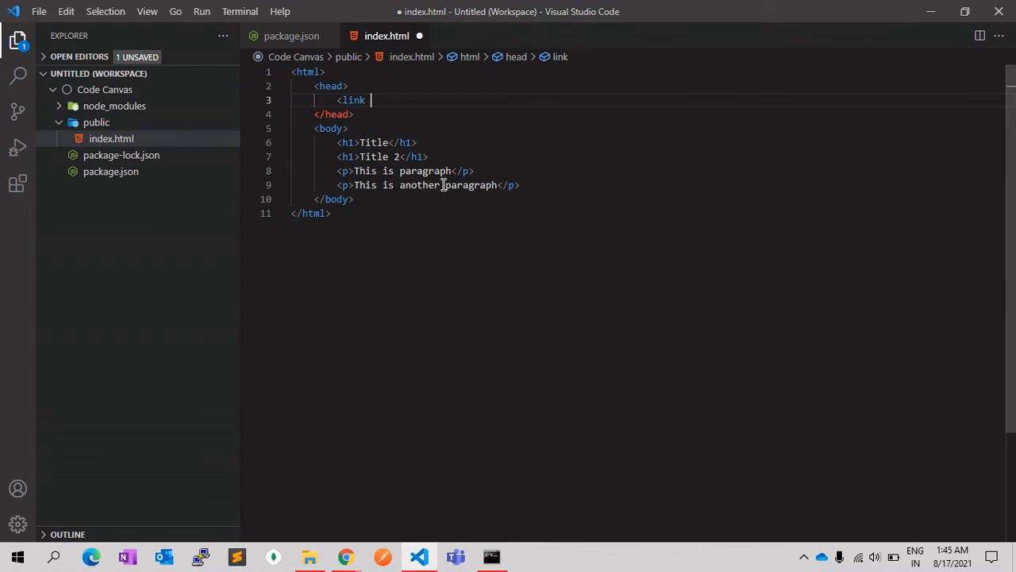
{"action": "type", "text": "r"}
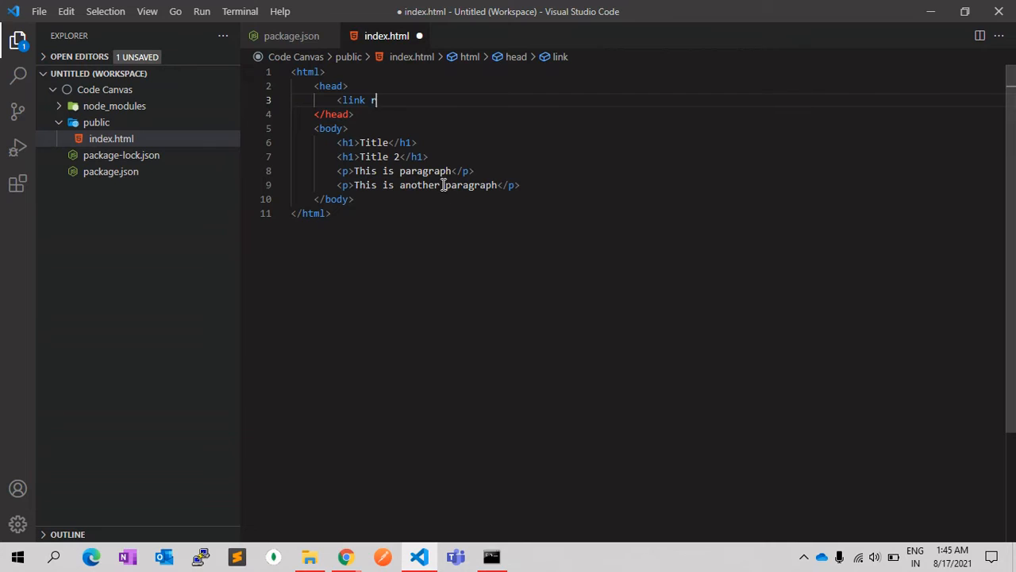
{"action": "type", "text": "el=\"\""}
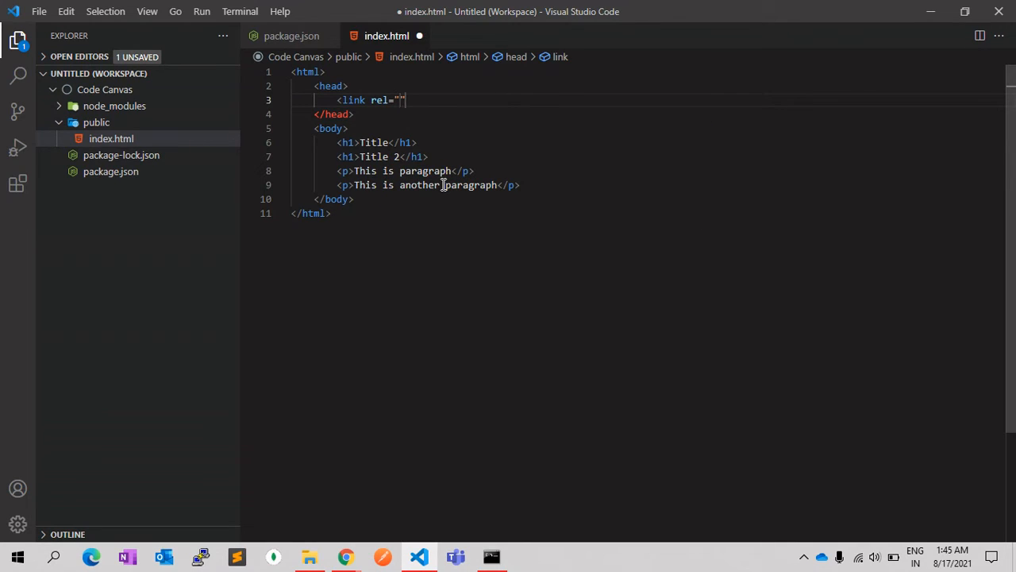
{"action": "type", "text": "stylesh"}
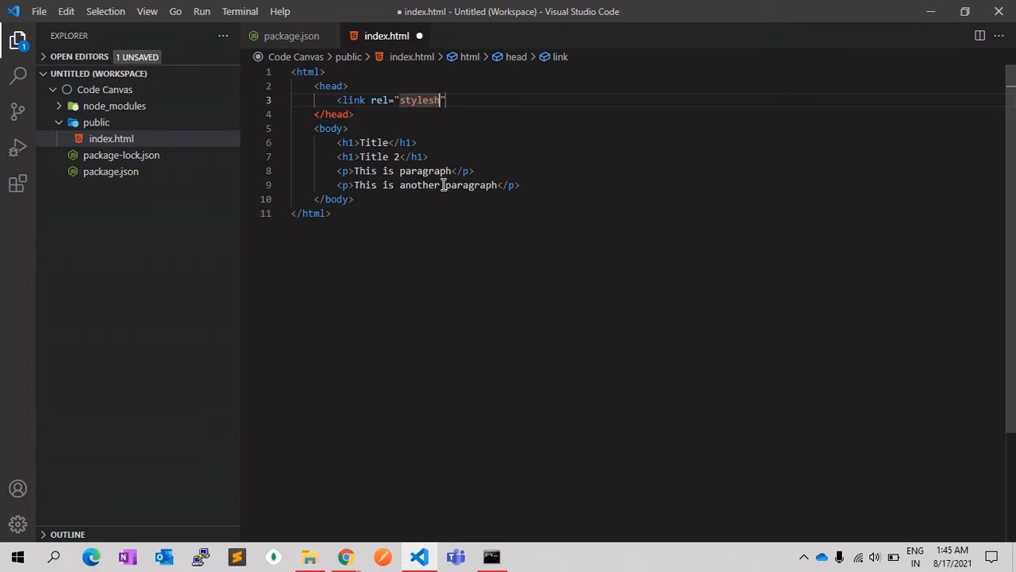
{"action": "type", "text": "eet\""}
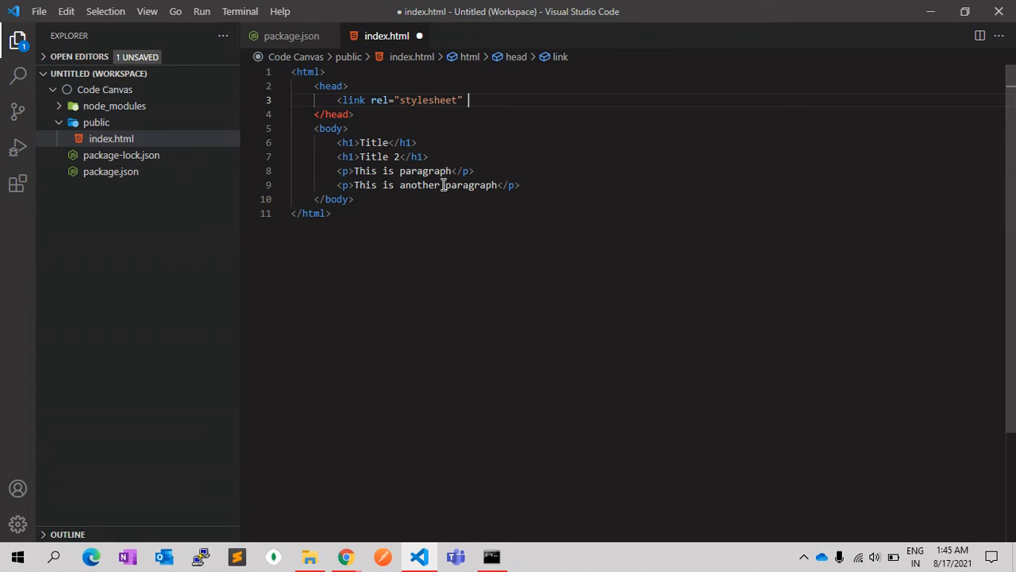
{"action": "type", "text": "href=\"\""}
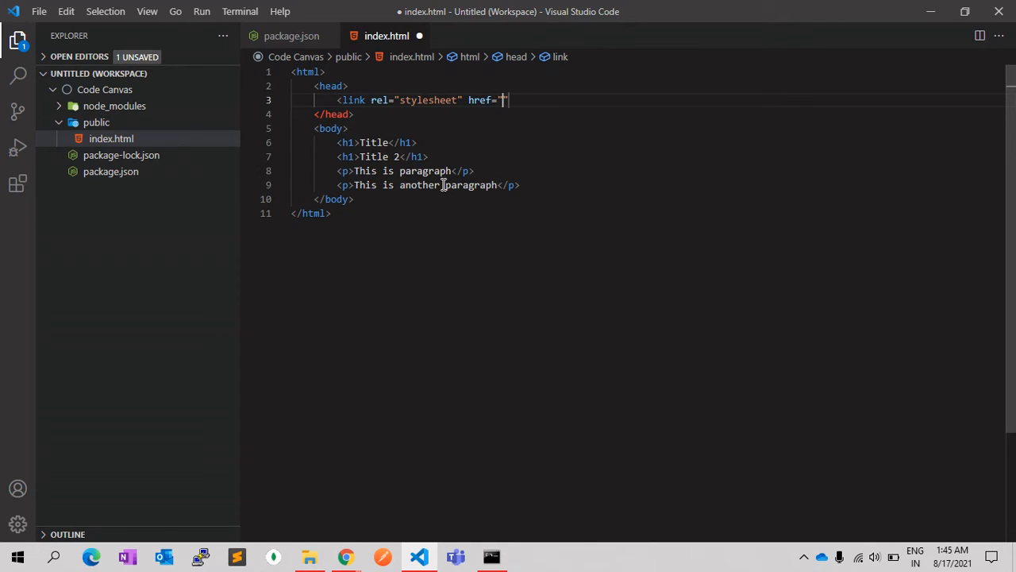
{"action": "type", "text": "style.css"}
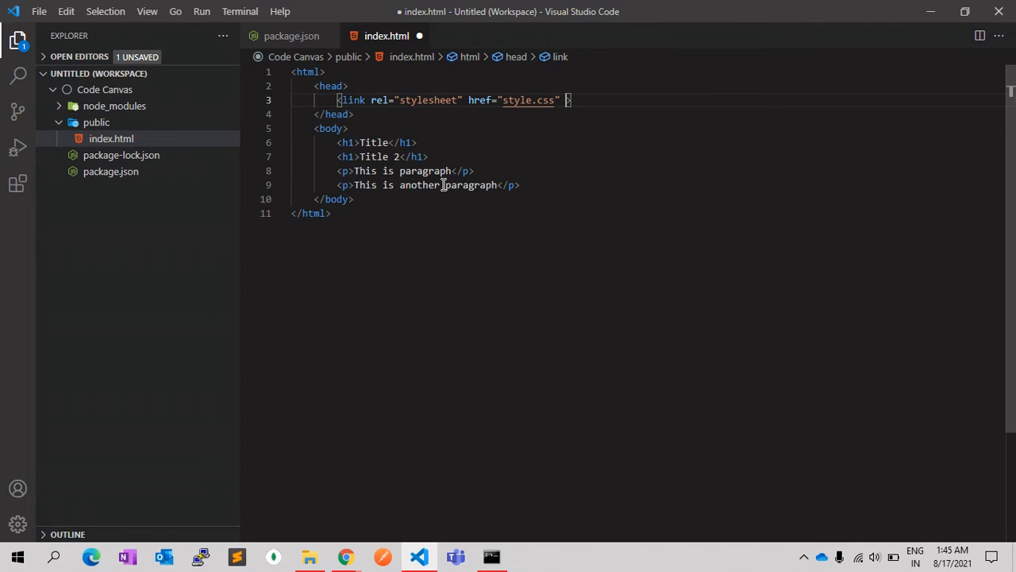
{"action": "type", "text": "/"}
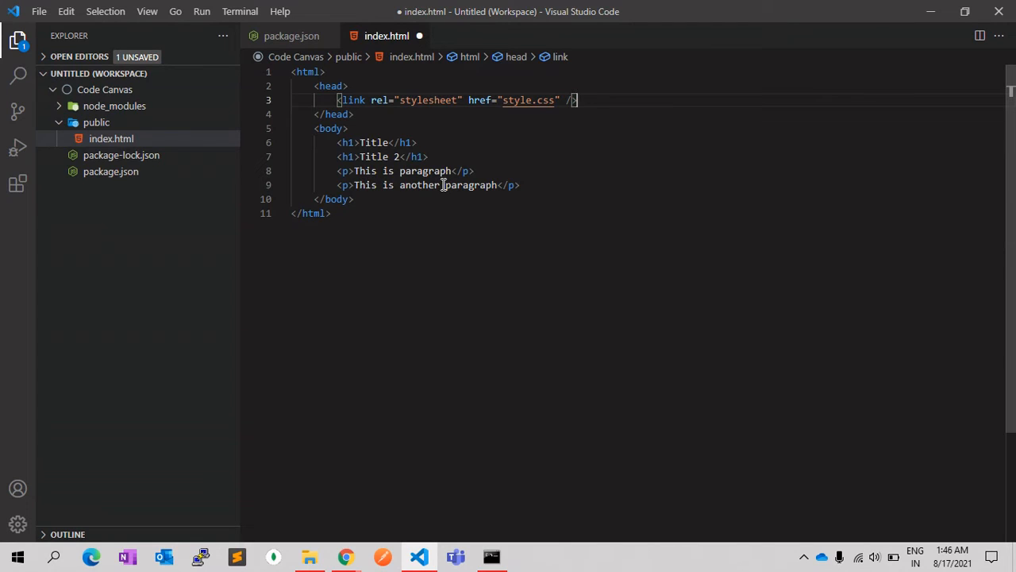
{"action": "key", "text": "Ctrl+s"}
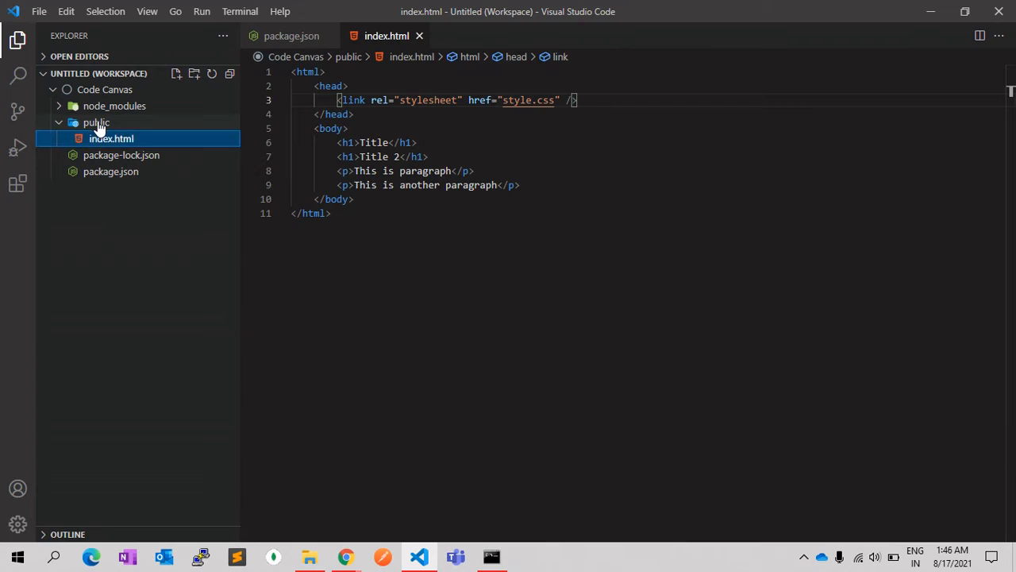
Write an h1 rule in new style.css with color tomato, Verdana font-family and font-size 40px.
{"action": "type", "text": "style.css"}
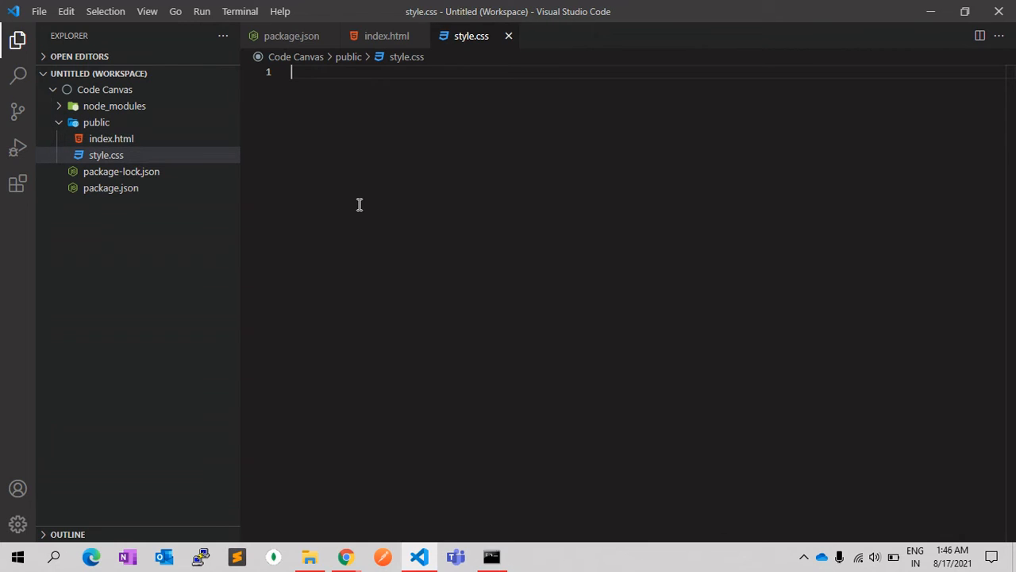
{"action": "type", "text": "h1 {"}
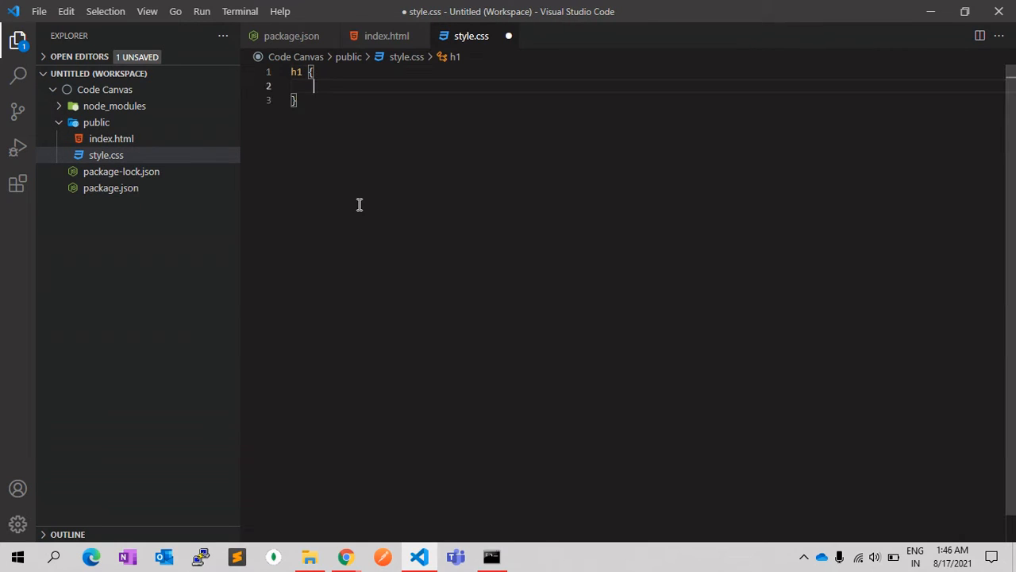
{"action": "type", "text": "colr"}
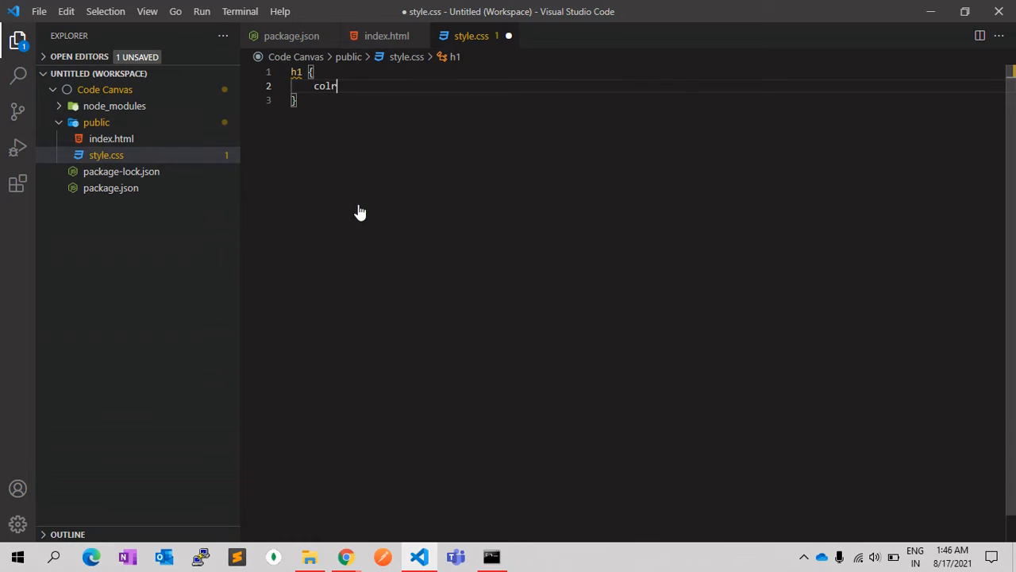
{"action": "type", "text": "o"}
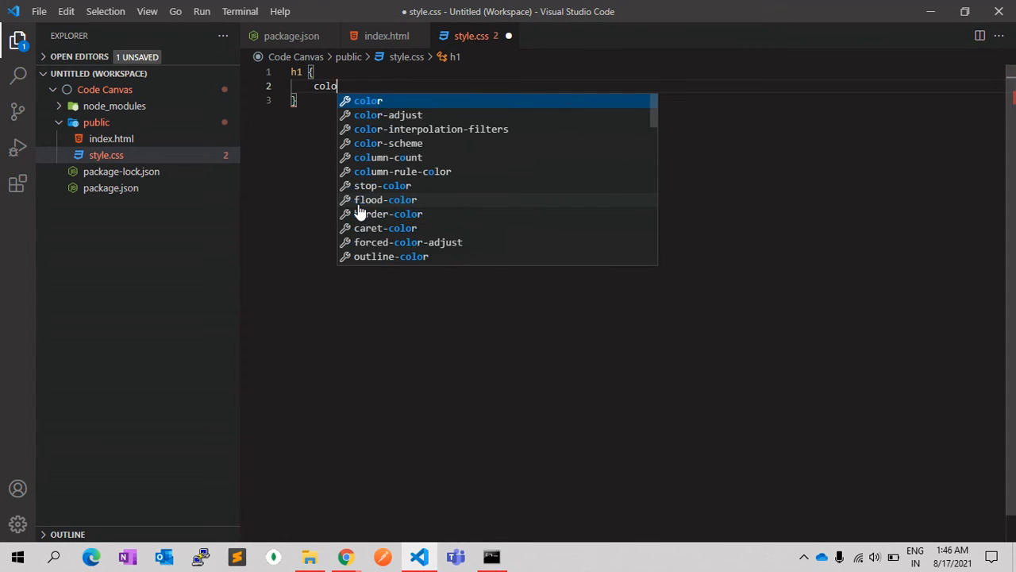
{"action": "type", "text": ":tomato;"}
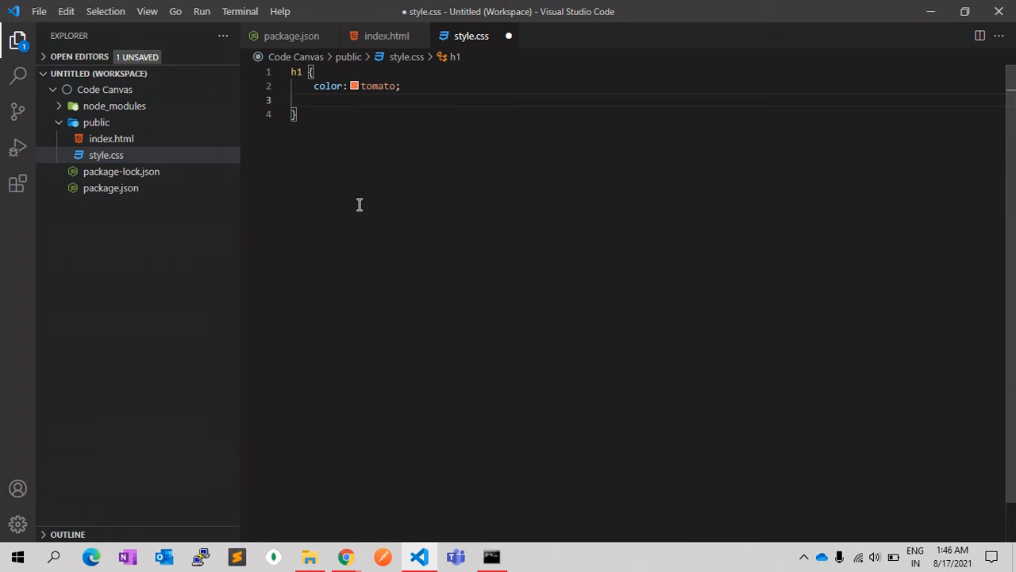
{"action": "type", "text": "font-family: Verdana, Geneva, Tahoma, sans-serif;"}
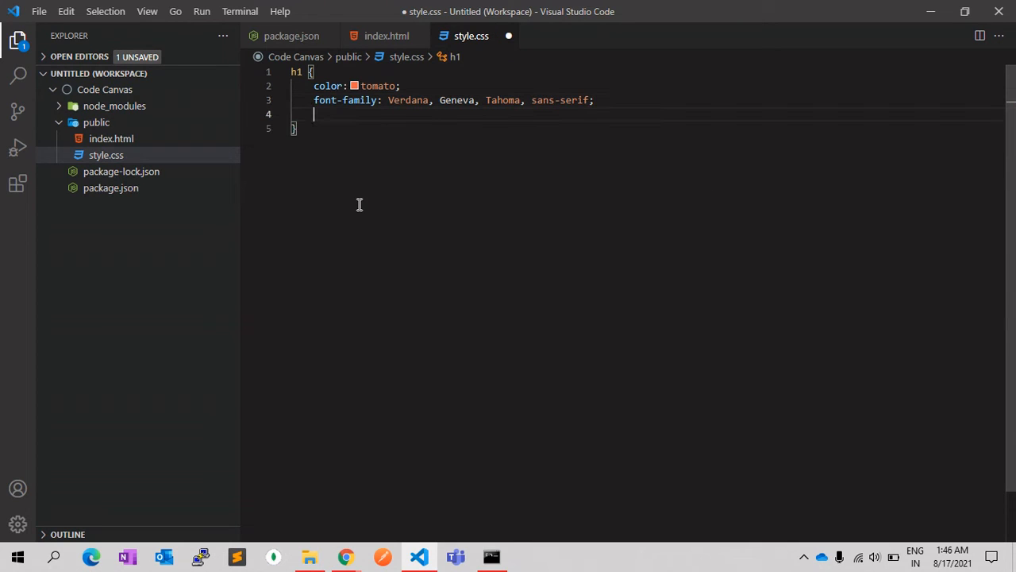
{"action": "type", "text": "font-size: ;"}
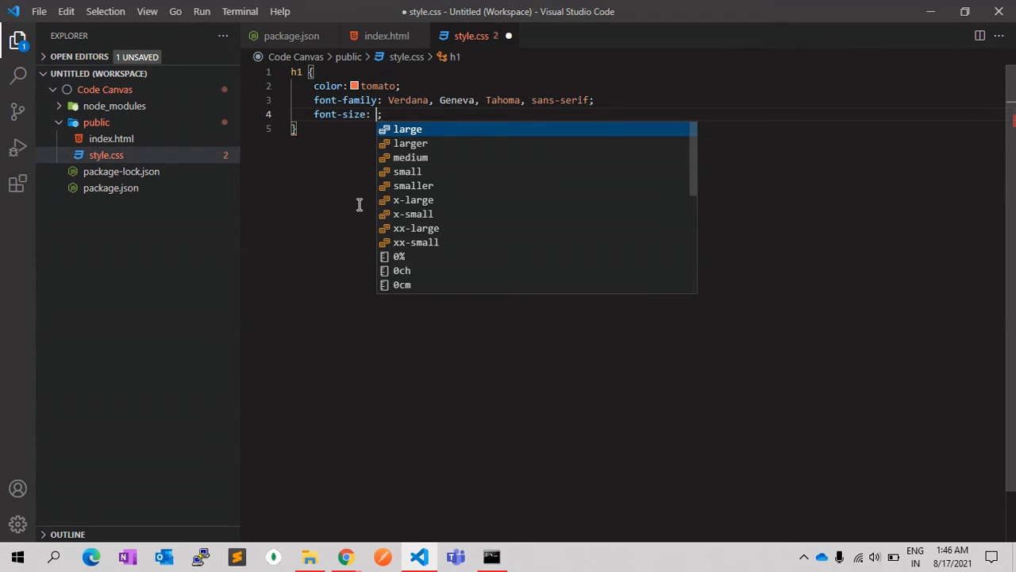
{"action": "type", "text": "40px;"}
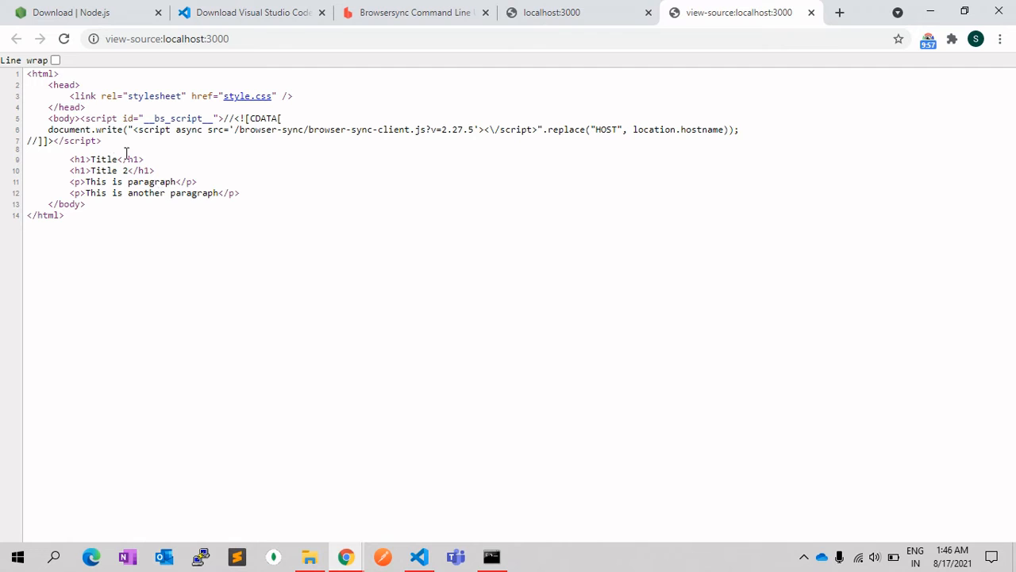
{"action": "mouse_move", "coordinate": [248, 97]}
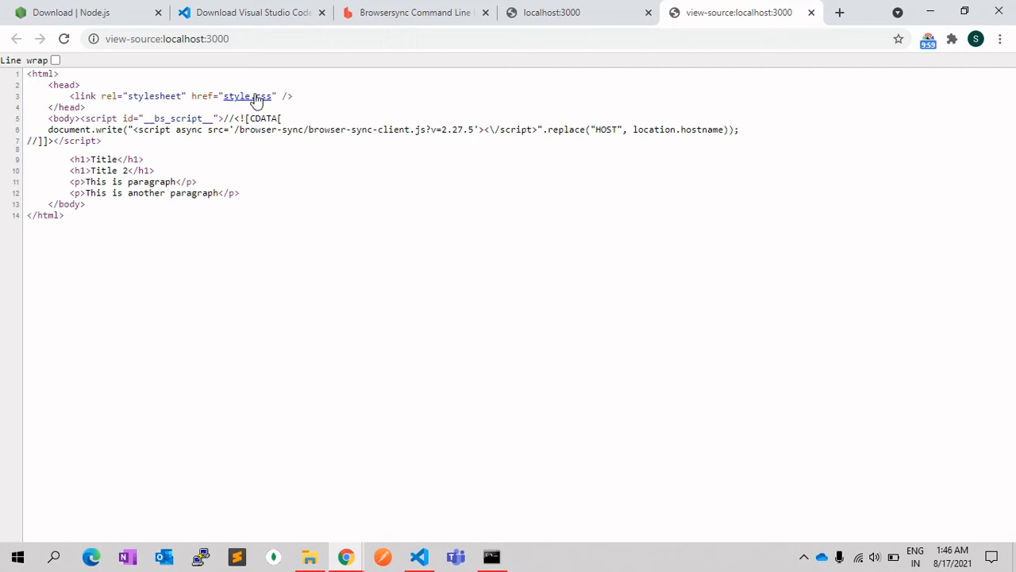
{"action": "mouse_move", "coordinate": [391, 302]}
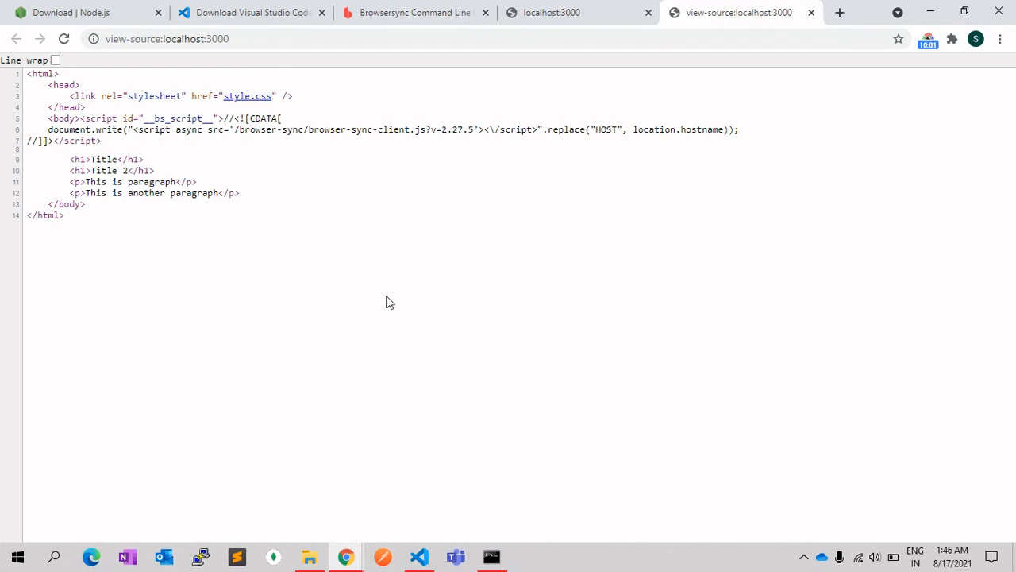
Save style.css in the editor, confirm the tomato headings in Chrome, then reopen index.html.
{"action": "left_click", "coordinate": [419, 555]}
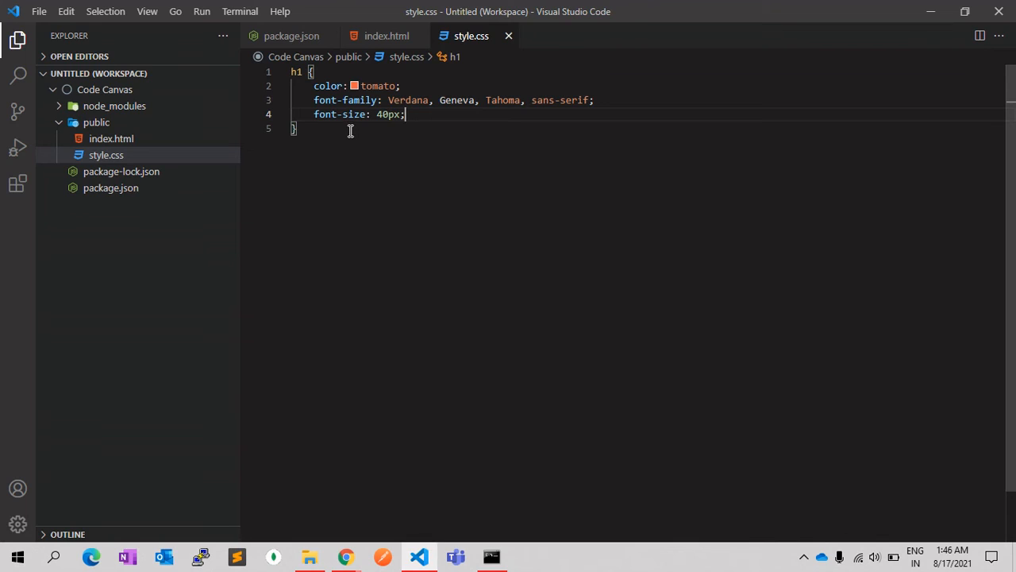
{"action": "mouse_move", "coordinate": [410, 213]}
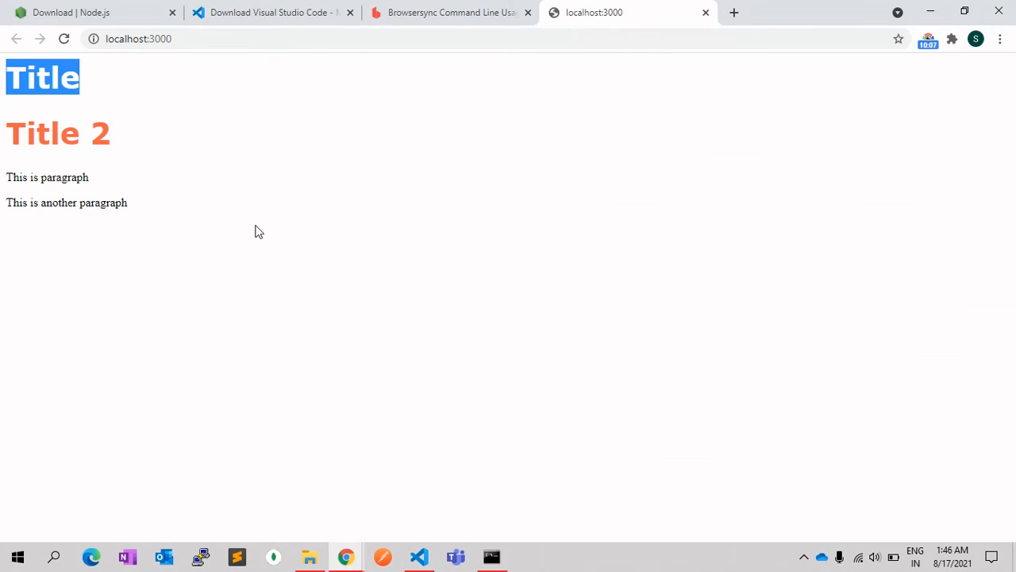
{"action": "left_click", "coordinate": [419, 555]}
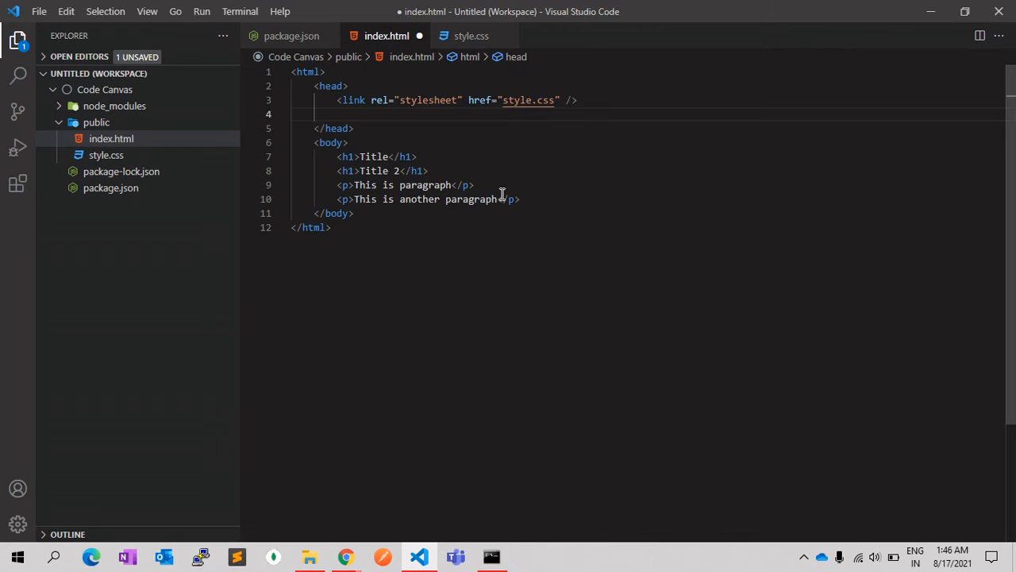
Add <script type="text/javascript" src="script.js"></script> to the head and save index.html.
{"action": "type", "text": "<script"}
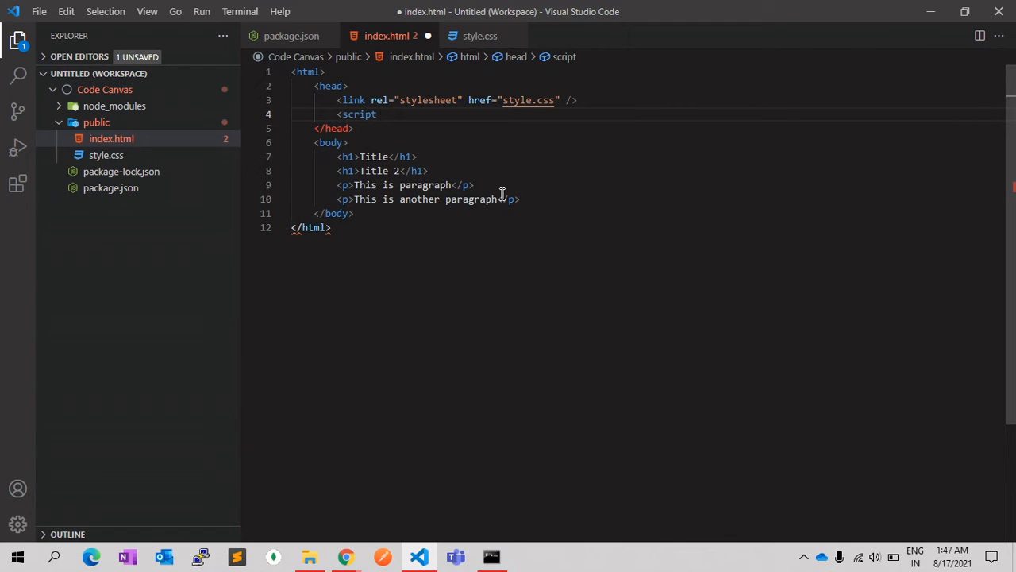
{"action": "type", "text": "type=\"\""}
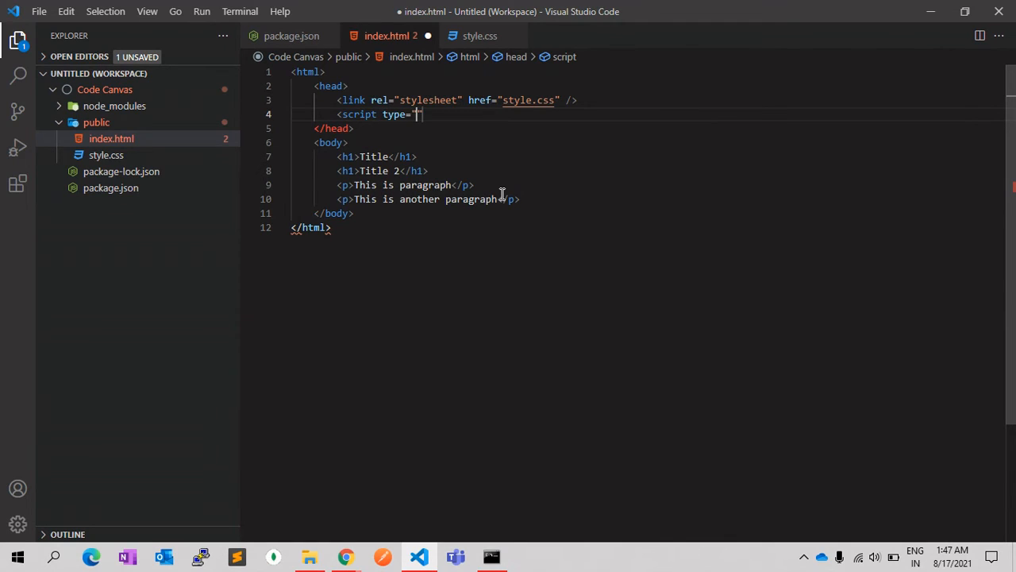
{"action": "type", "text": "text/javascr"}
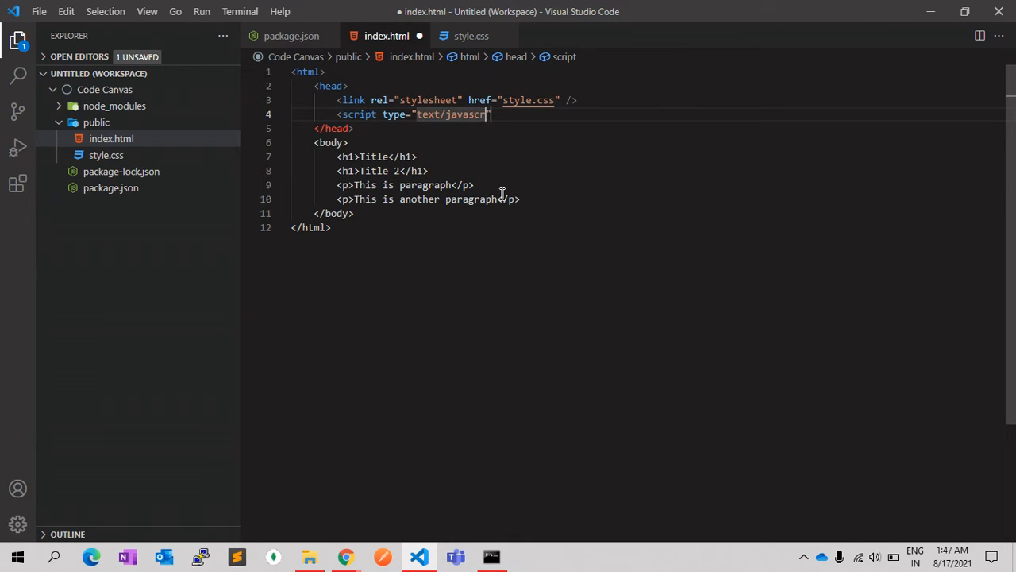
{"action": "type", "text": "p"}
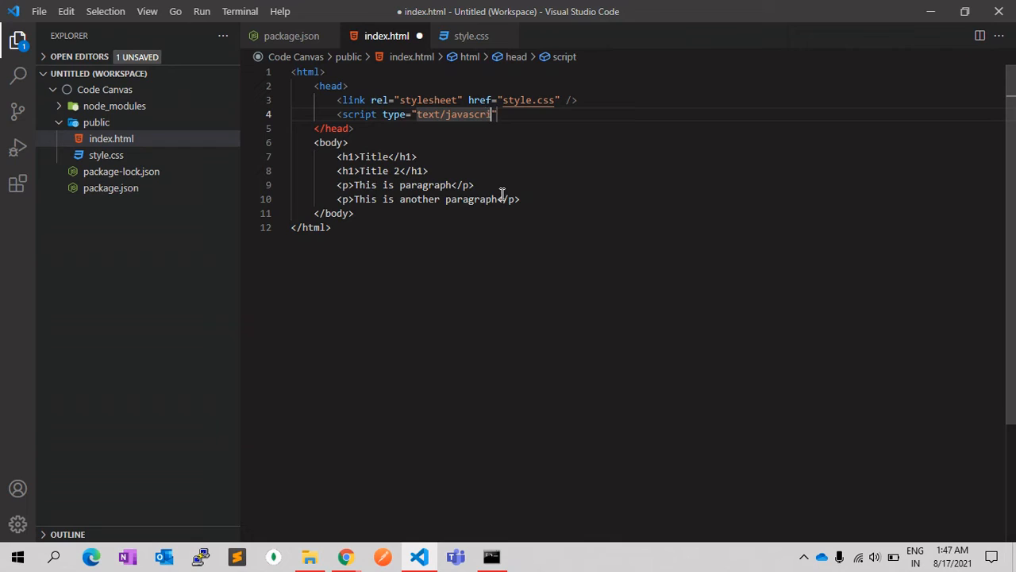
{"action": "type", "text": "pt"}
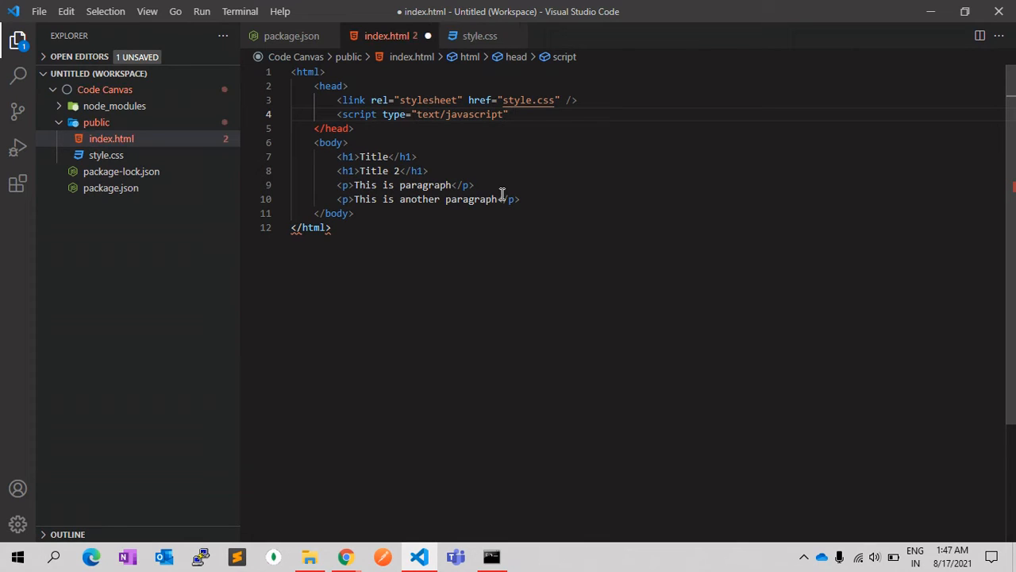
{"action": "type", "text": "src=\"\""}
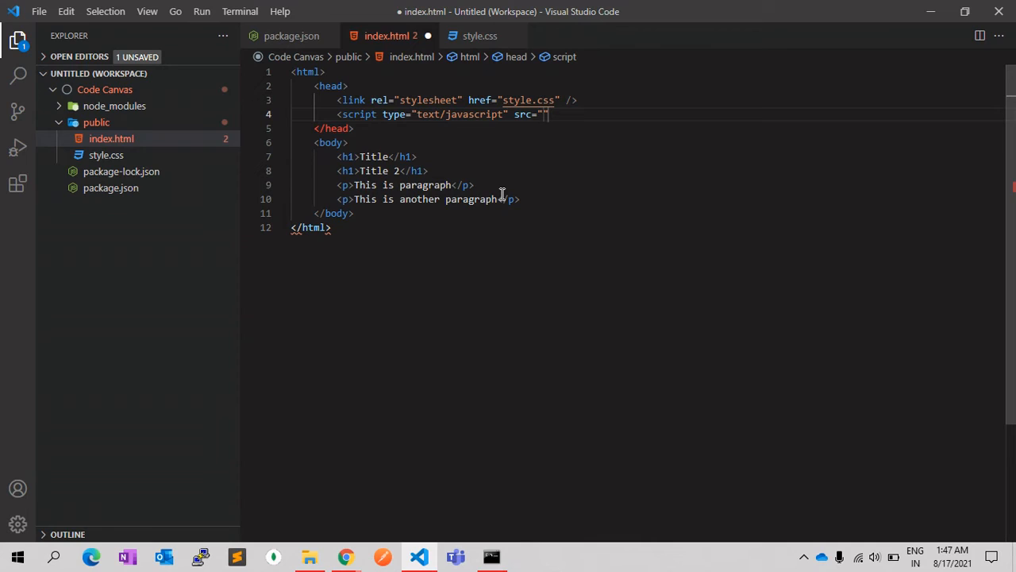
{"action": "type", "text": "script.js"}
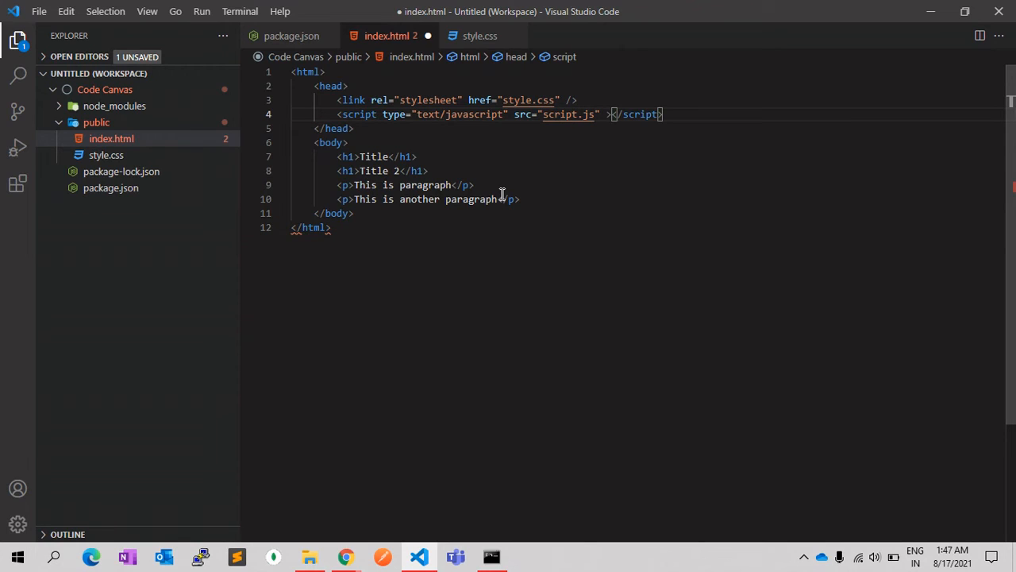
{"action": "key", "text": "Ctrl+s"}
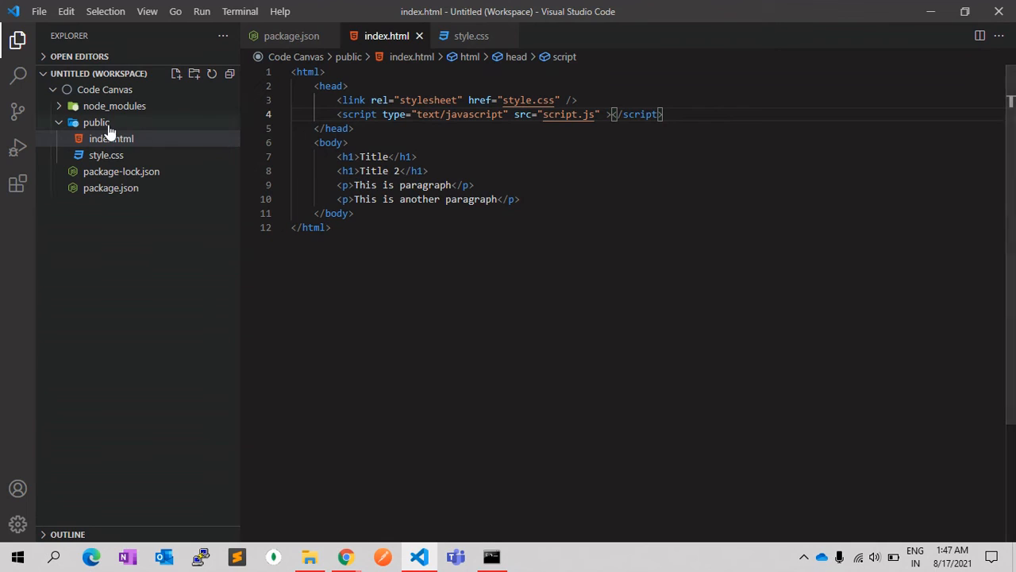
Create public/script.js logging "This is console from js file", save it, and bring up the live page.
{"action": "right_click", "coordinate": [95, 122]}
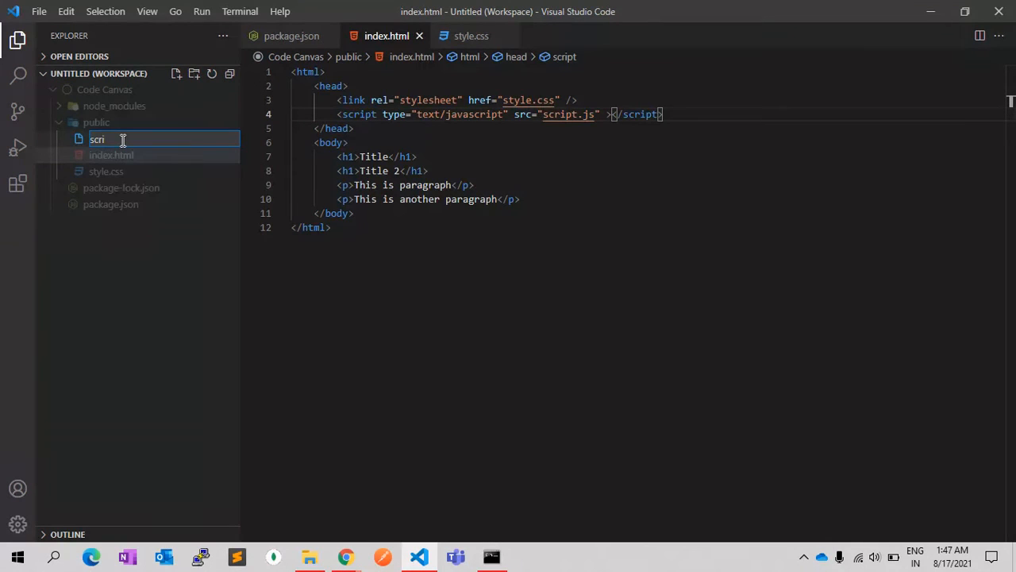
{"action": "type", "text": "script.js"}
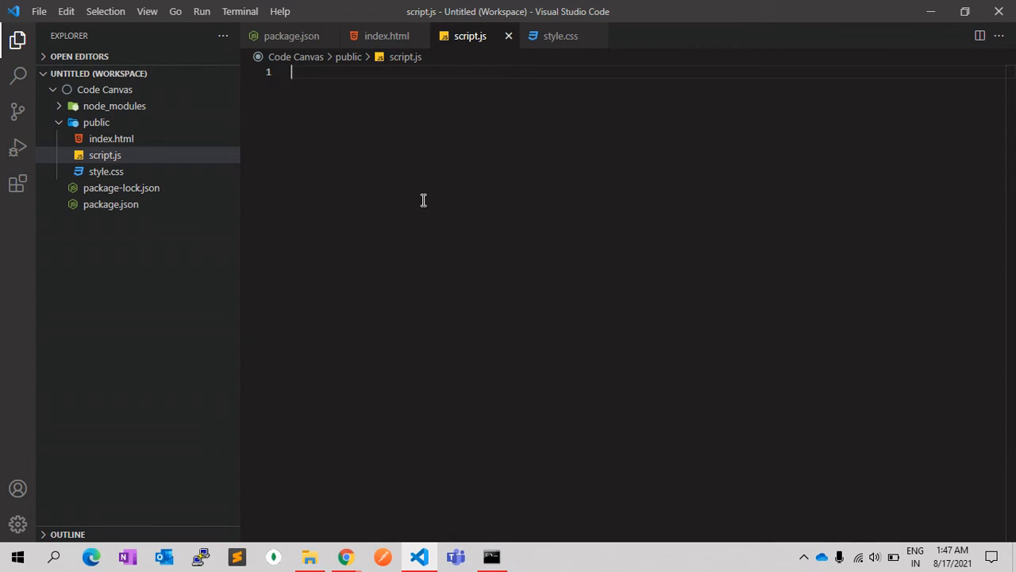
{"action": "type", "text": "console.log(\"\");"}
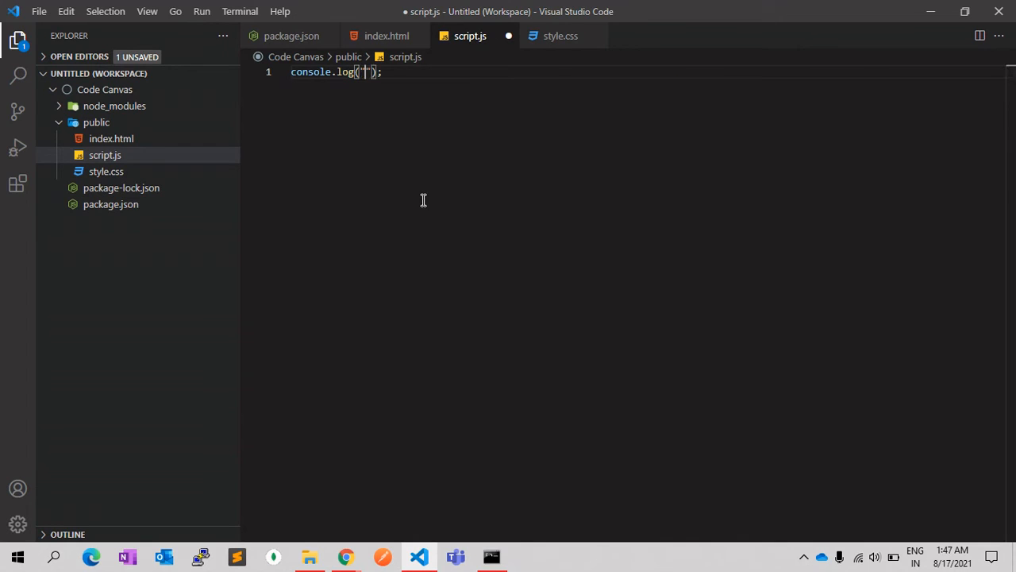
{"action": "type", "text": "This is console fr"}
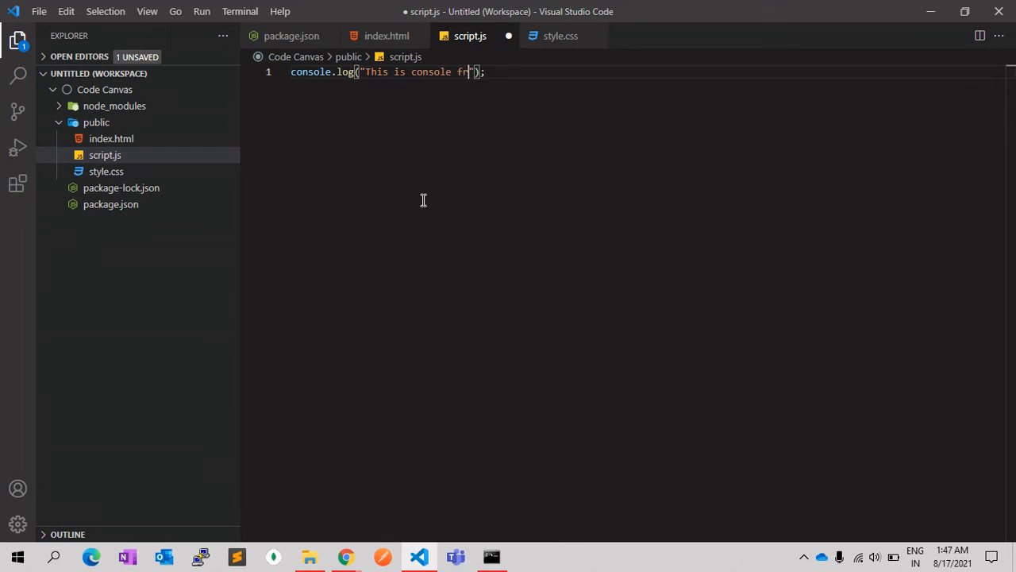
{"action": "type", "text": "om js file"}
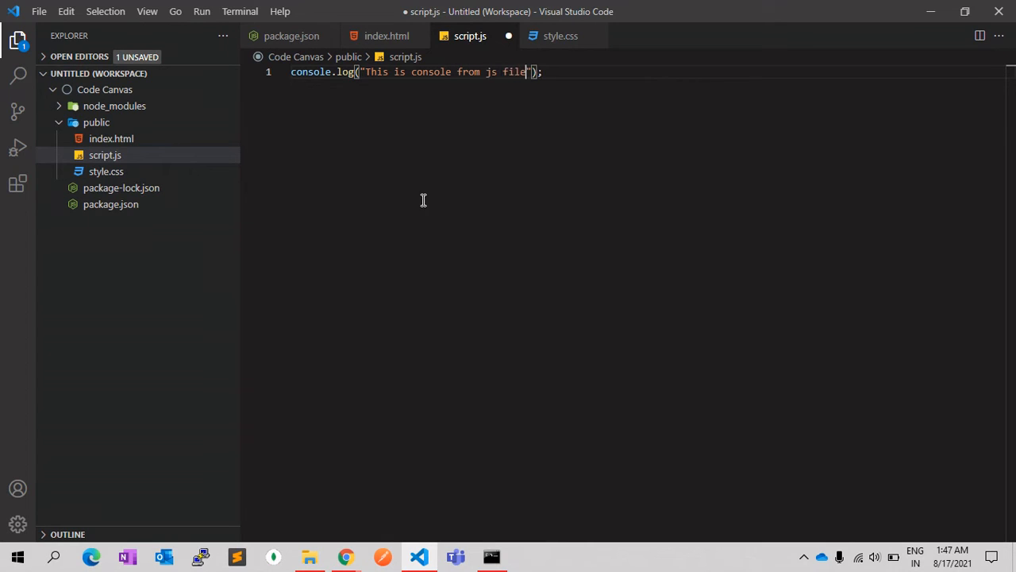
{"action": "key", "text": "Ctrl+s"}
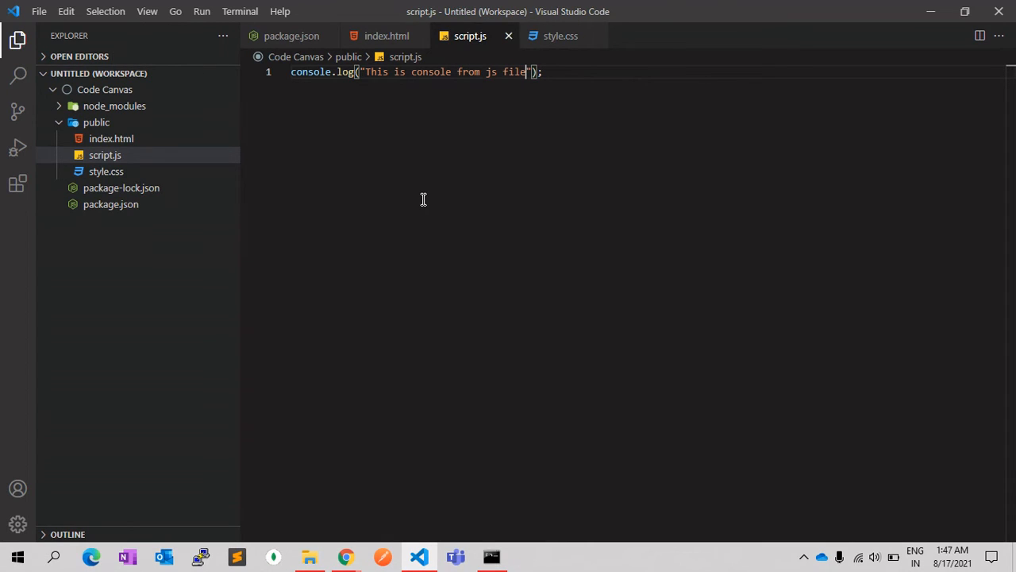
{"action": "left_click", "coordinate": [342, 556]}
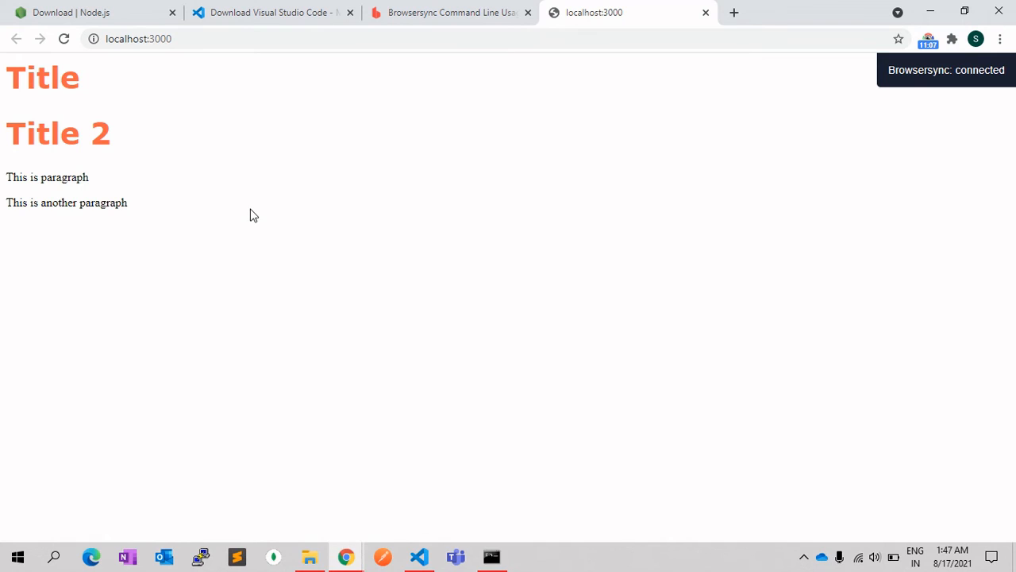
Bring up Chrome DevTools on localhost:3000 and show the Console output.
{"action": "right_click", "coordinate": [254, 214]}
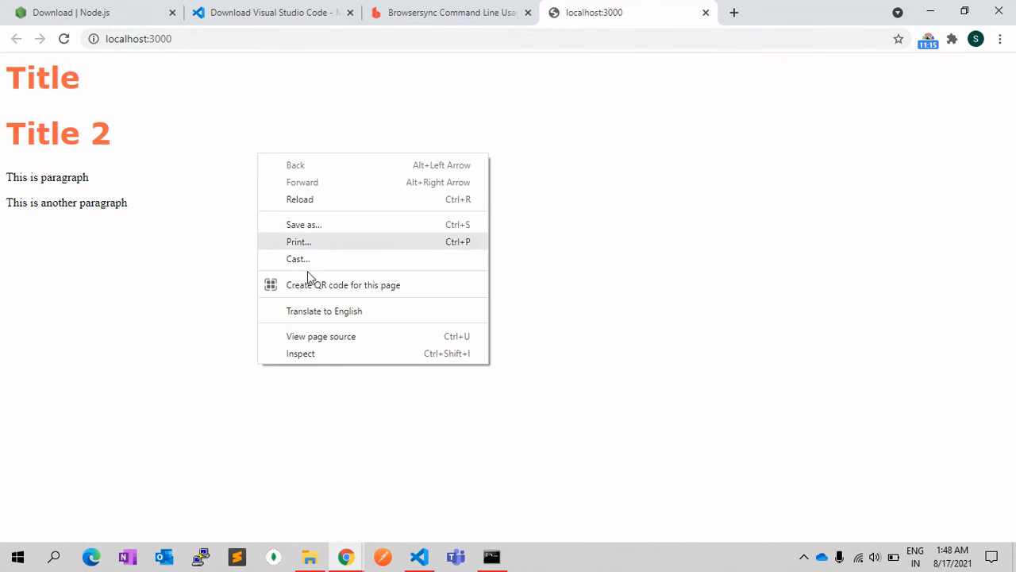
{"action": "left_click", "coordinate": [324, 355]}
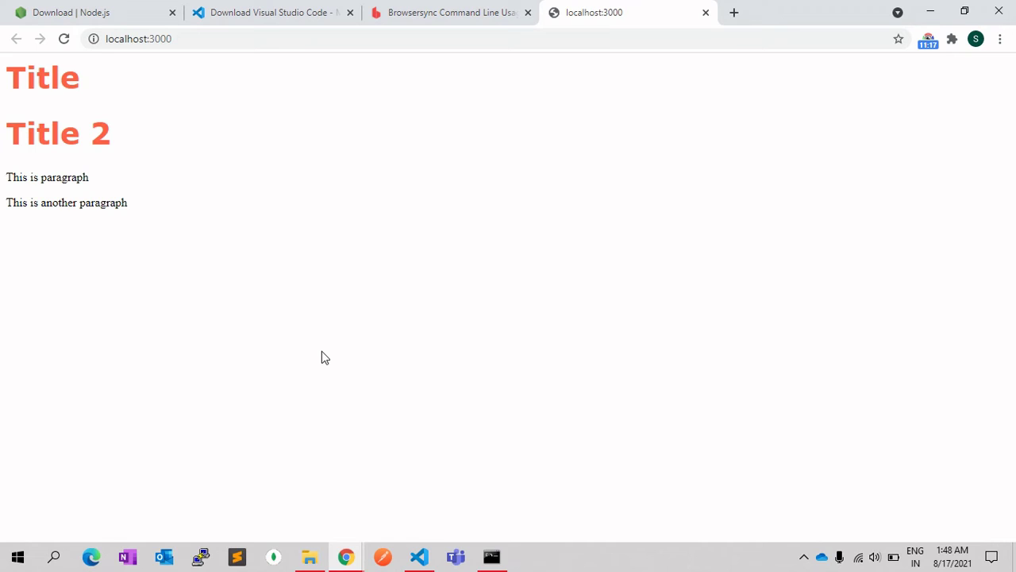
{"action": "key", "text": "F12"}
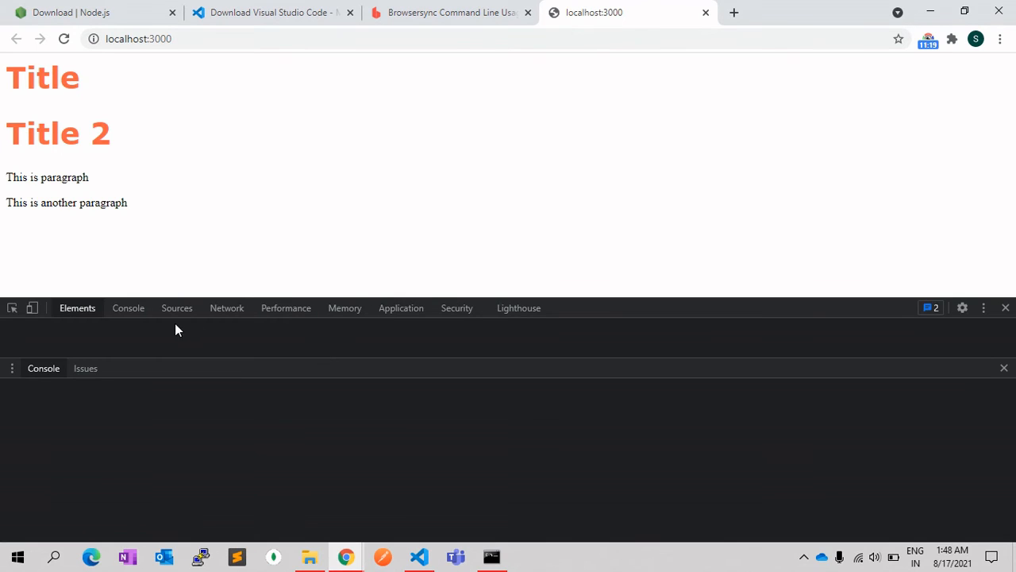
{"action": "left_click", "coordinate": [127, 308]}
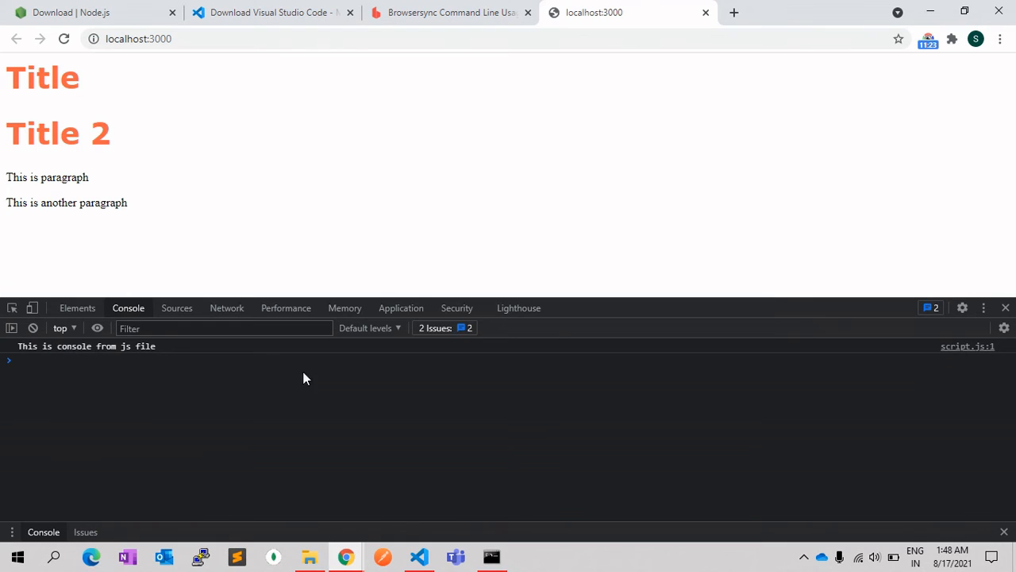
Edit script.js so the log reads "This is console from js file again!" and let the page reload.
{"action": "left_click", "coordinate": [419, 555]}
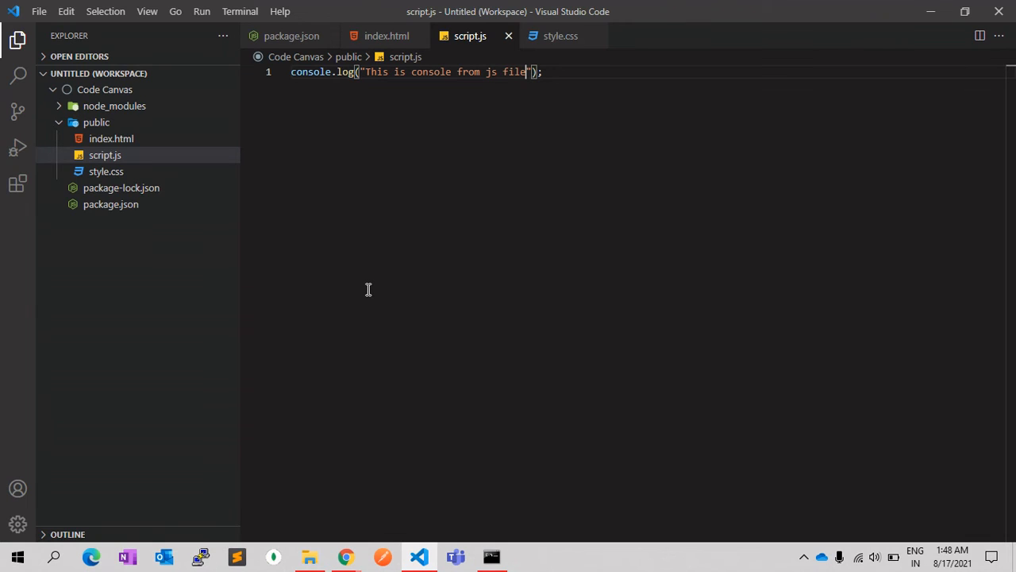
{"action": "type", "text": "again"}
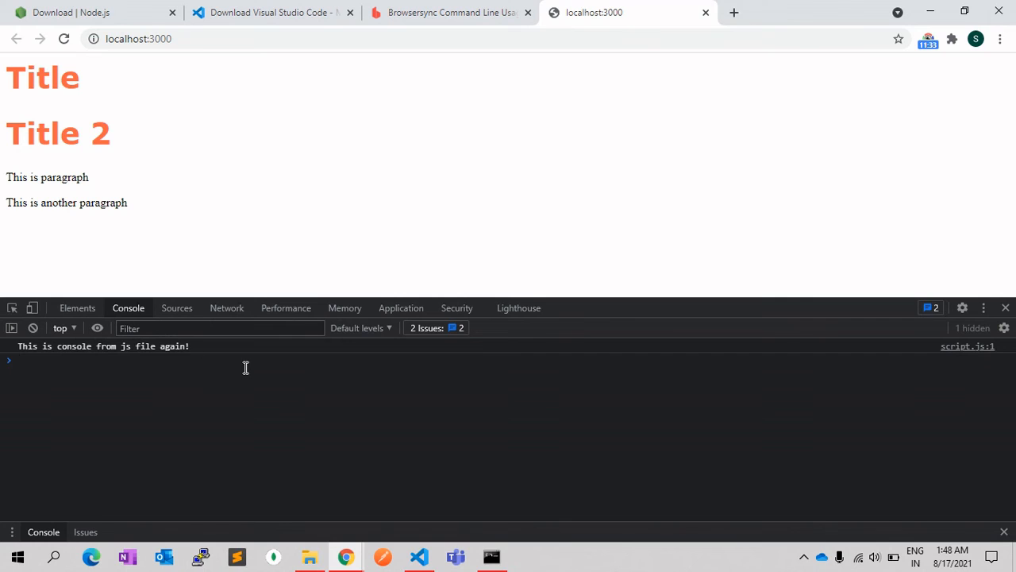
{"action": "mouse_move", "coordinate": [542, 221]}
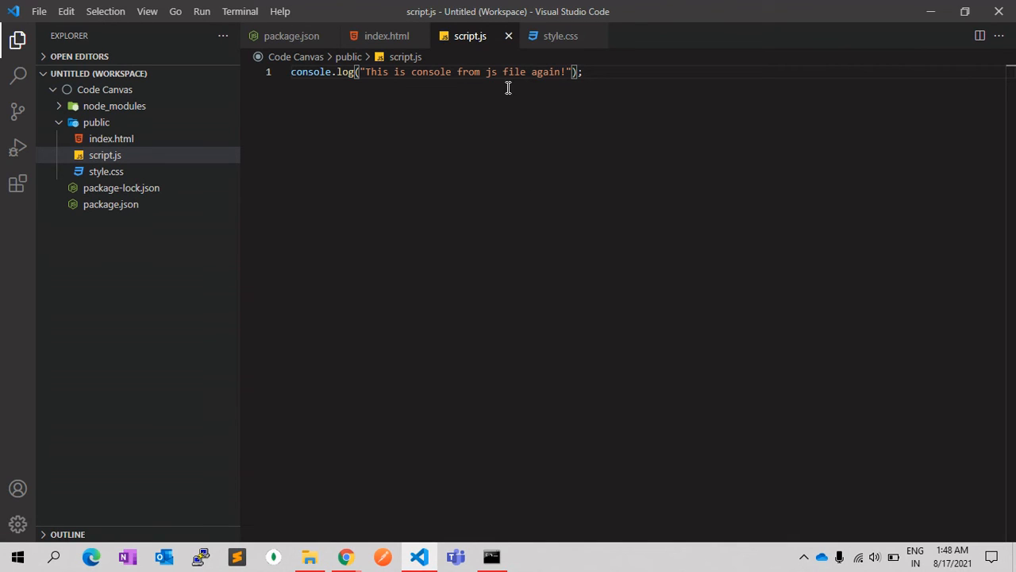
Review index.html's script link and highlight part of the dev script in package.json.
{"action": "left_click", "coordinate": [388, 35]}
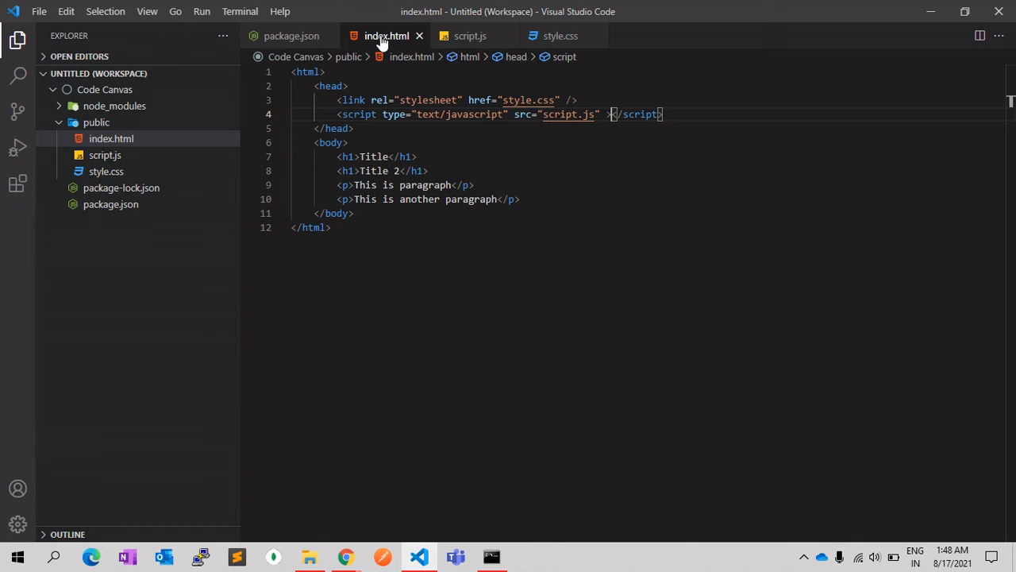
{"action": "left_click", "coordinate": [375, 143]}
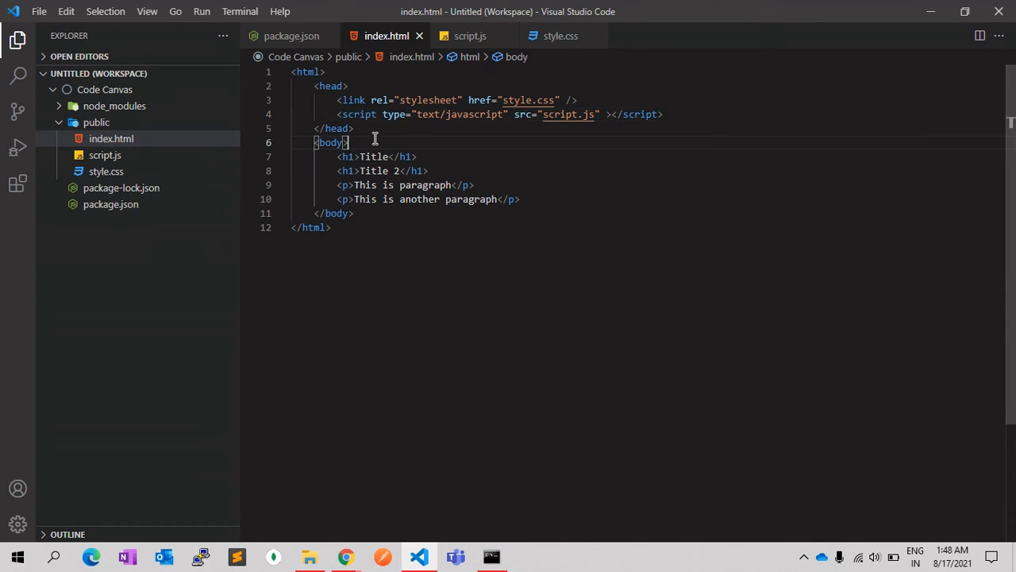
{"action": "left_click", "coordinate": [289, 35]}
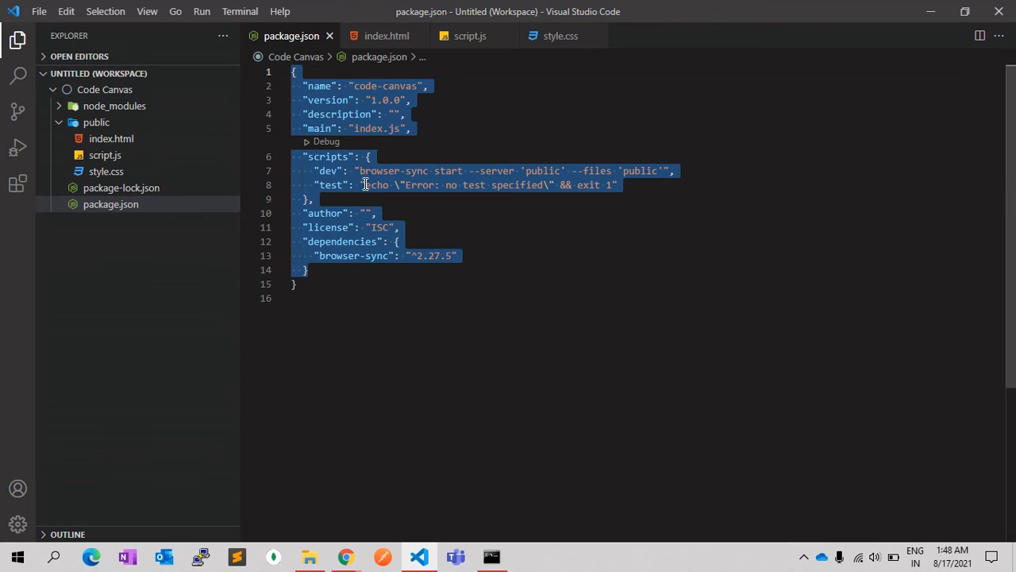
{"action": "double_click", "coordinate": [327, 158]}
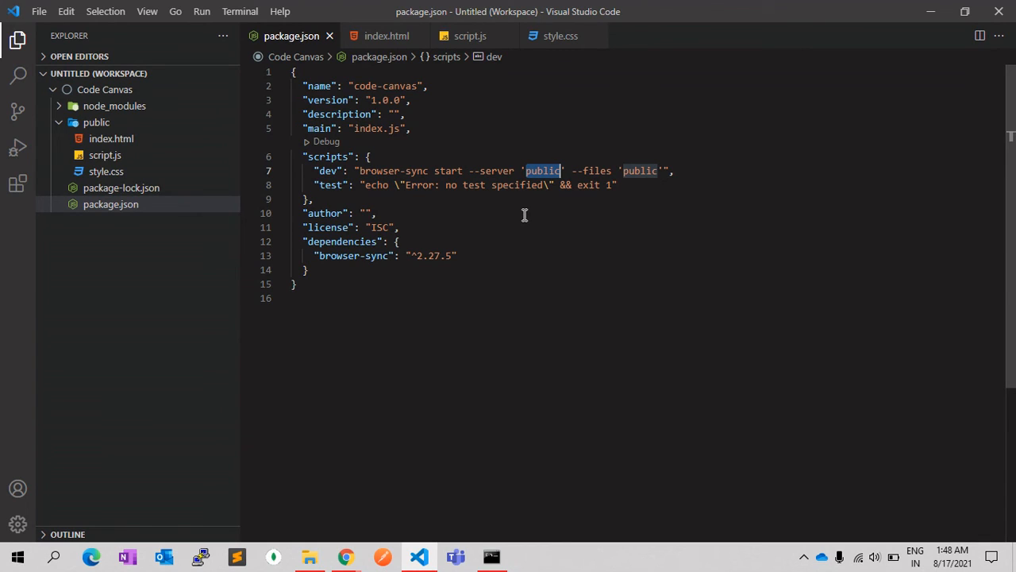
{"action": "mouse_move", "coordinate": [502, 37]}
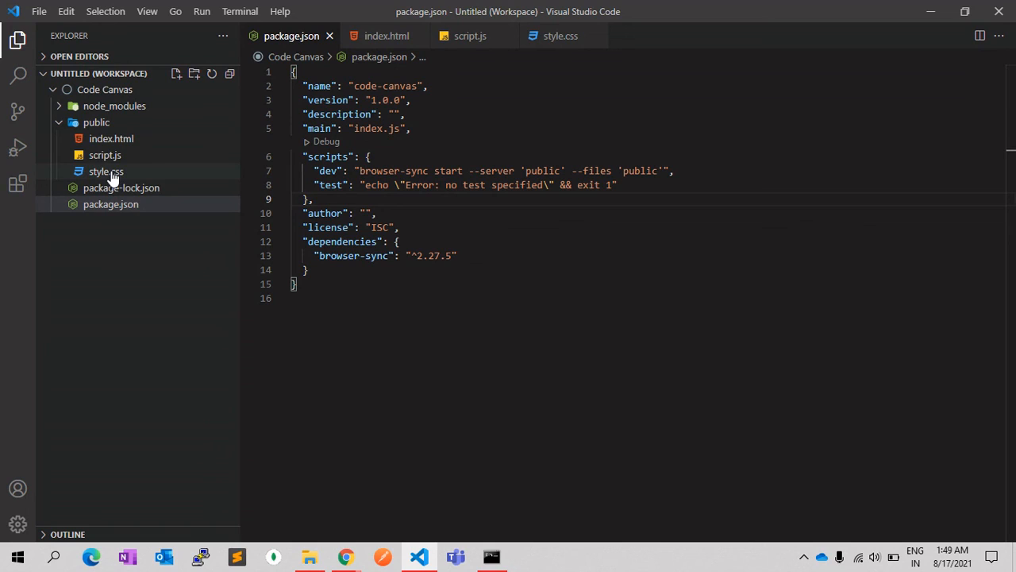
Highlight the public folder and browser-sync in the dev script, then return to Chrome.
{"action": "left_click", "coordinate": [388, 35]}
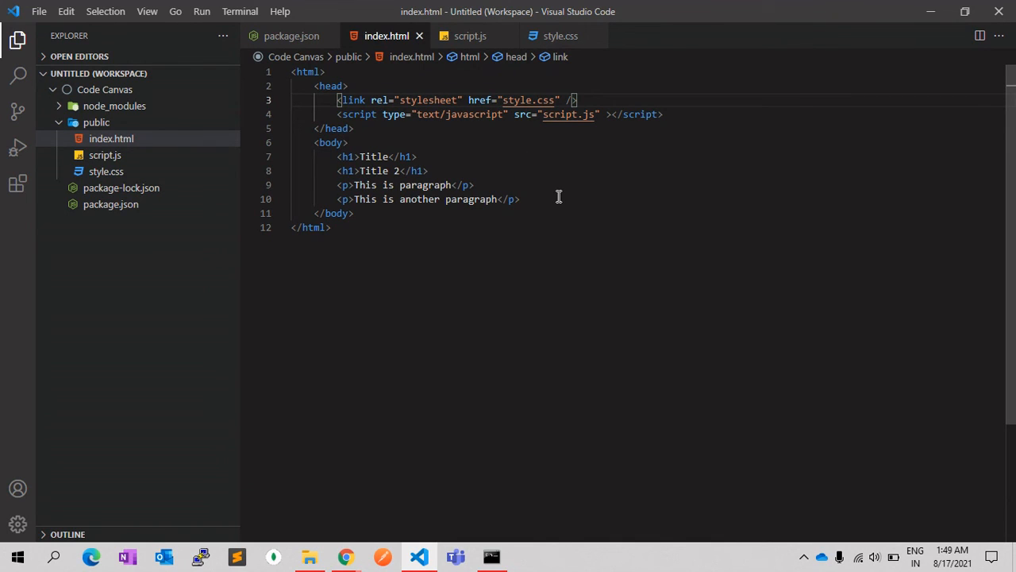
{"action": "mouse_move", "coordinate": [105, 172]}
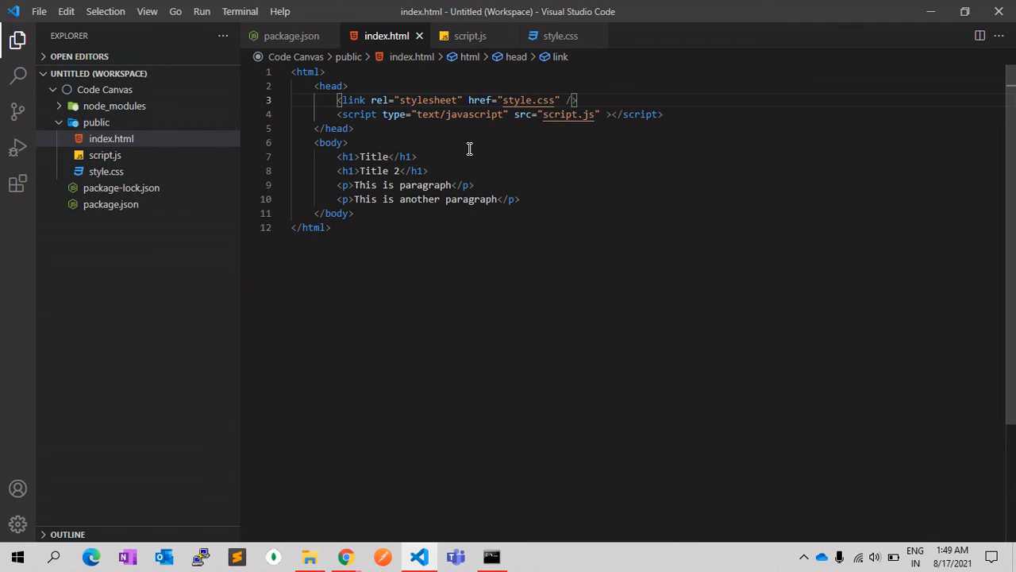
{"action": "mouse_move", "coordinate": [570, 40]}
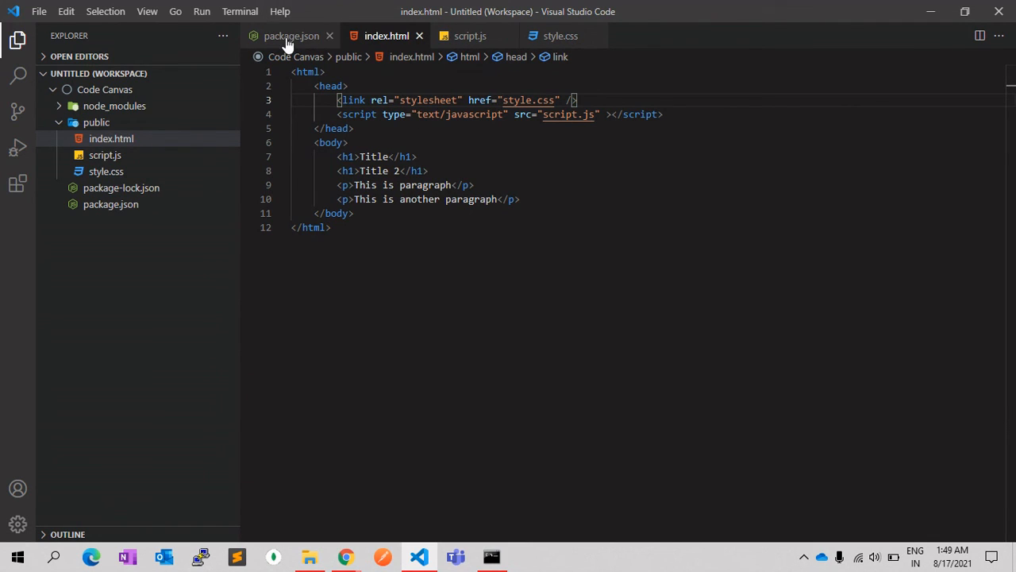
{"action": "left_click", "coordinate": [291, 35]}
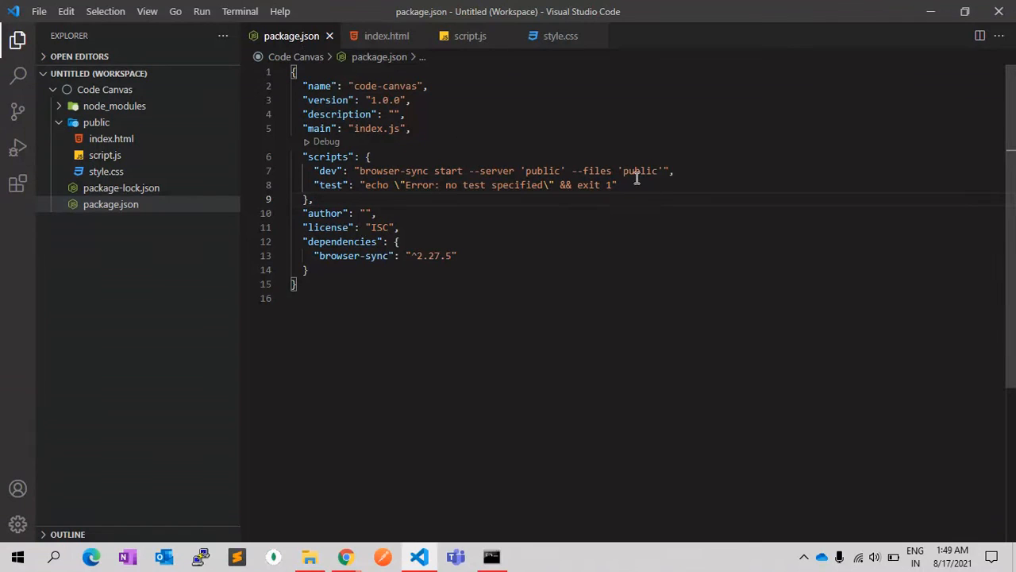
{"action": "double_click", "coordinate": [640, 171]}
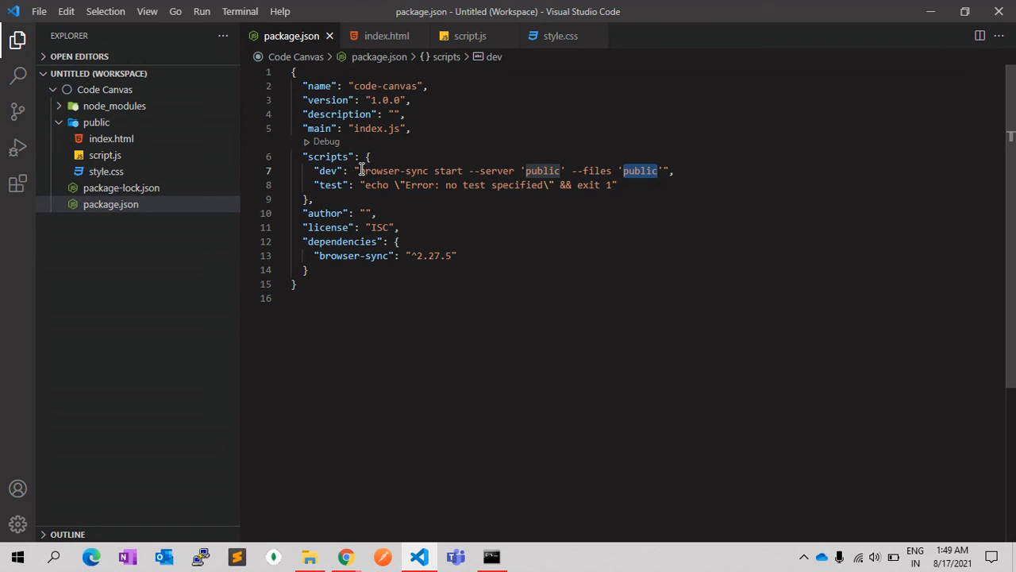
{"action": "double_click", "coordinate": [391, 171]}
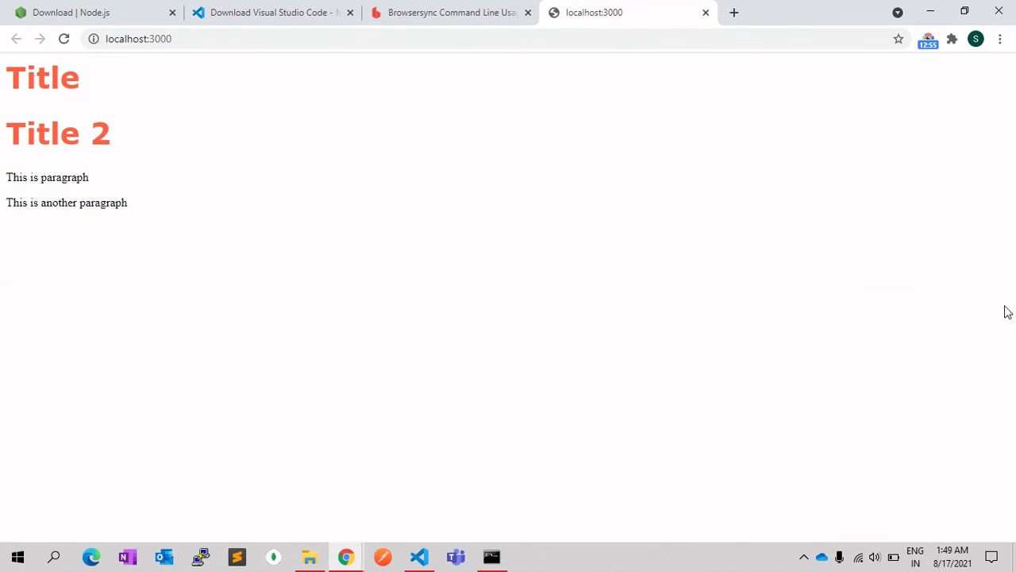
{"action": "mouse_move", "coordinate": [222, 214]}
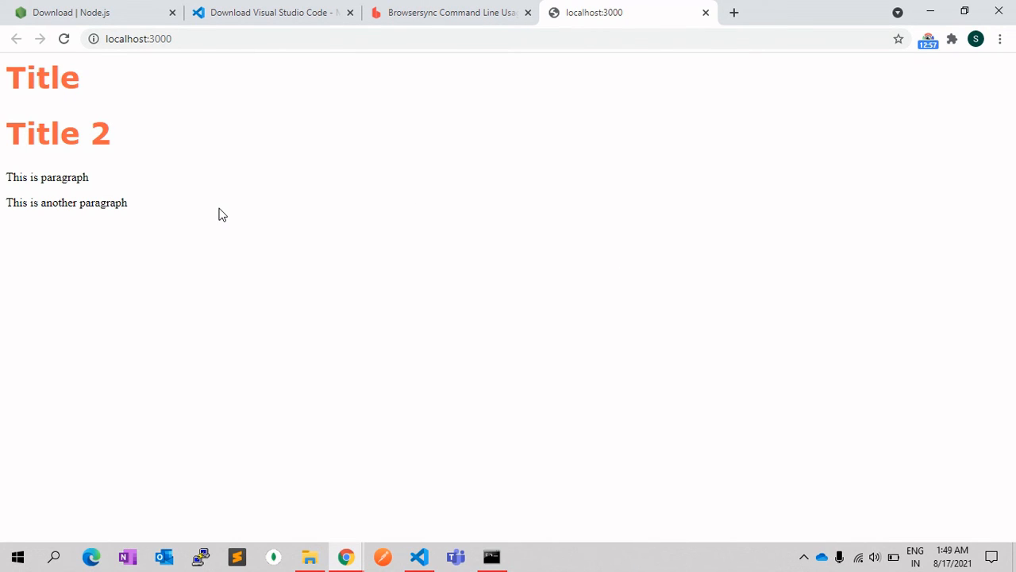